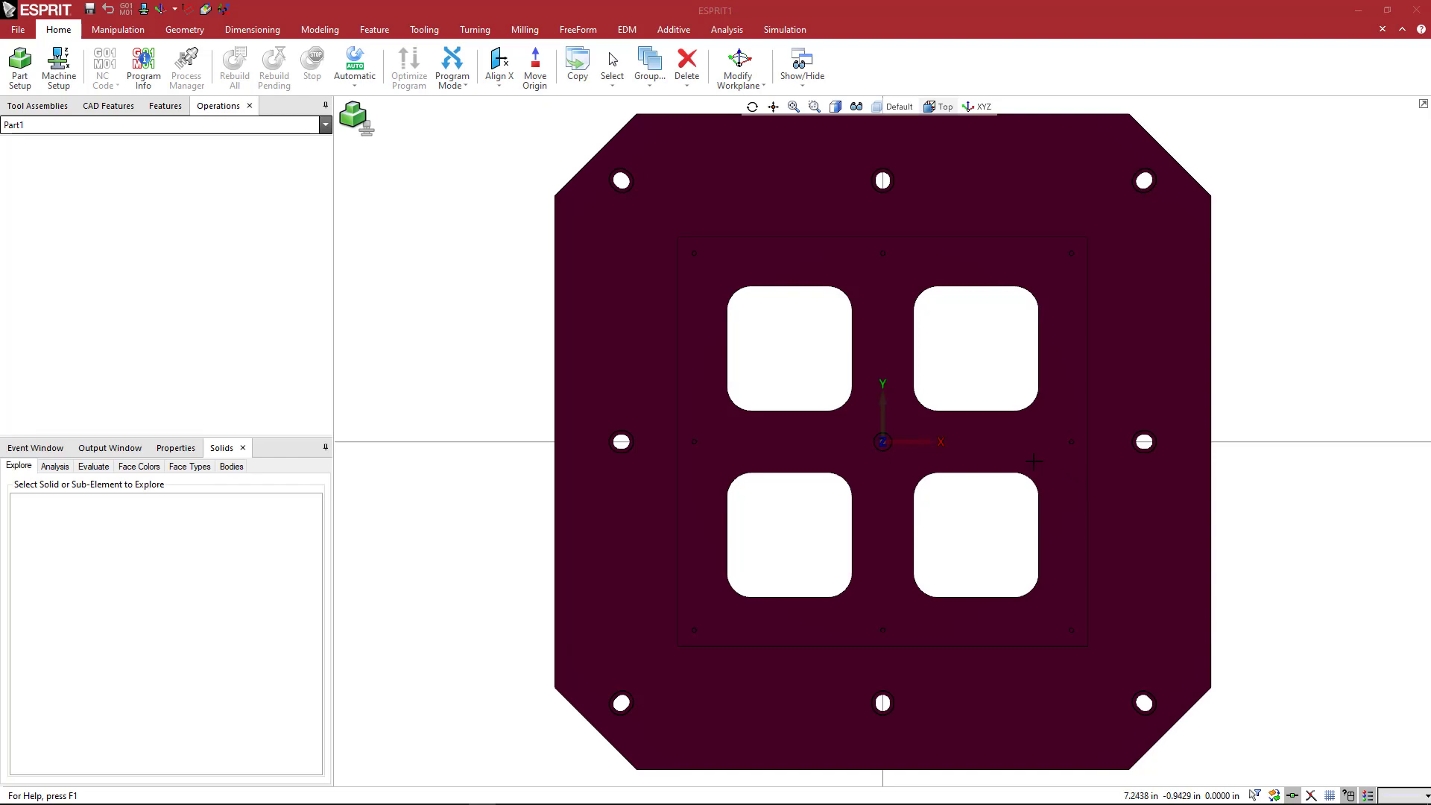
{"action": "mouse_move", "coordinate": [1056, 464]}
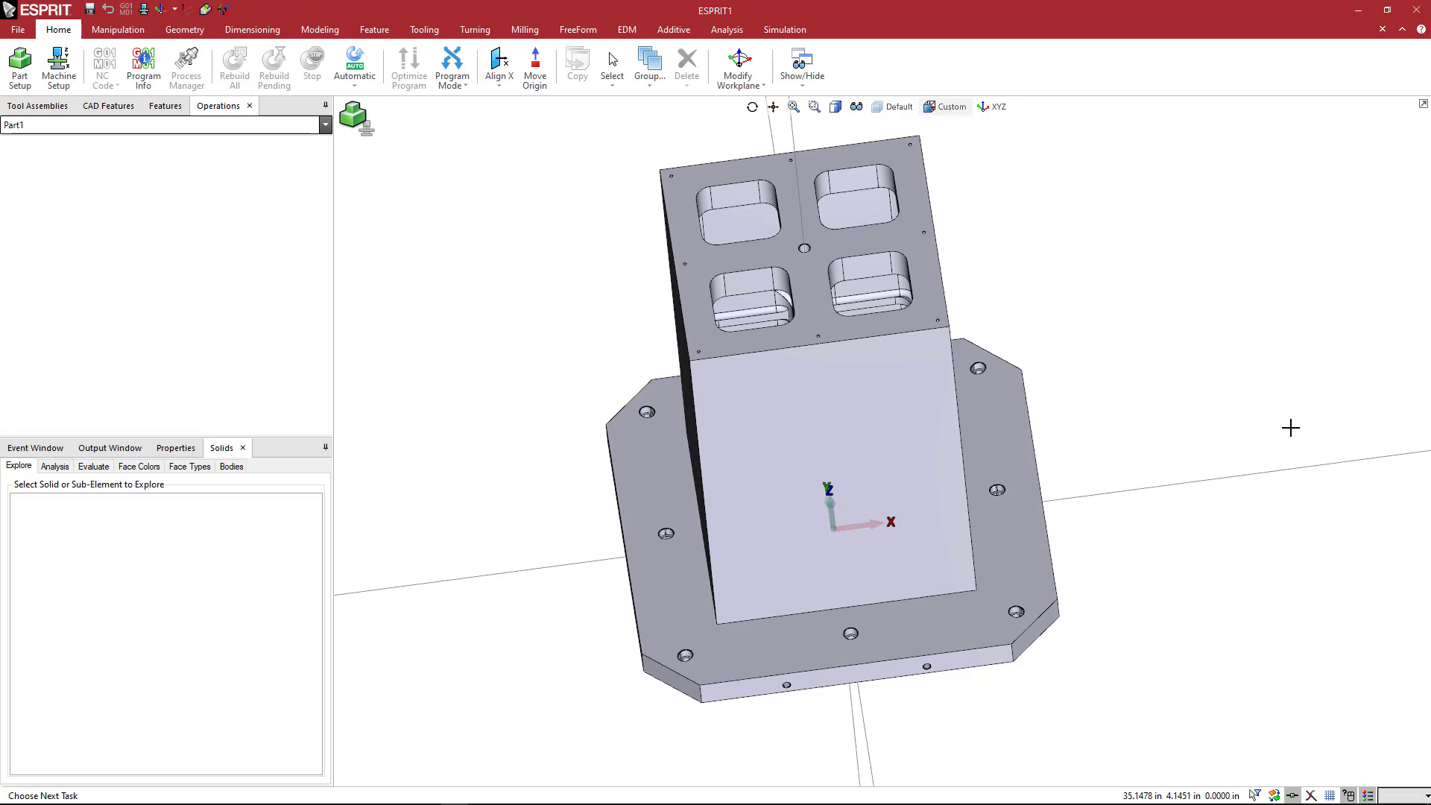
{"action": "mouse_move", "coordinate": [1013, 404]}
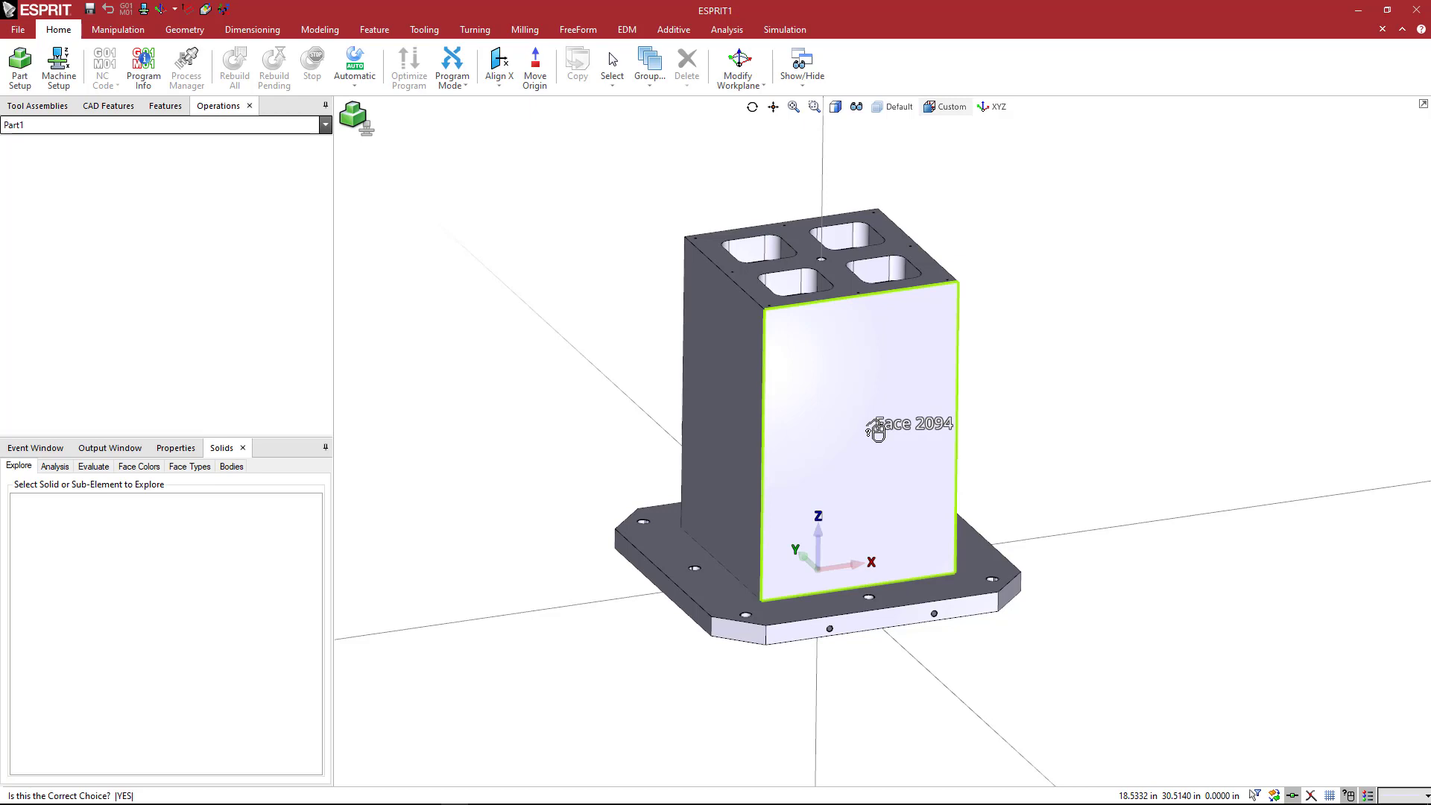
- Orbit the flat top view into an isometric 3D view of the whole tombstone
{"action": "left_click", "coordinate": [878, 431]}
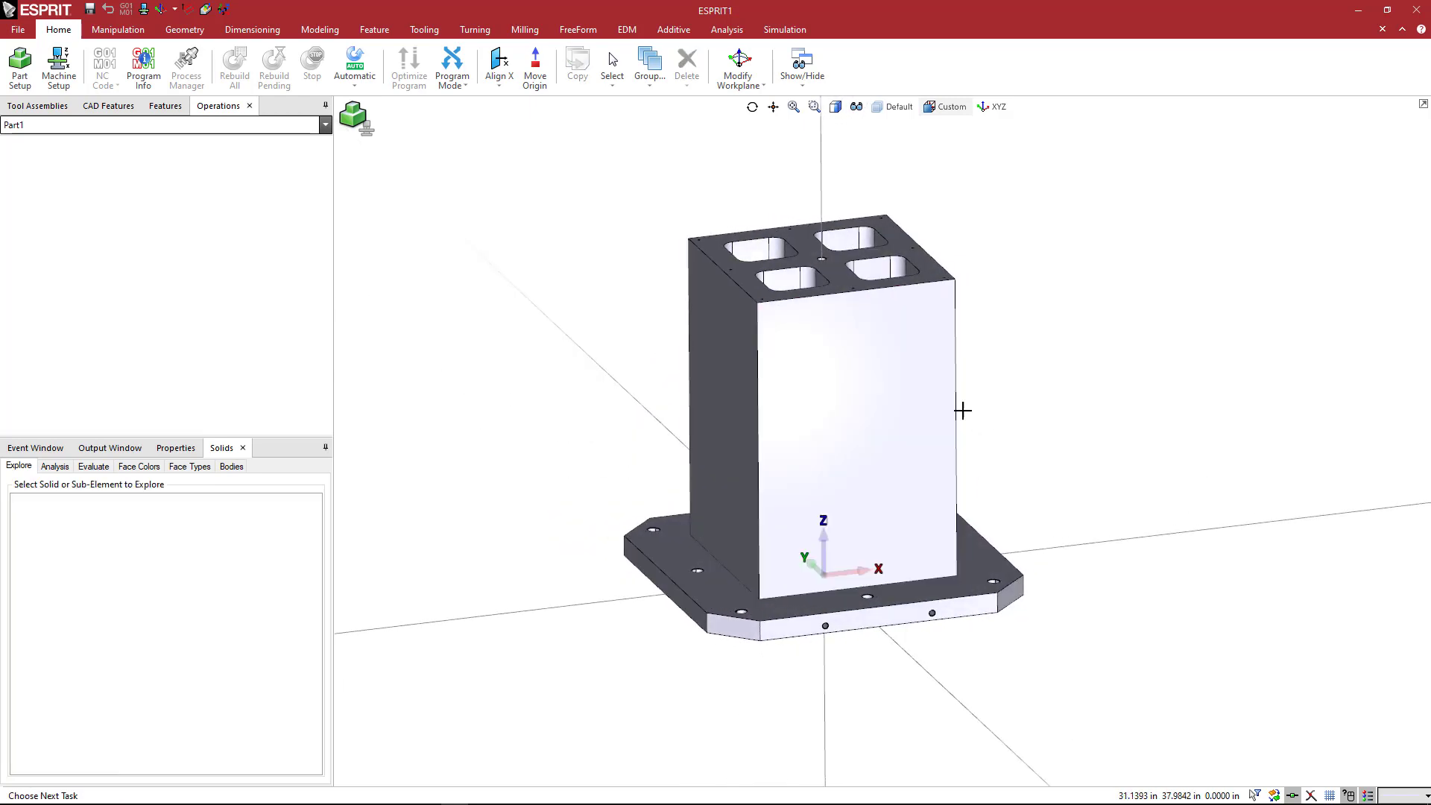
{"action": "mouse_move", "coordinate": [1020, 401]}
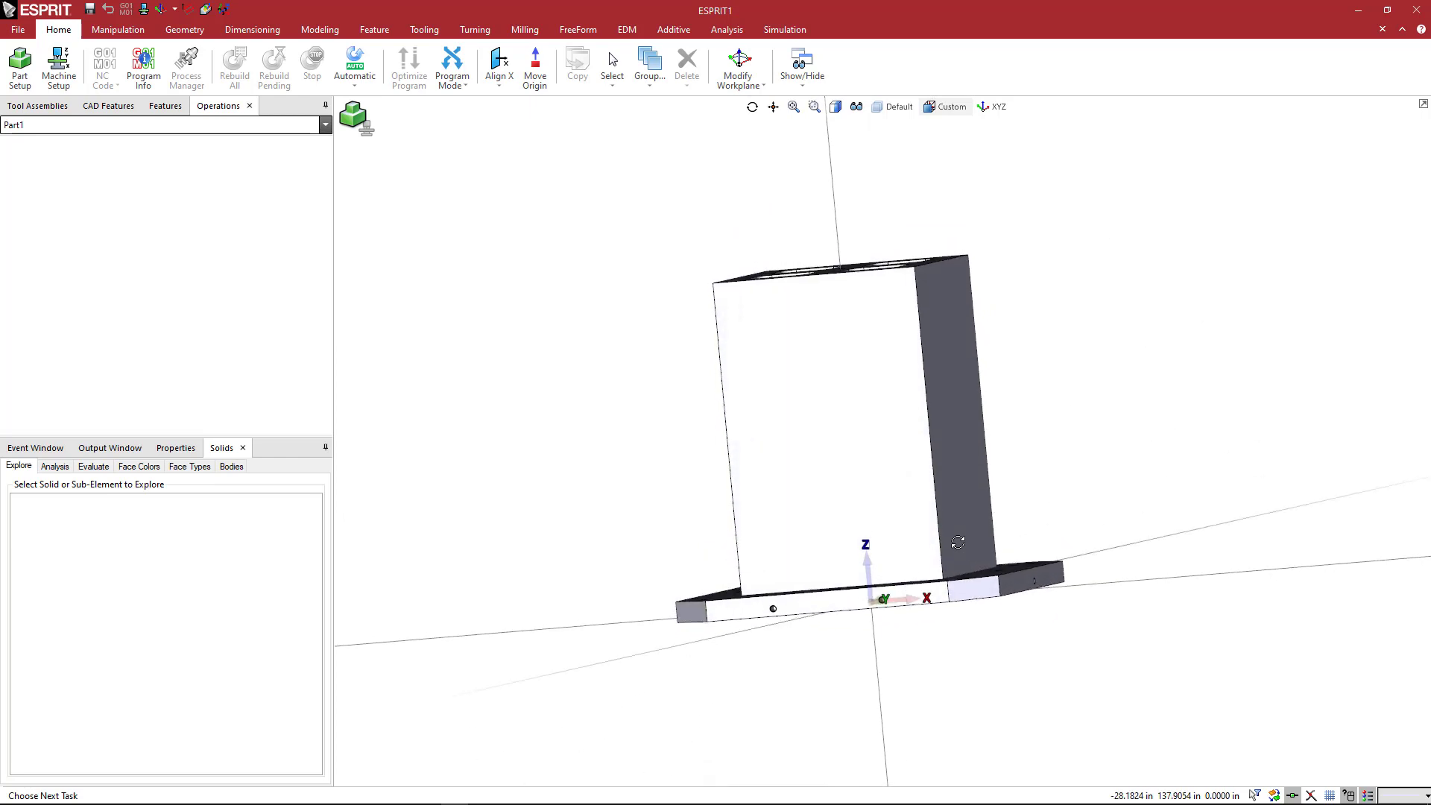
{"action": "mouse_move", "coordinate": [868, 564]}
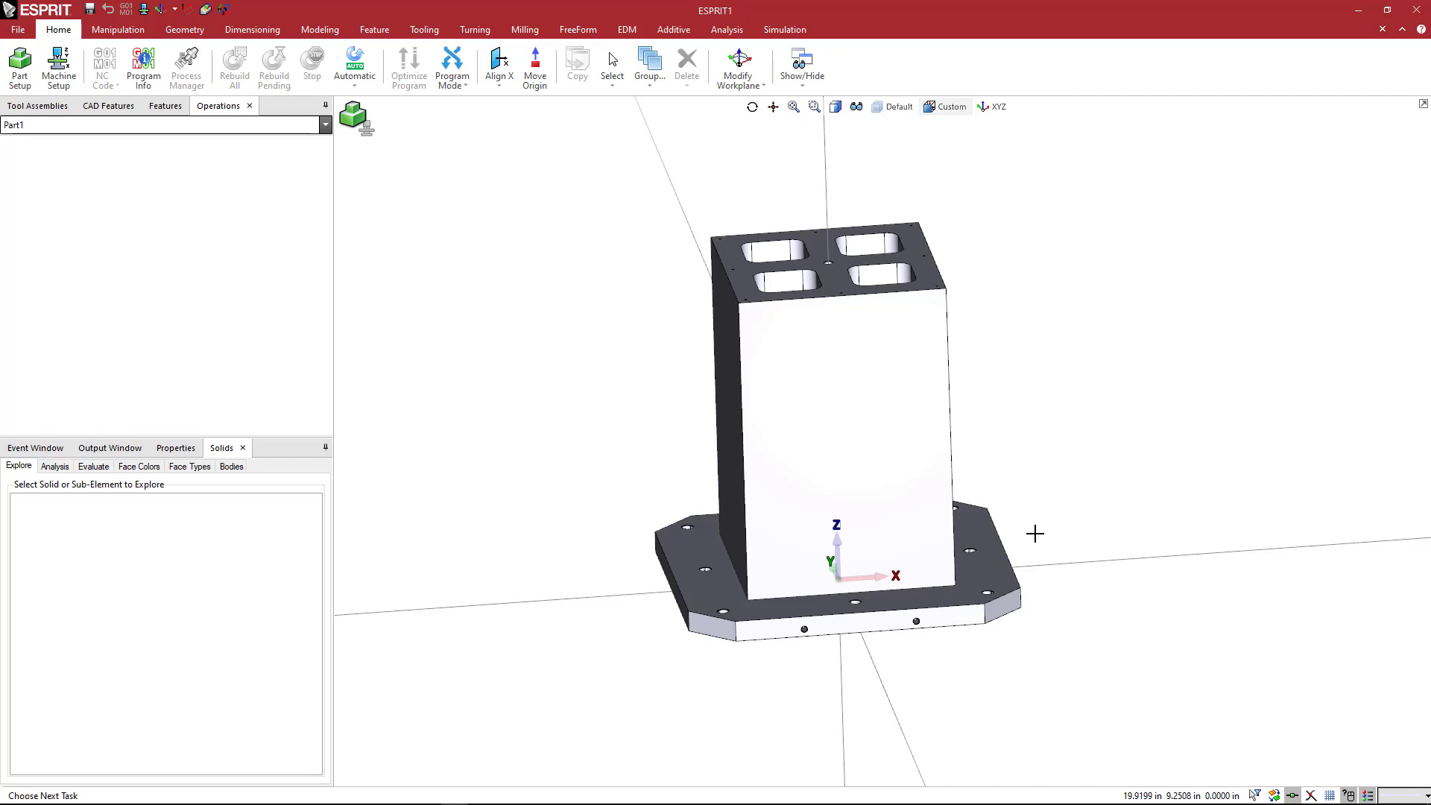
{"action": "mouse_move", "coordinate": [855, 642]}
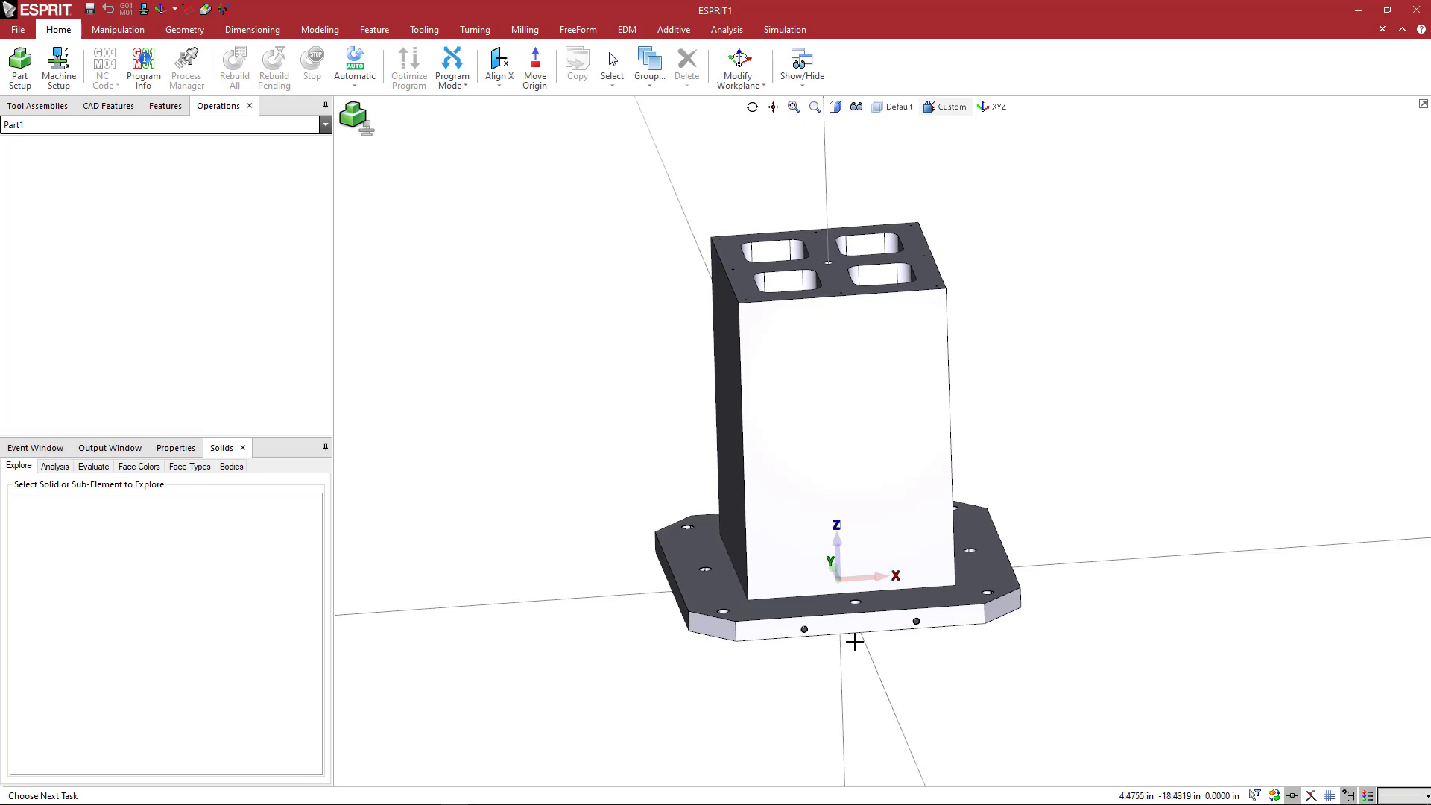
{"action": "mouse_move", "coordinate": [938, 641]}
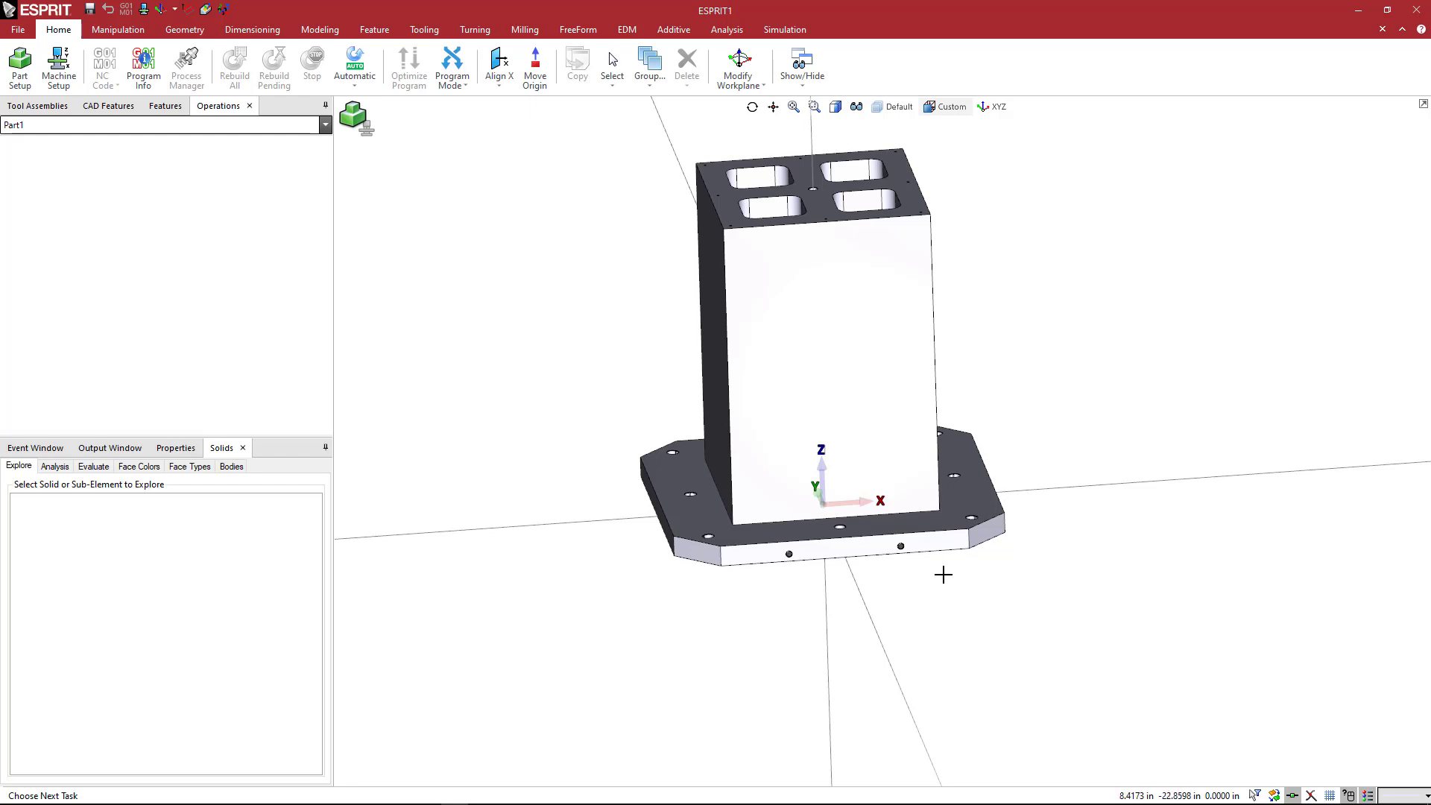
{"action": "mouse_move", "coordinate": [922, 586]}
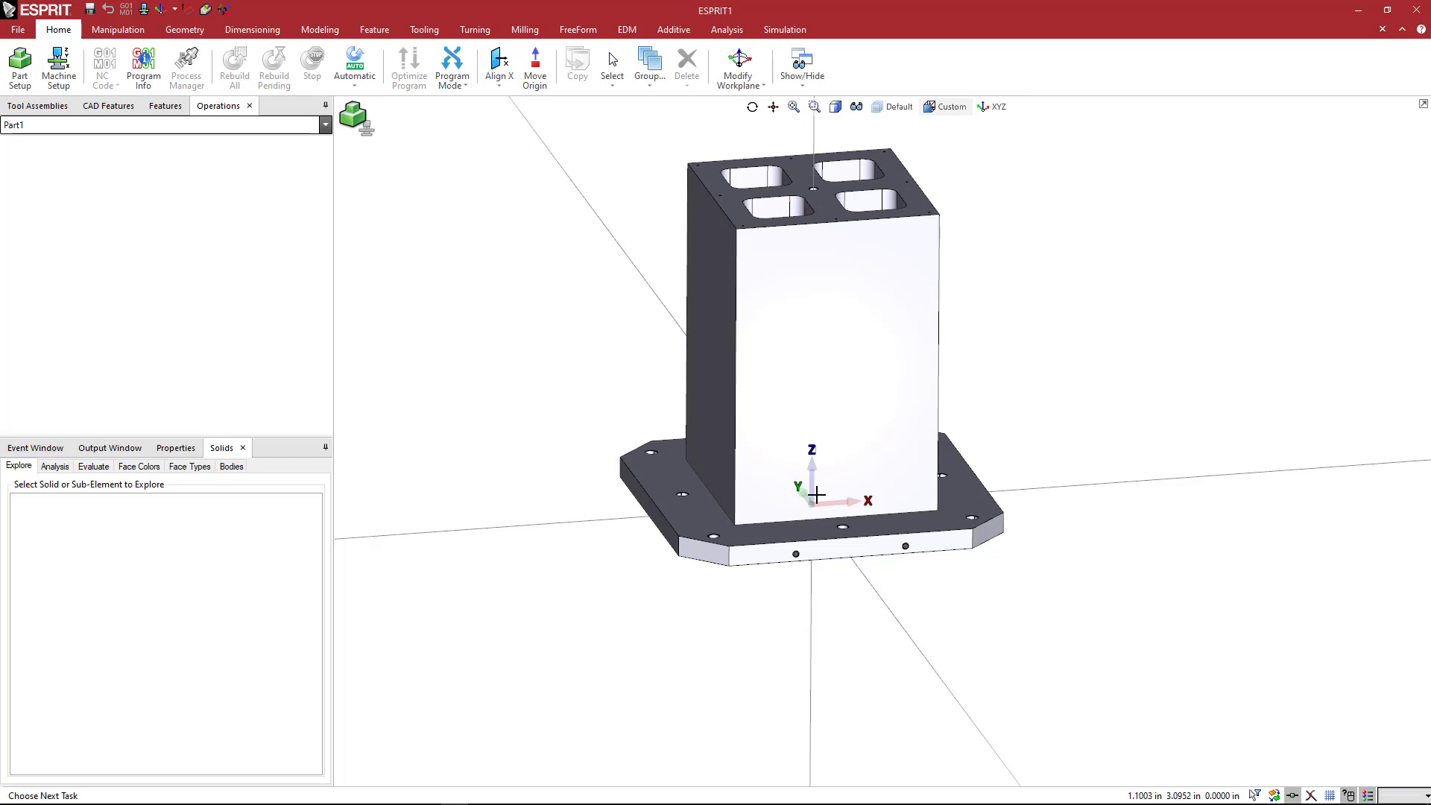
{"action": "mouse_move", "coordinate": [838, 452]}
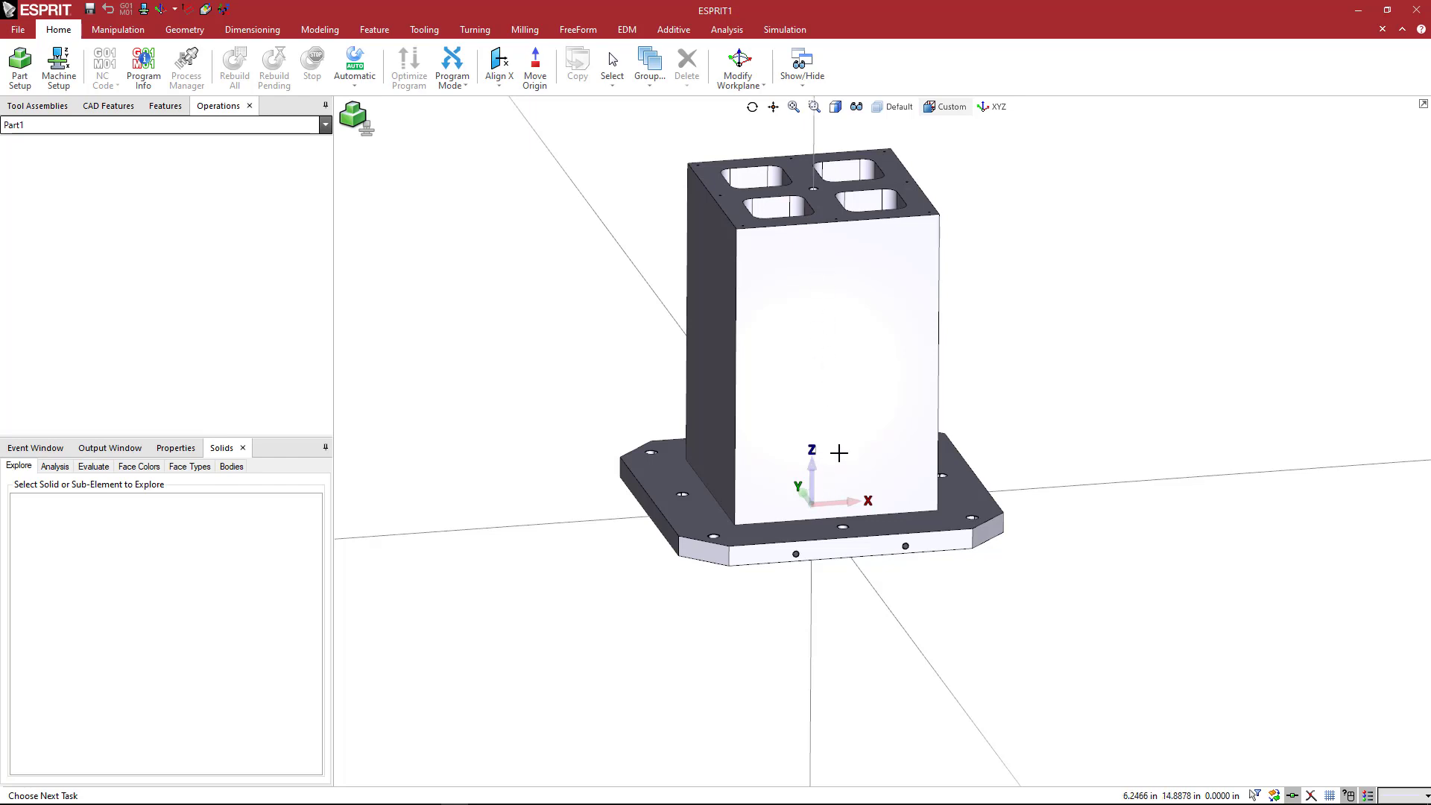
{"action": "mouse_move", "coordinate": [841, 477]}
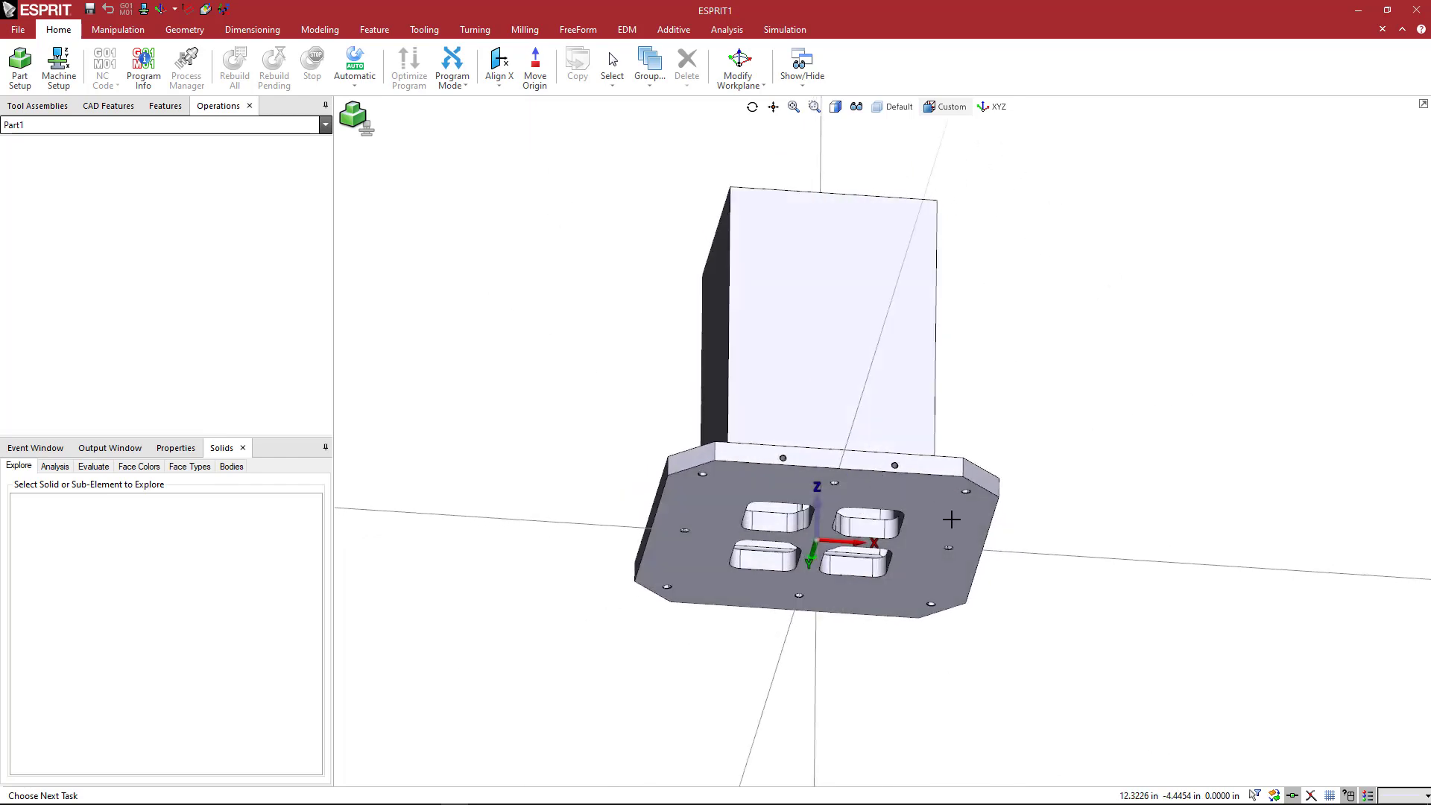
{"action": "mouse_move", "coordinate": [912, 493]}
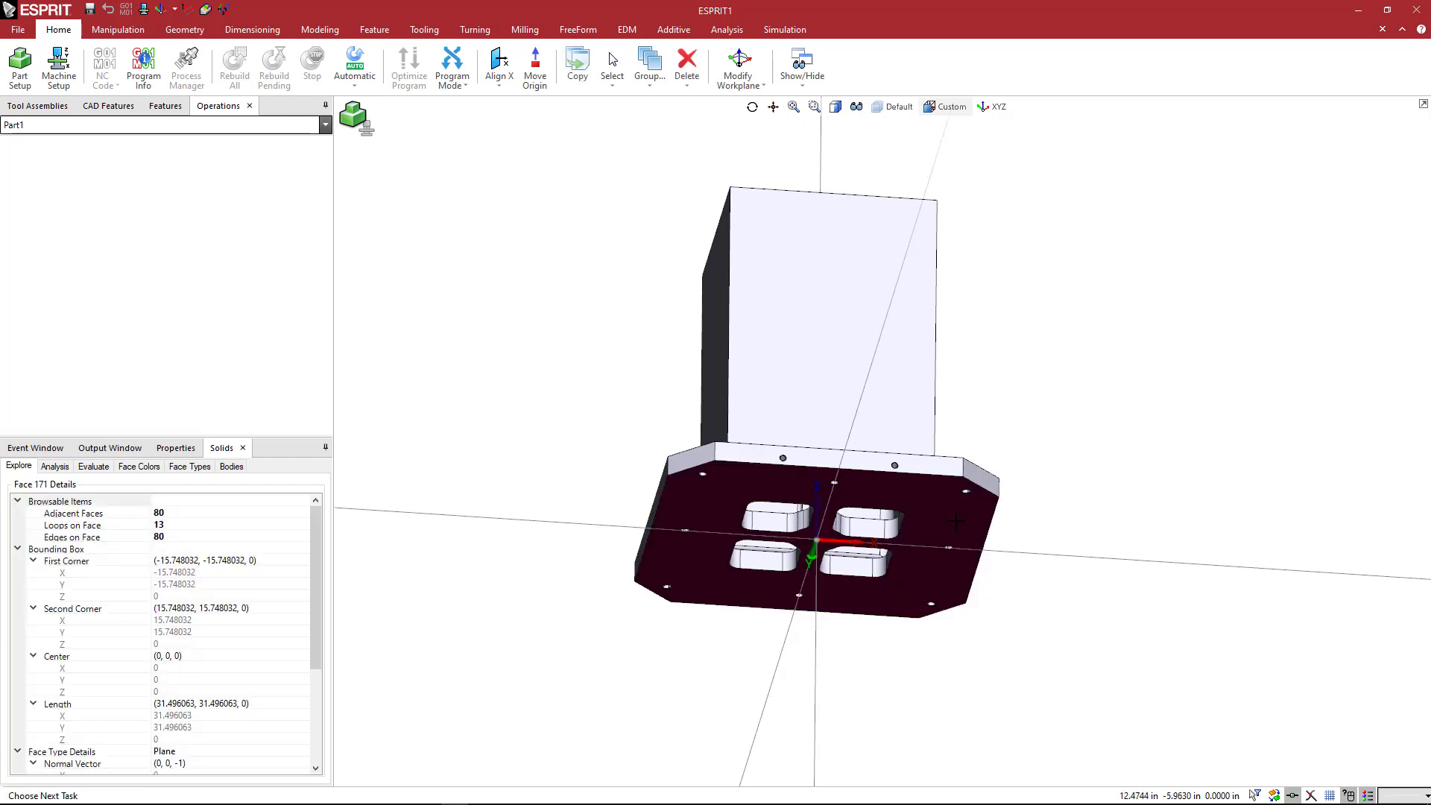
{"action": "mouse_move", "coordinate": [942, 521]}
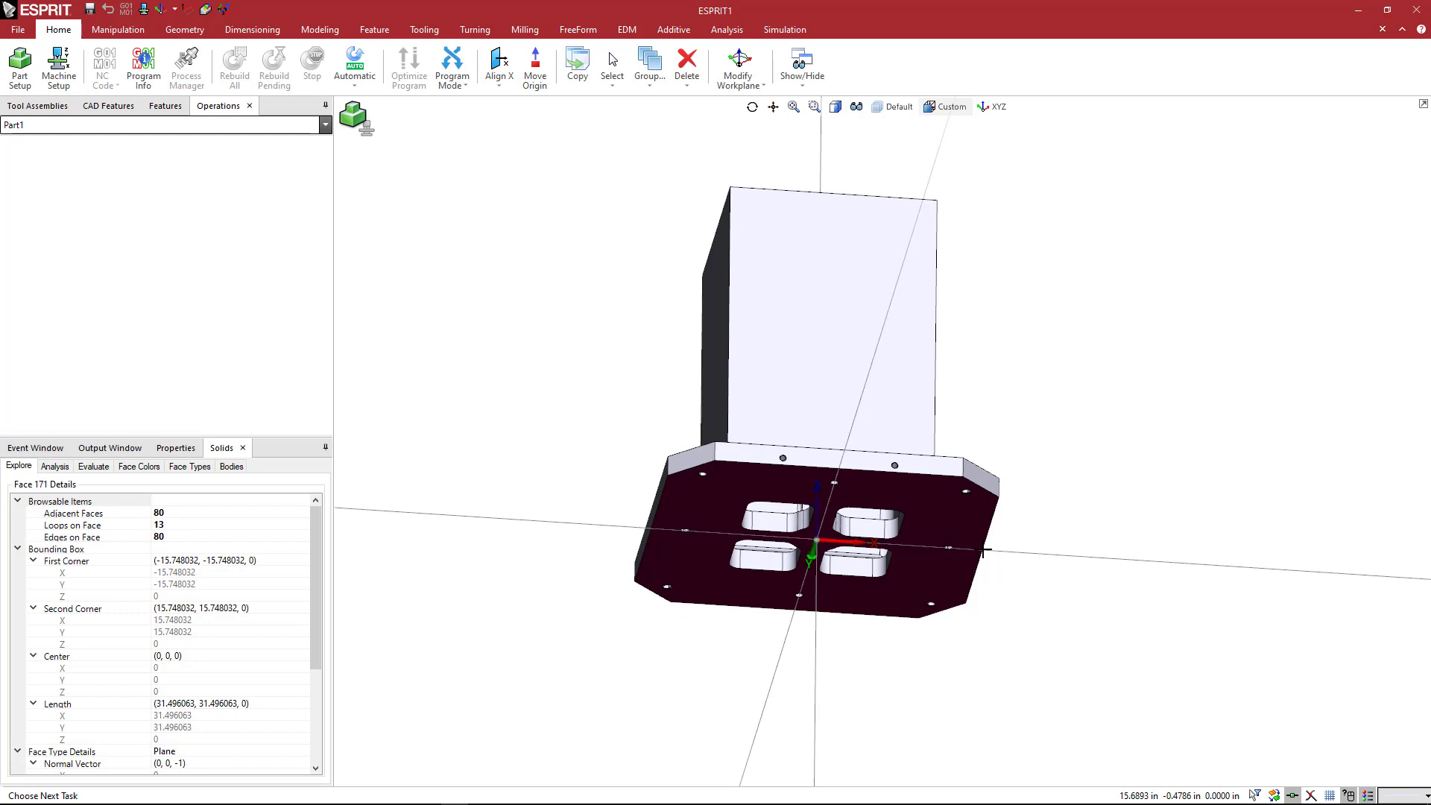
{"action": "mouse_move", "coordinate": [985, 550]}
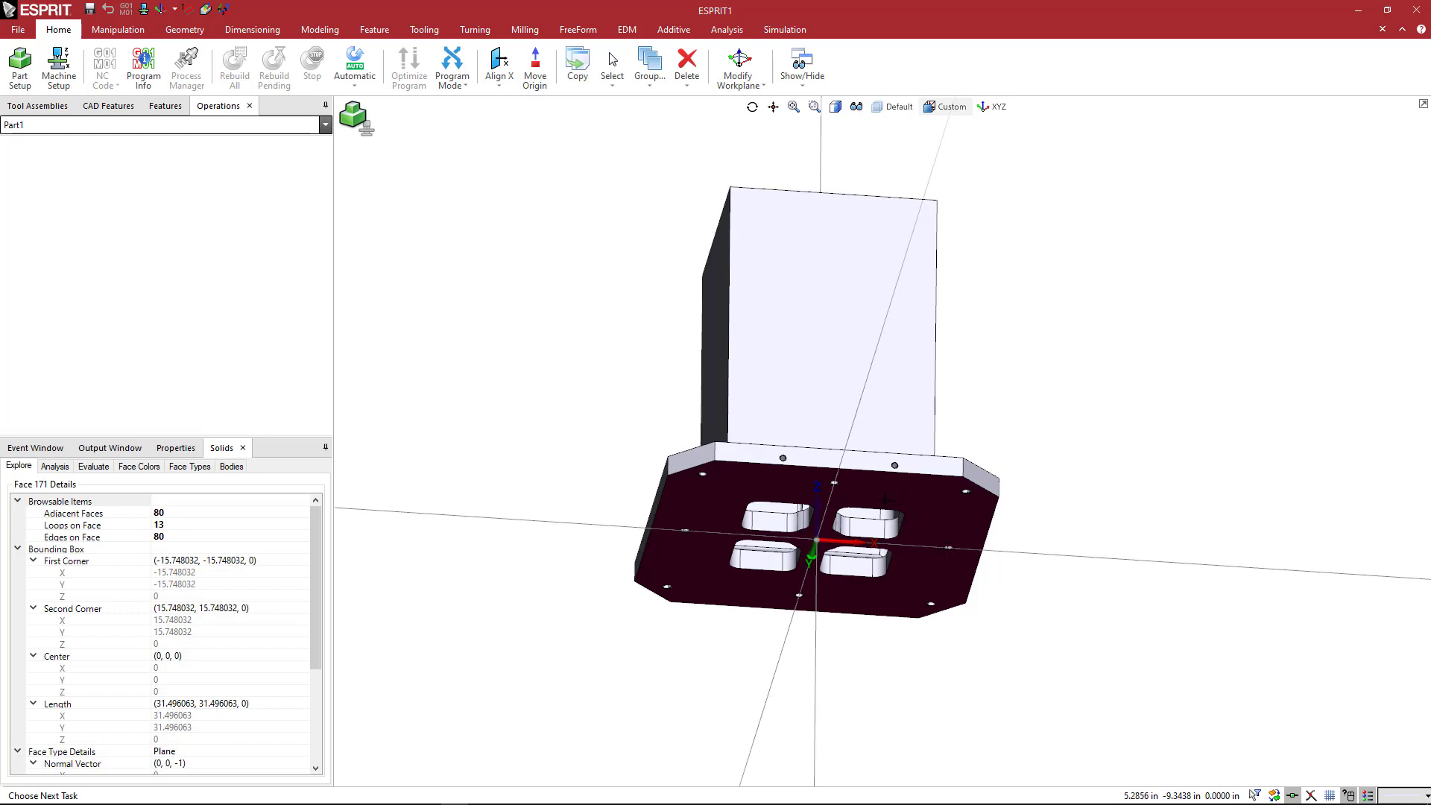
{"action": "mouse_move", "coordinate": [507, 100]}
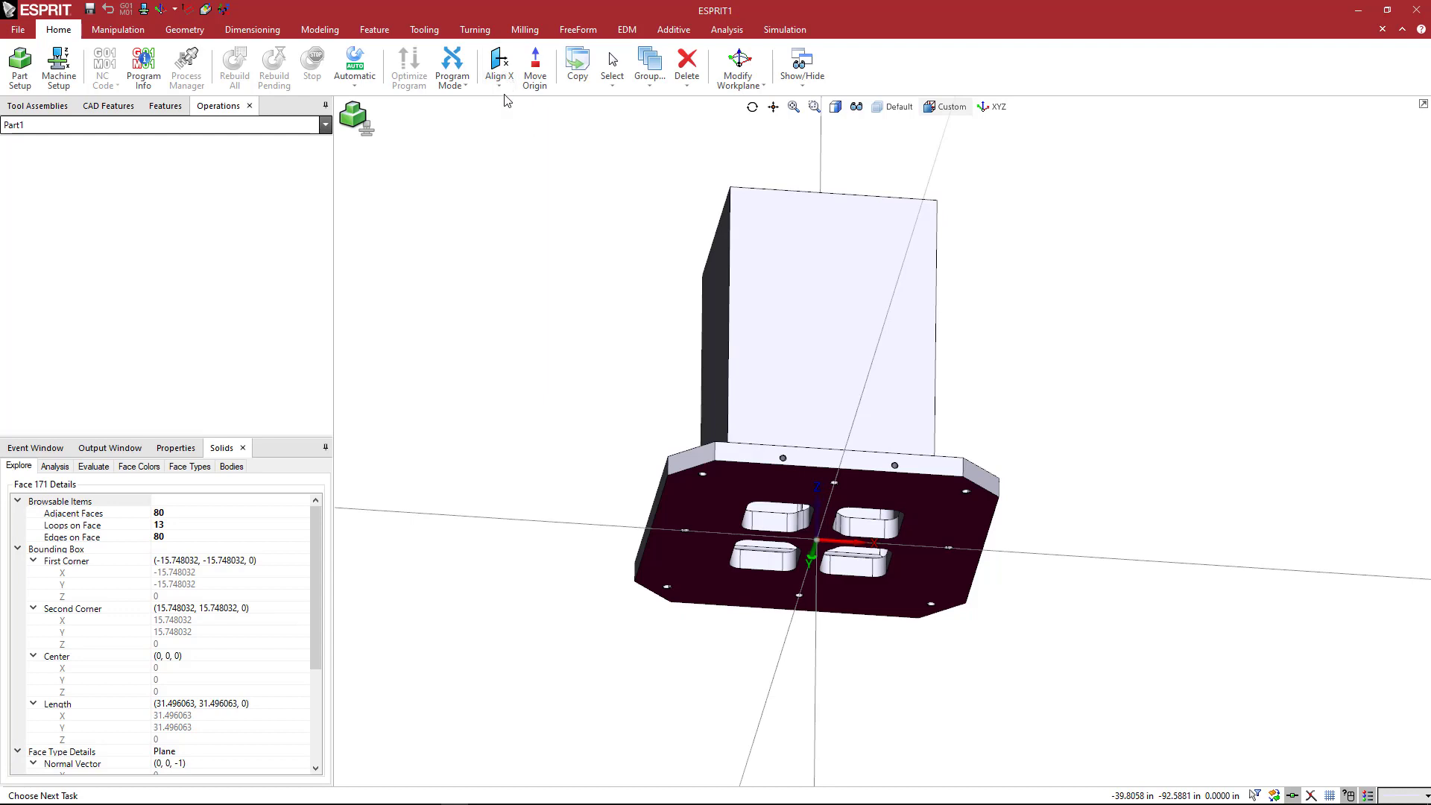
- Align the base plate's bottom face to Y so the column rises along the Y axis
{"action": "left_click", "coordinate": [499, 75]}
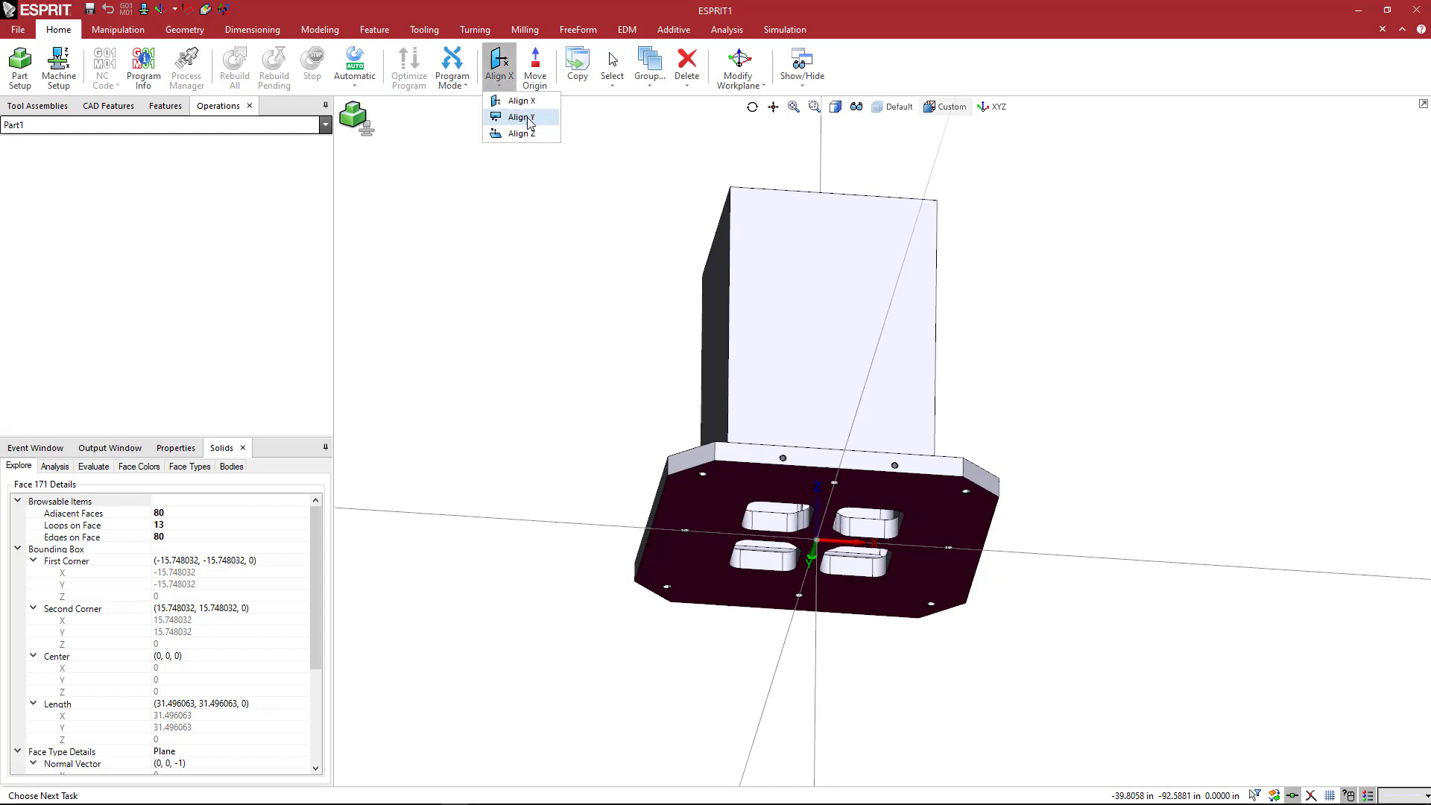
{"action": "left_click", "coordinate": [522, 117]}
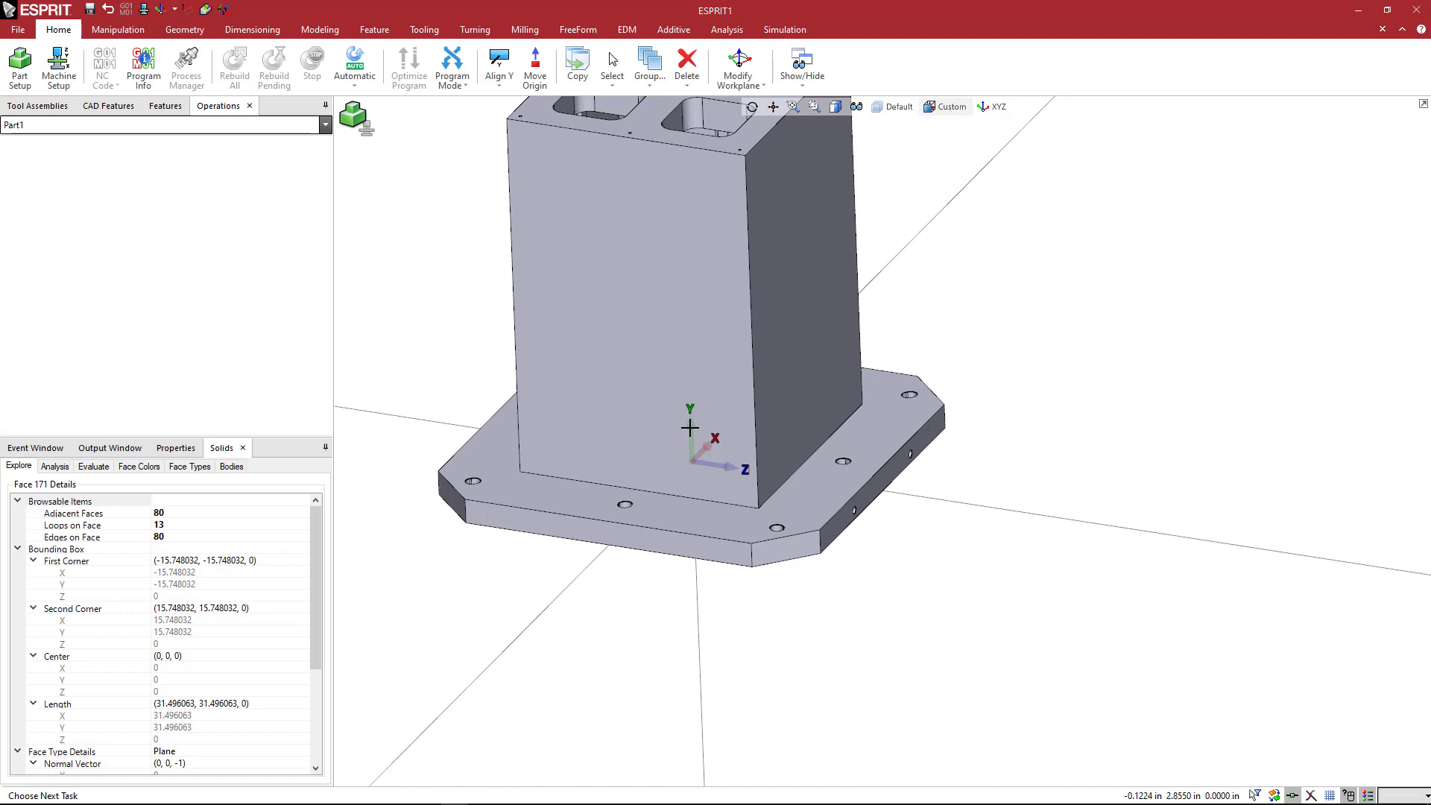
{"action": "mouse_move", "coordinate": [808, 444]}
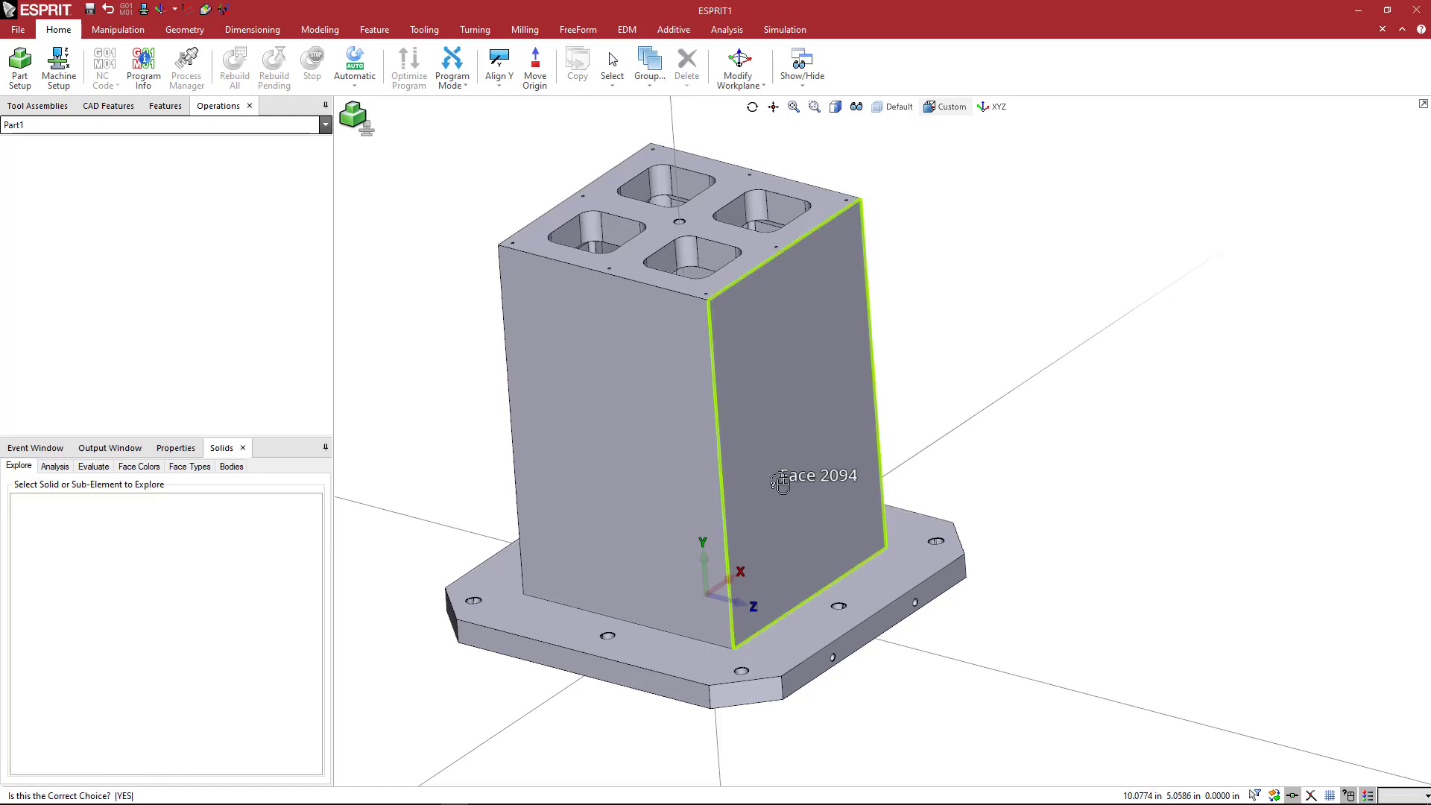
- Select a column side face to show its Face Details: X≈9.84, normal along X
{"action": "left_click", "coordinate": [810, 474]}
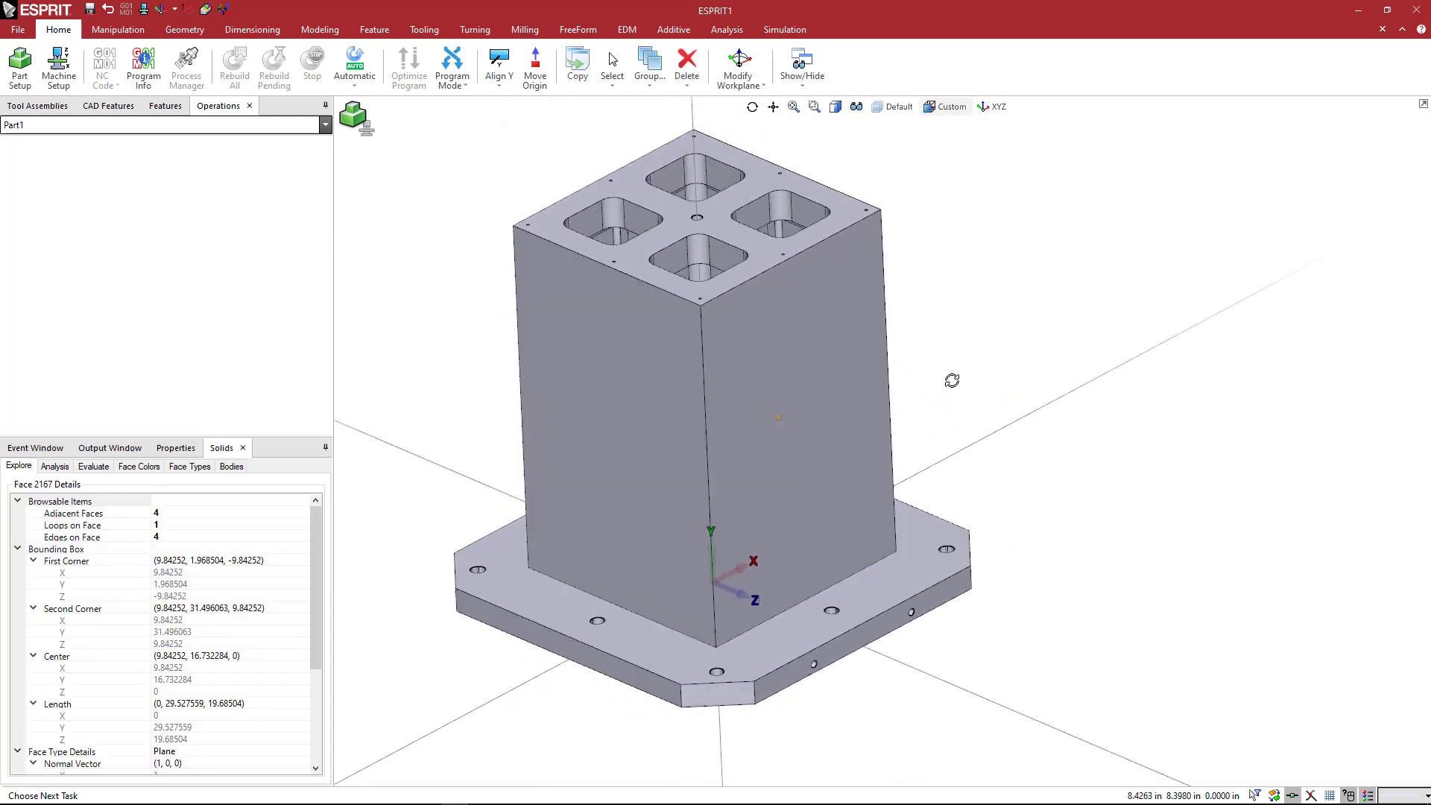
{"action": "mouse_move", "coordinate": [651, 377]}
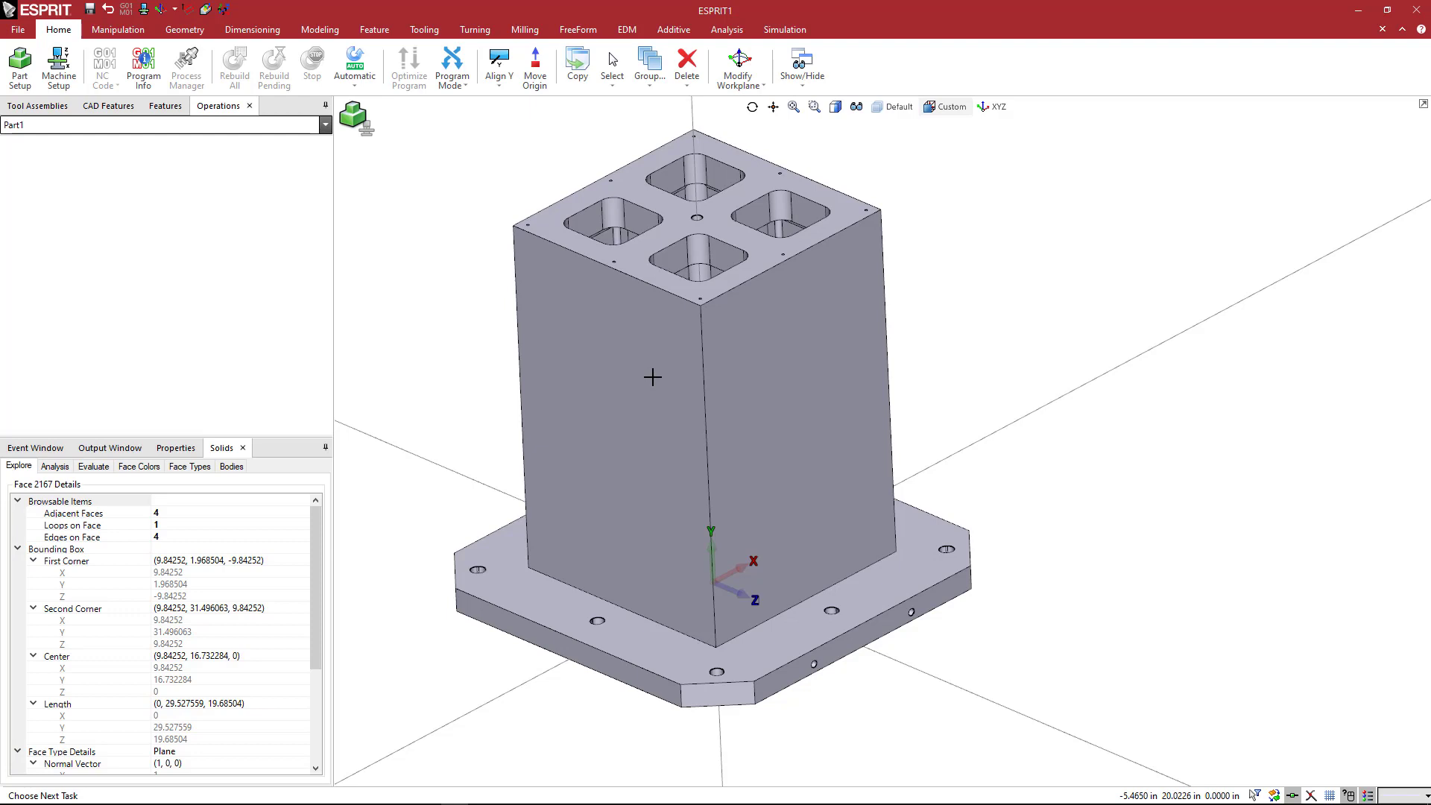
{"action": "mouse_move", "coordinate": [993, 497]}
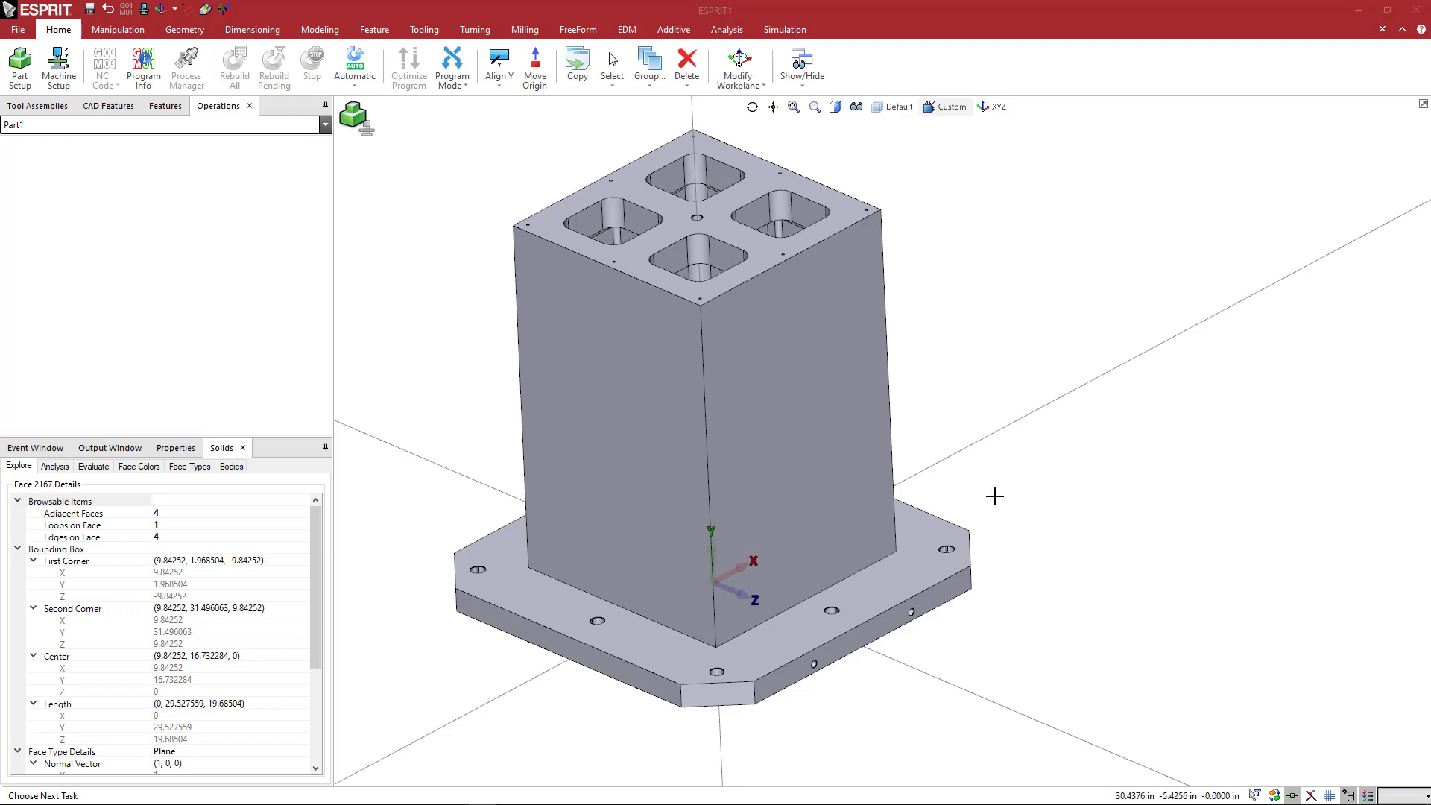
{"action": "mouse_move", "coordinate": [980, 383]}
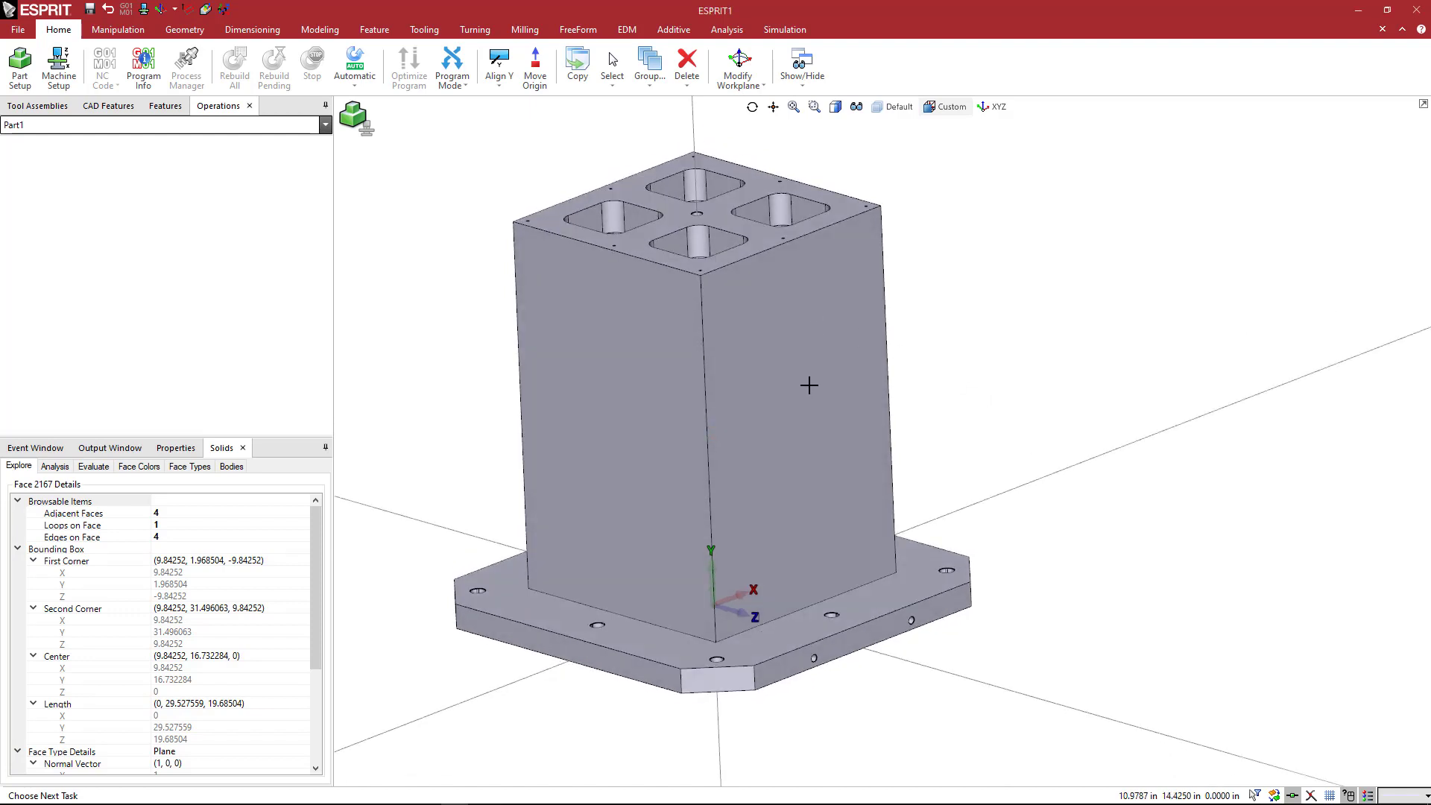
{"action": "mouse_move", "coordinate": [828, 382]}
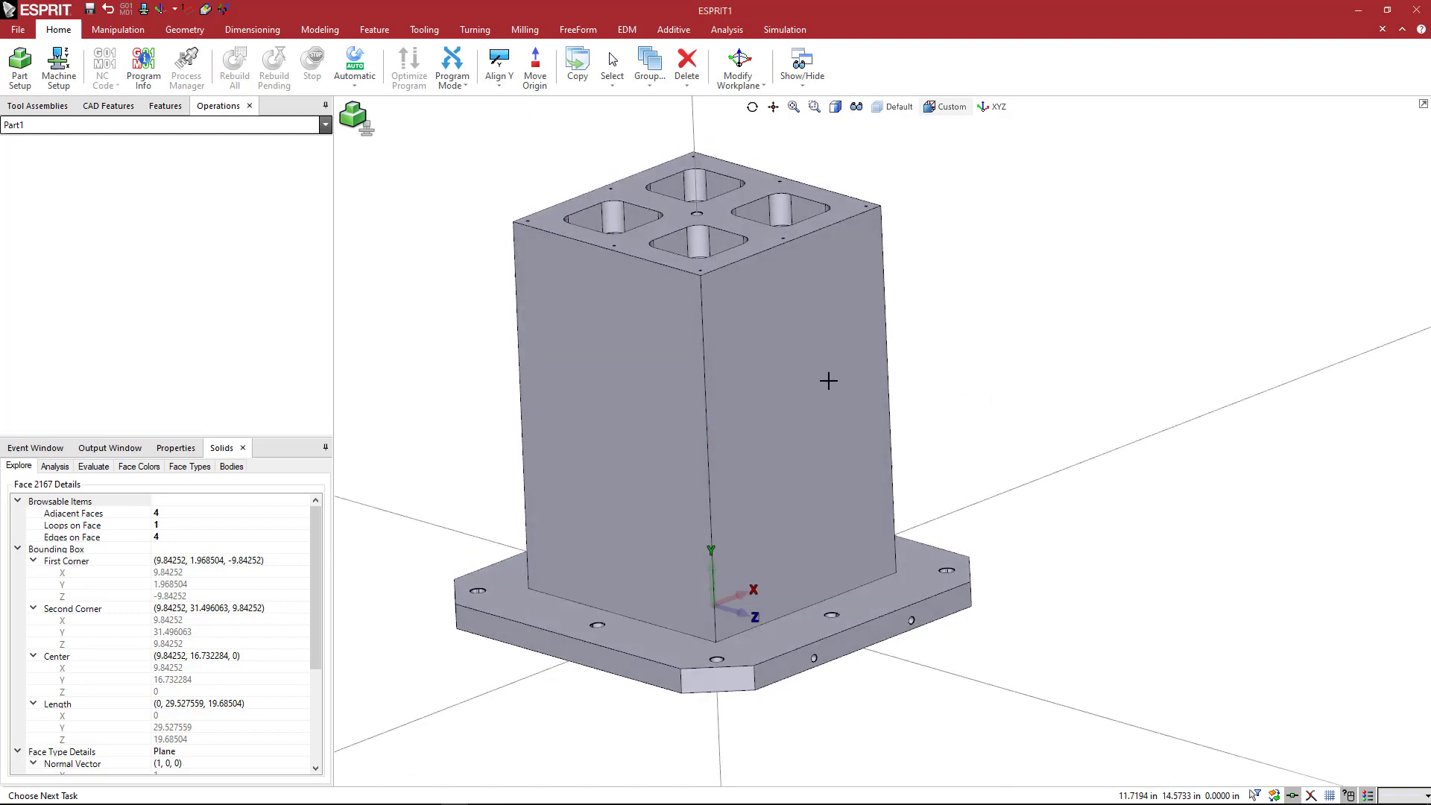
{"action": "mouse_move", "coordinate": [759, 371]}
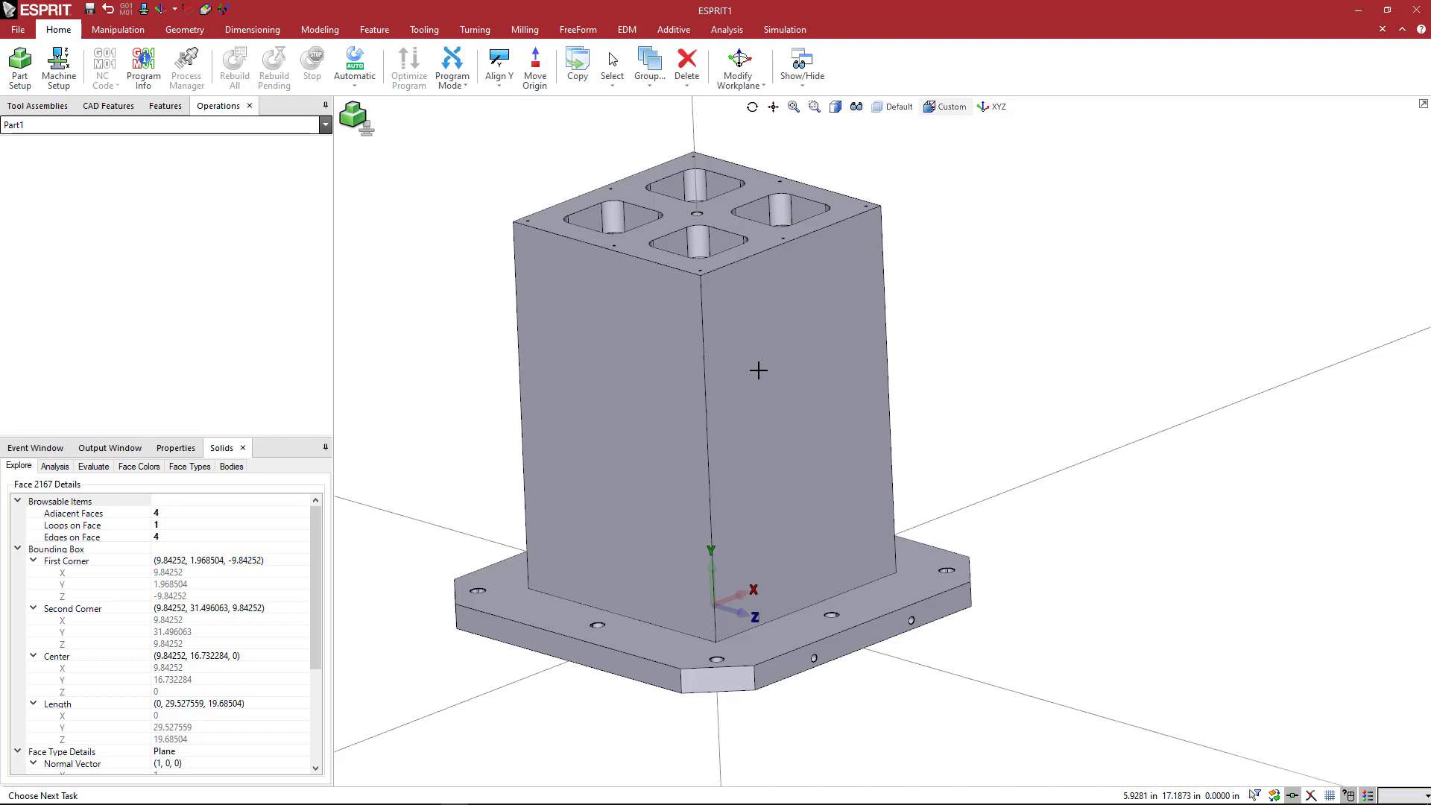
{"action": "mouse_move", "coordinate": [778, 374]}
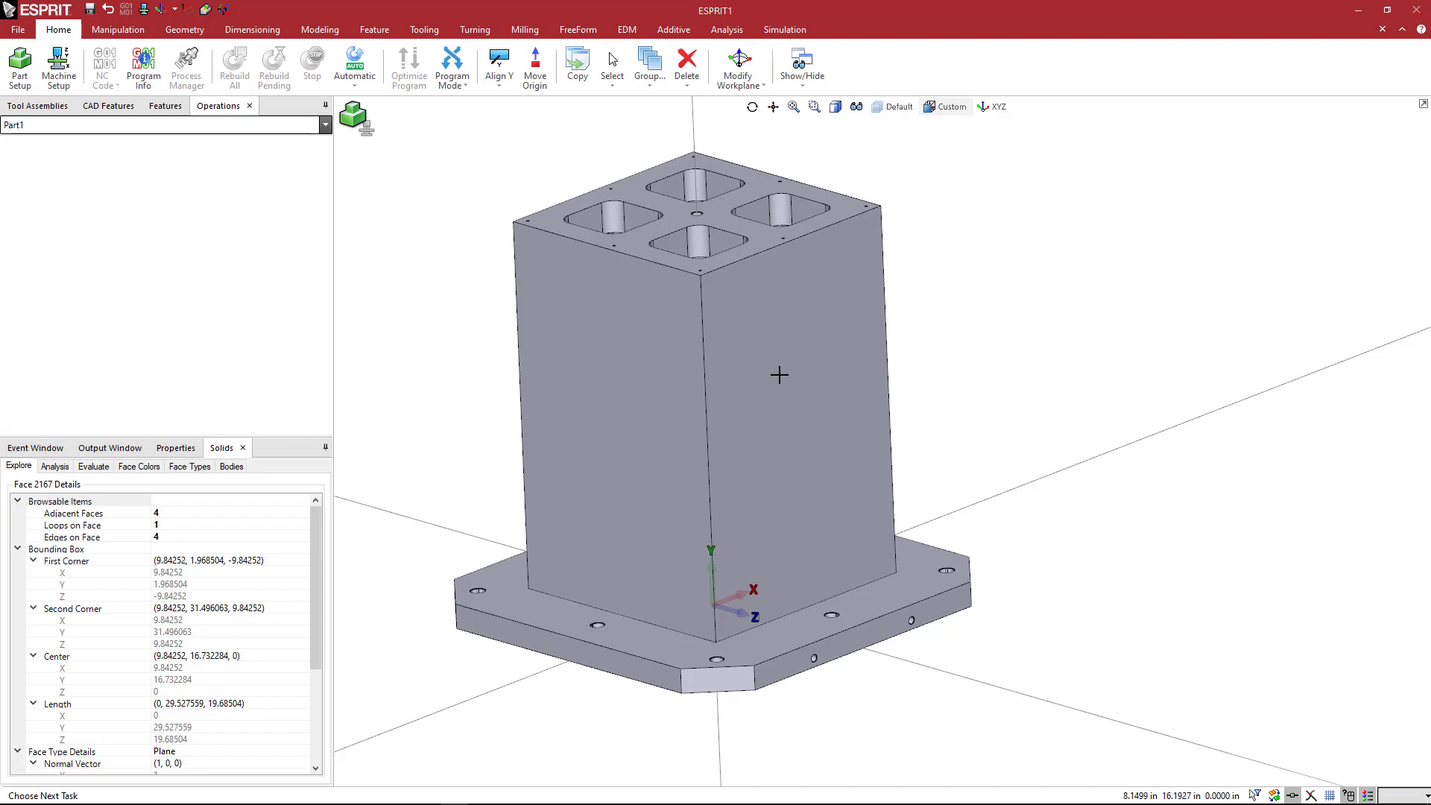
{"action": "mouse_move", "coordinate": [793, 414]}
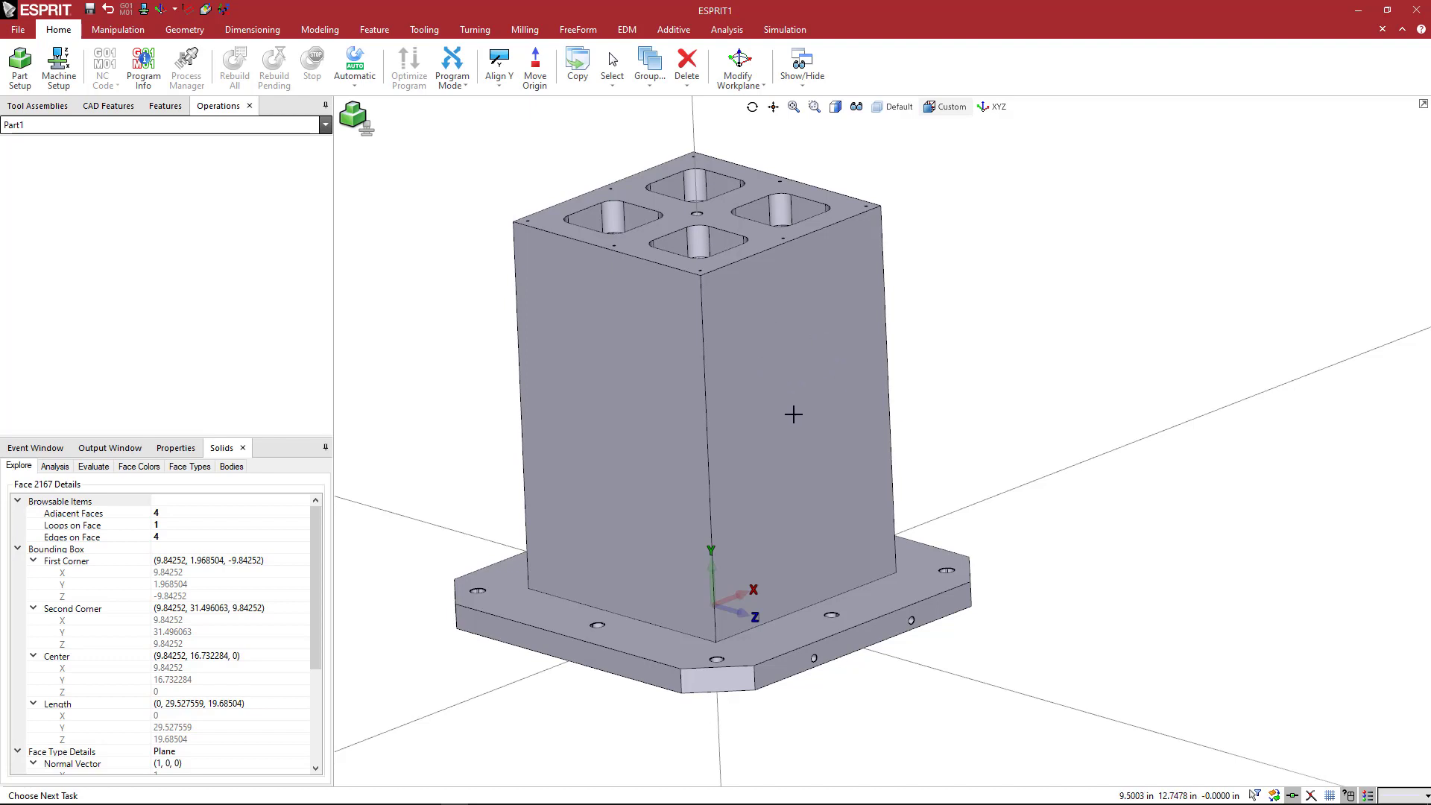
{"action": "mouse_move", "coordinate": [818, 417]}
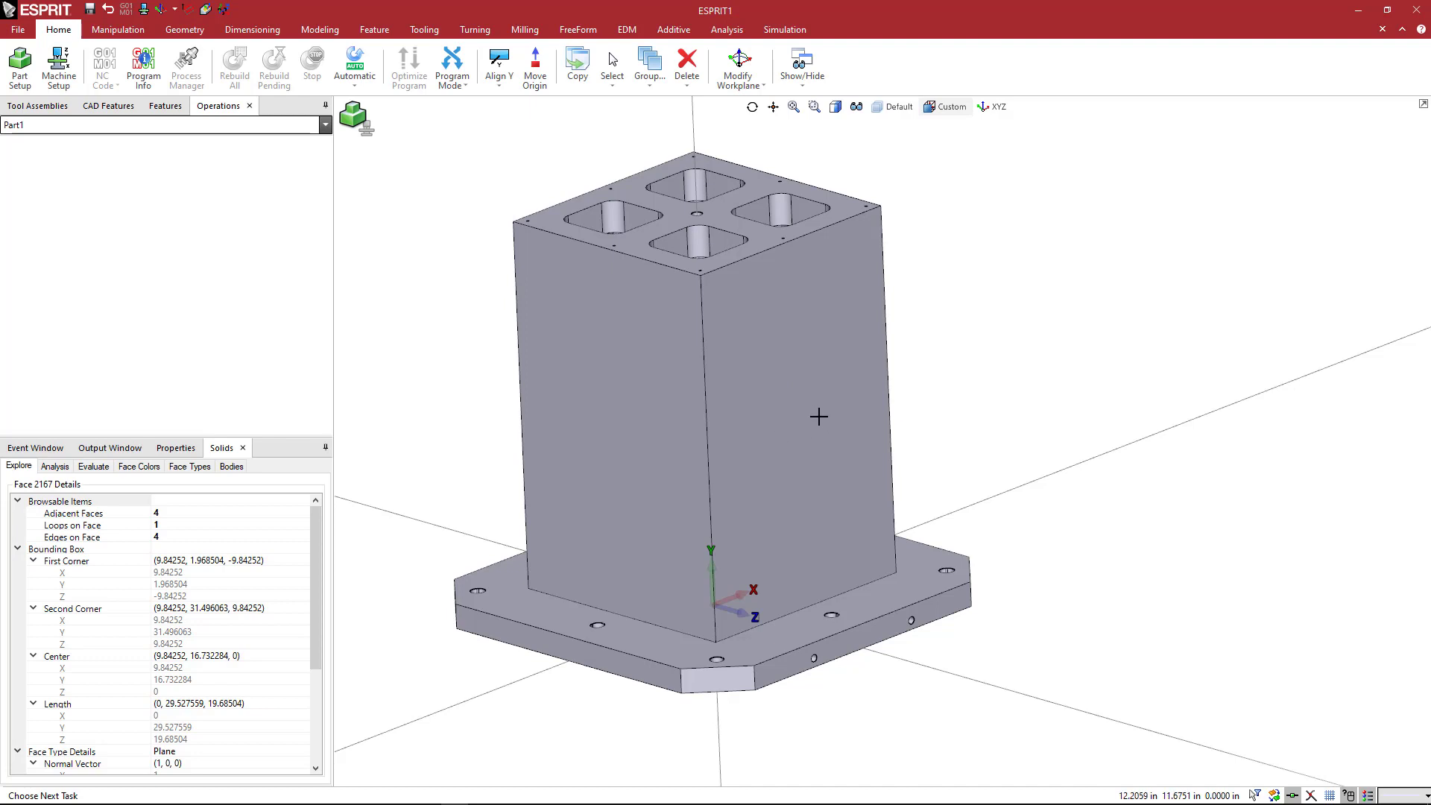
{"action": "mouse_move", "coordinate": [787, 523]}
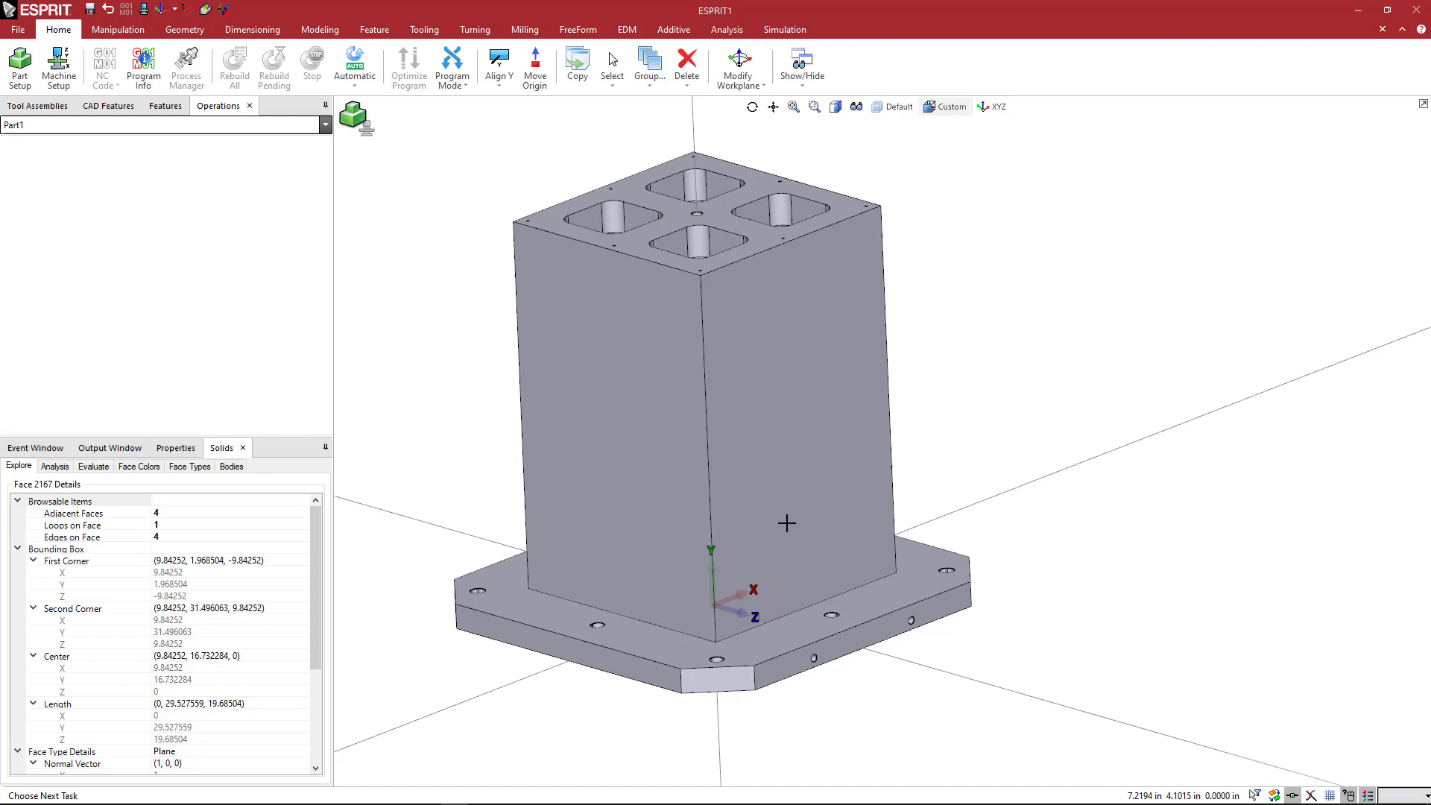
{"action": "mouse_move", "coordinate": [838, 442]}
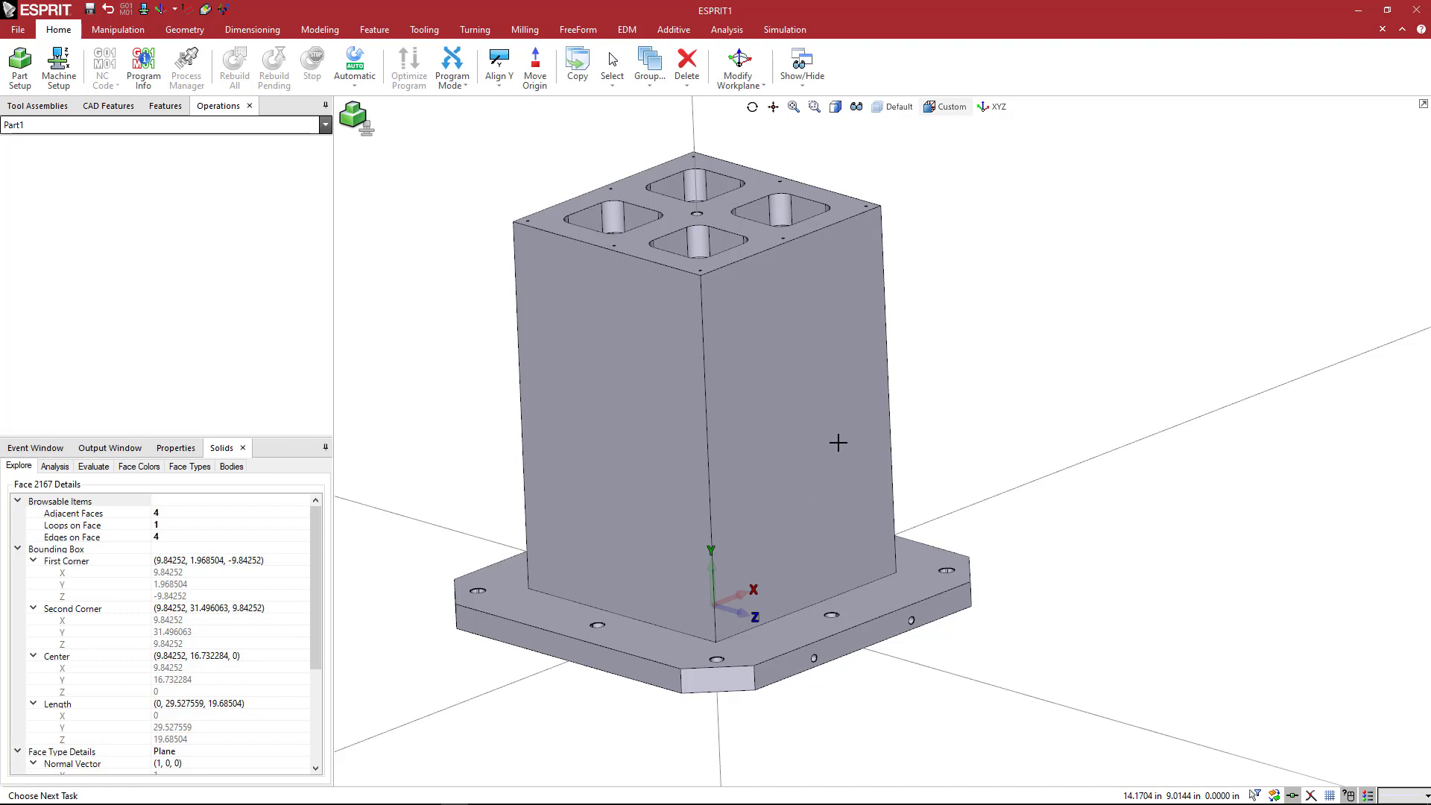
{"action": "mouse_move", "coordinate": [819, 432]}
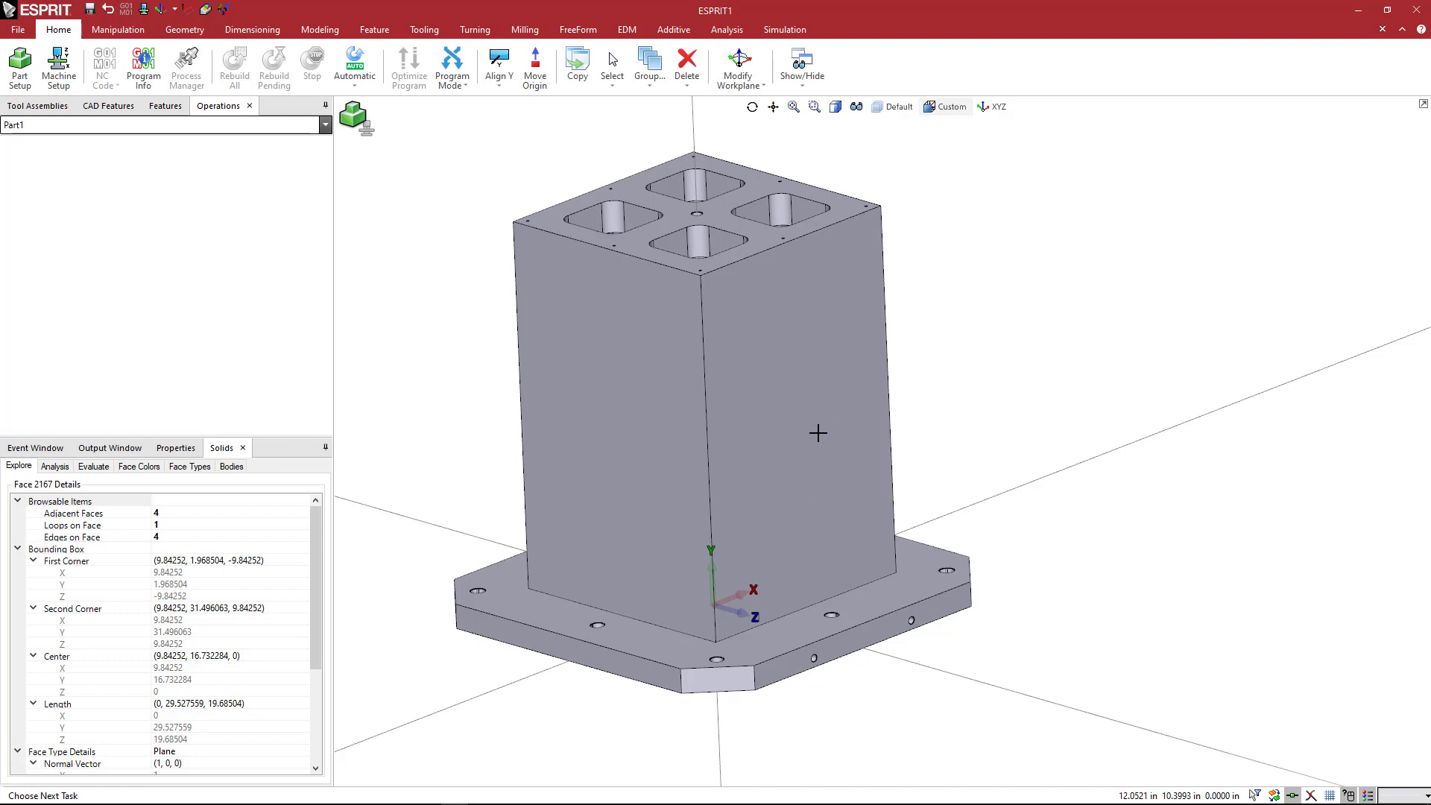
{"action": "mouse_move", "coordinate": [808, 398]}
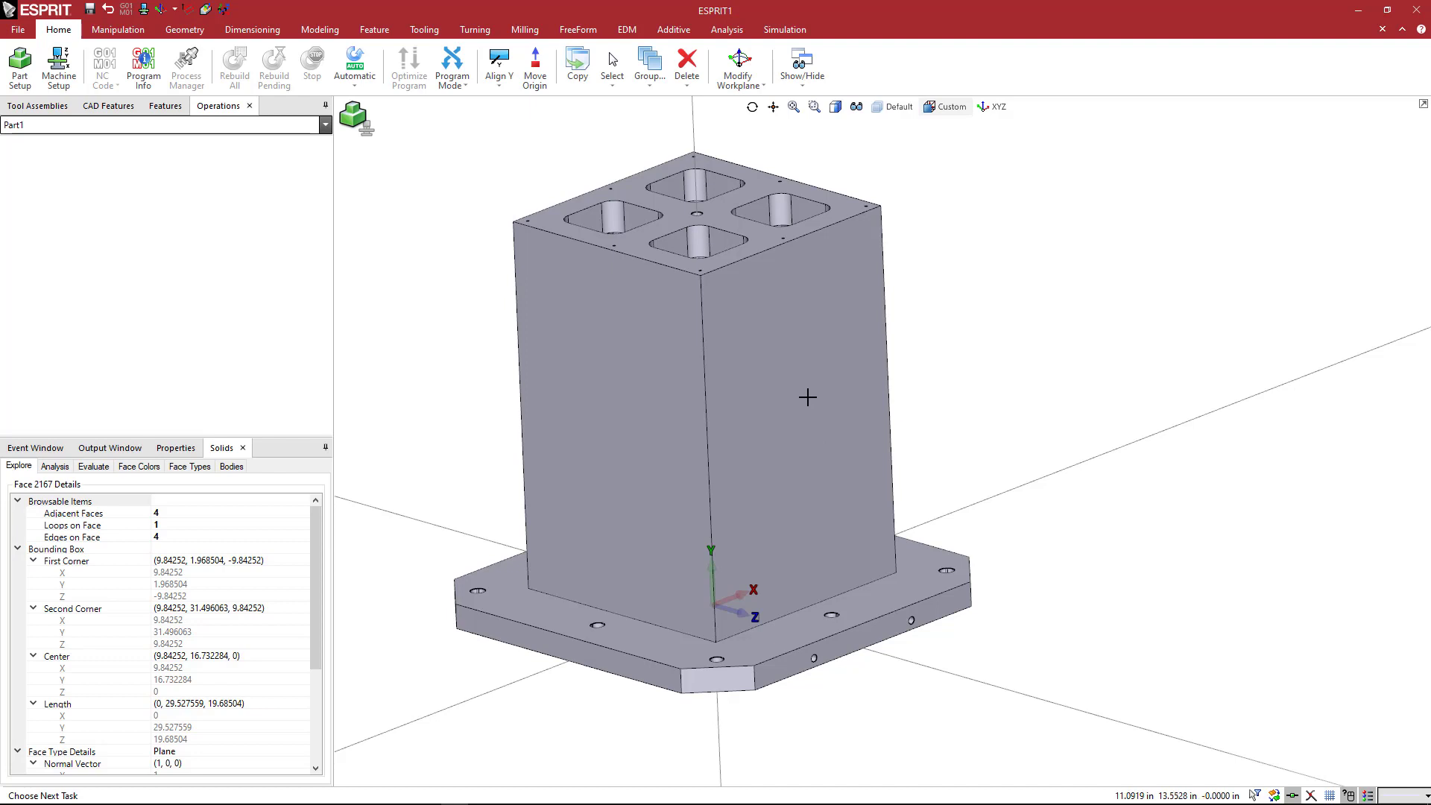
{"action": "mouse_move", "coordinate": [804, 399]}
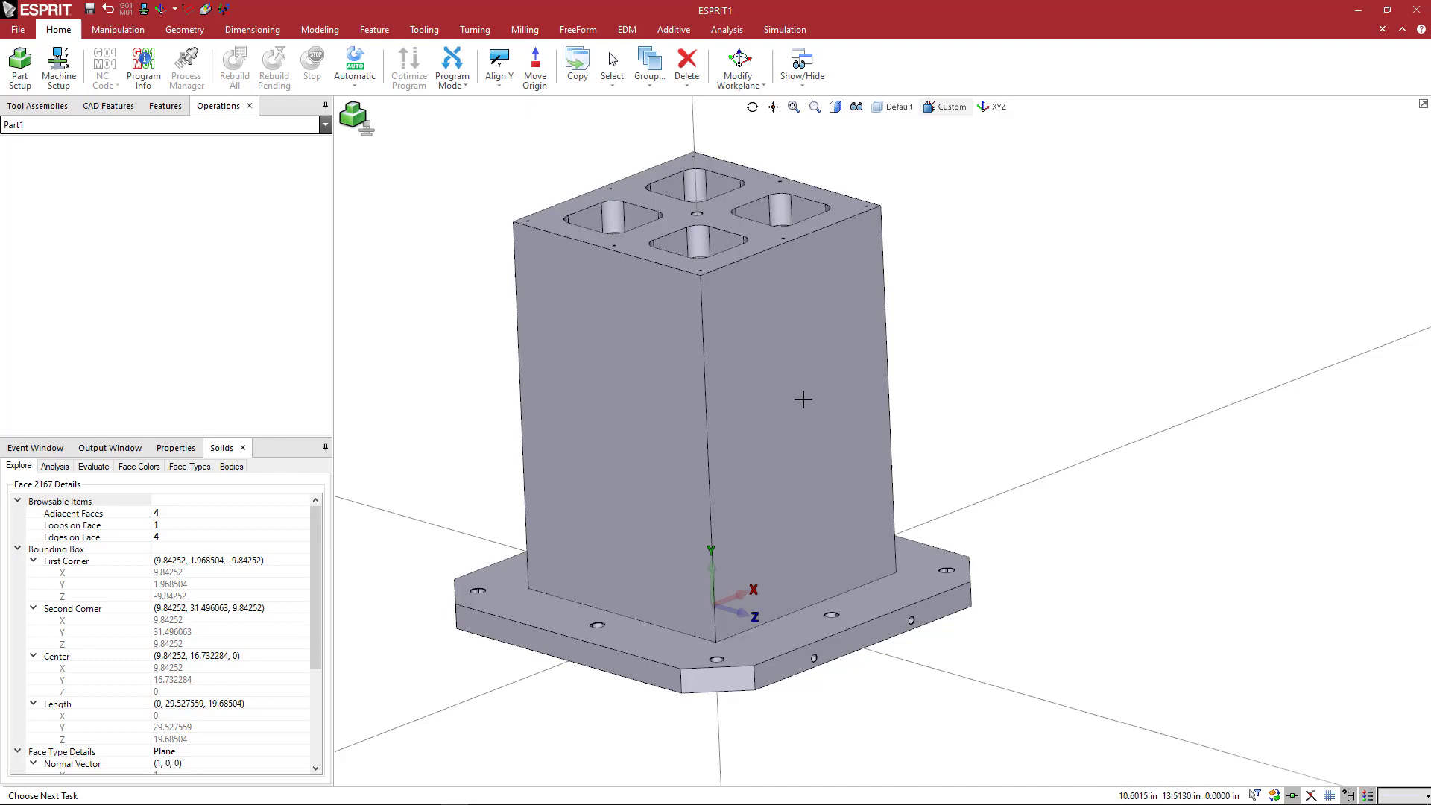
{"action": "mouse_move", "coordinate": [802, 399]}
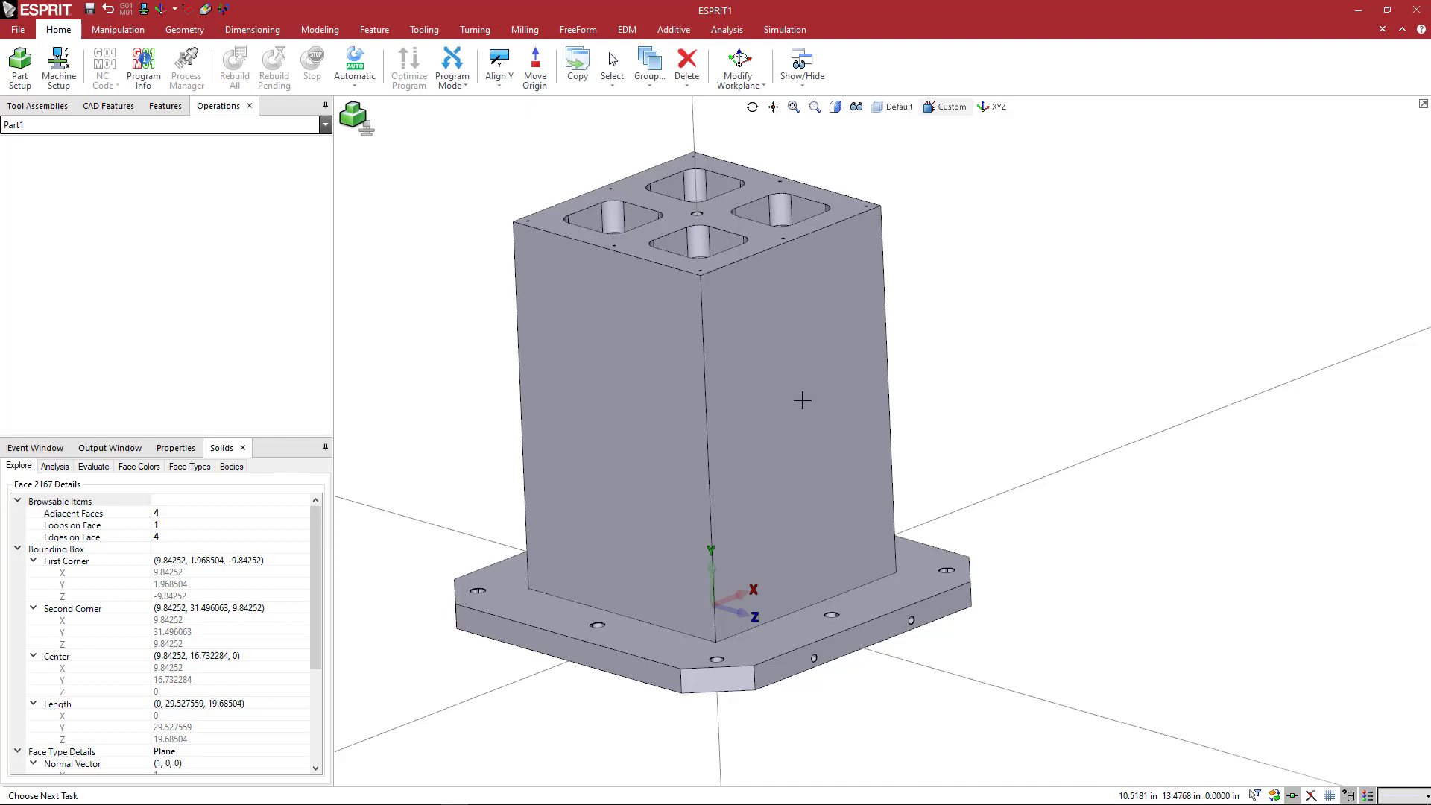
{"action": "mouse_move", "coordinate": [822, 412]}
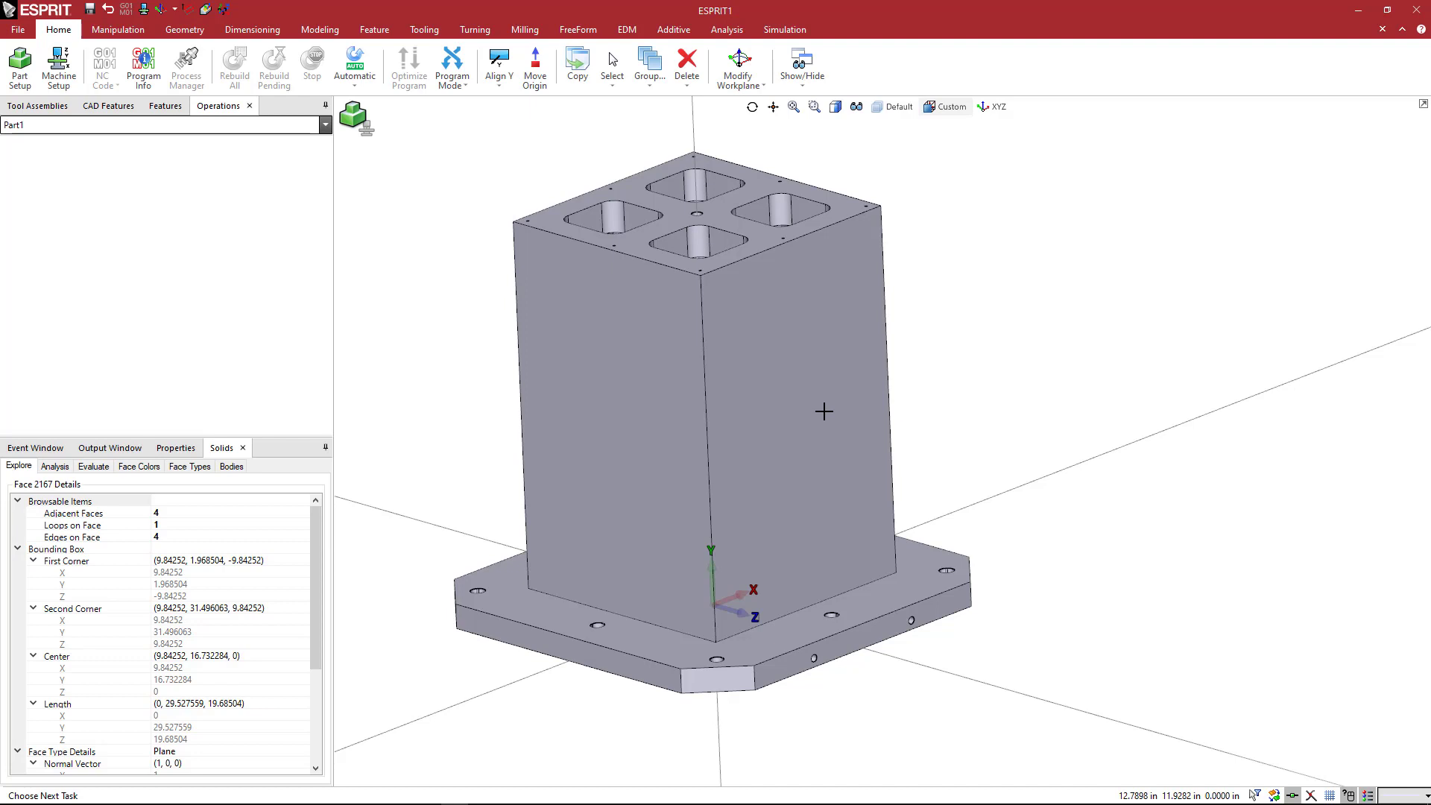
{"action": "mouse_move", "coordinate": [809, 404]}
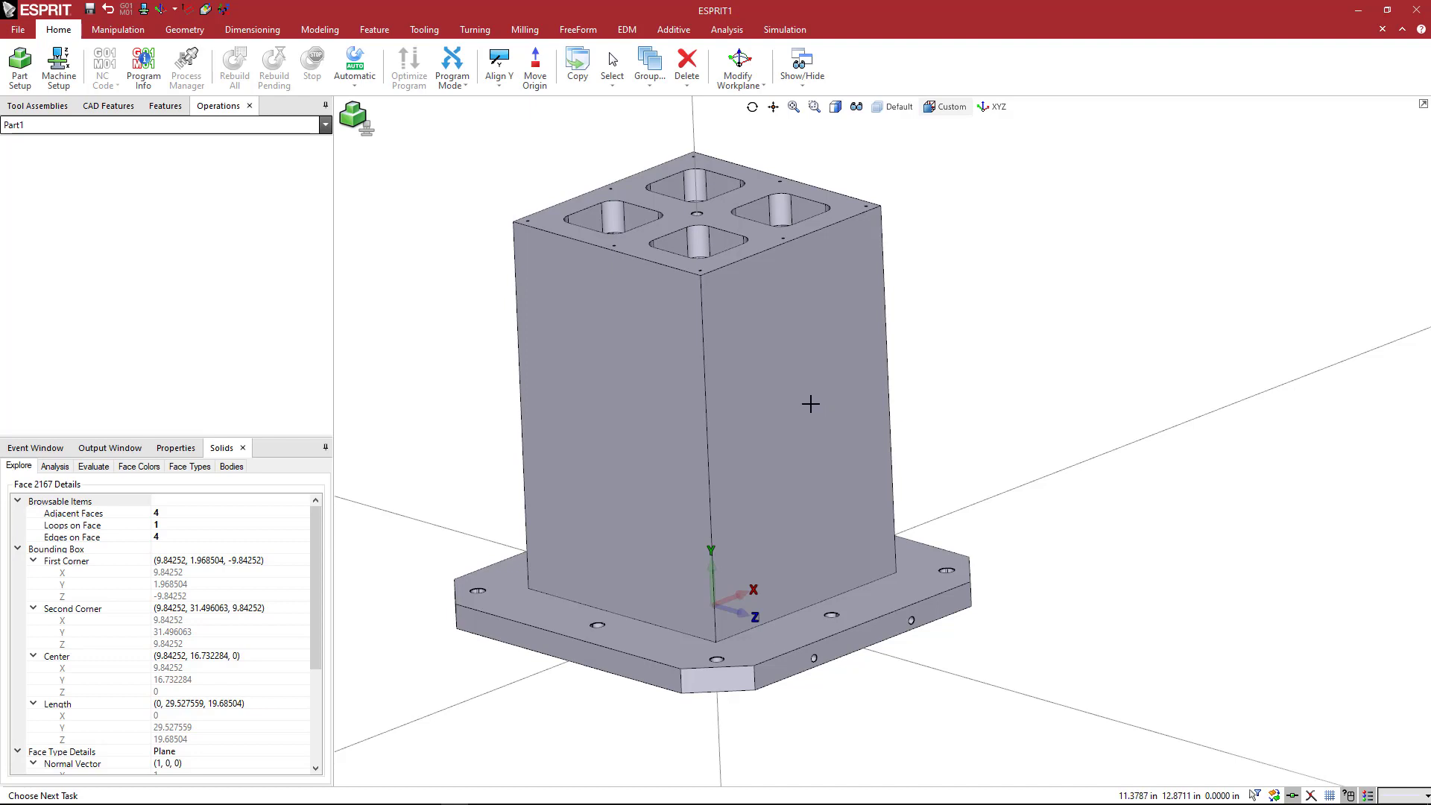
{"action": "mouse_move", "coordinate": [755, 454]}
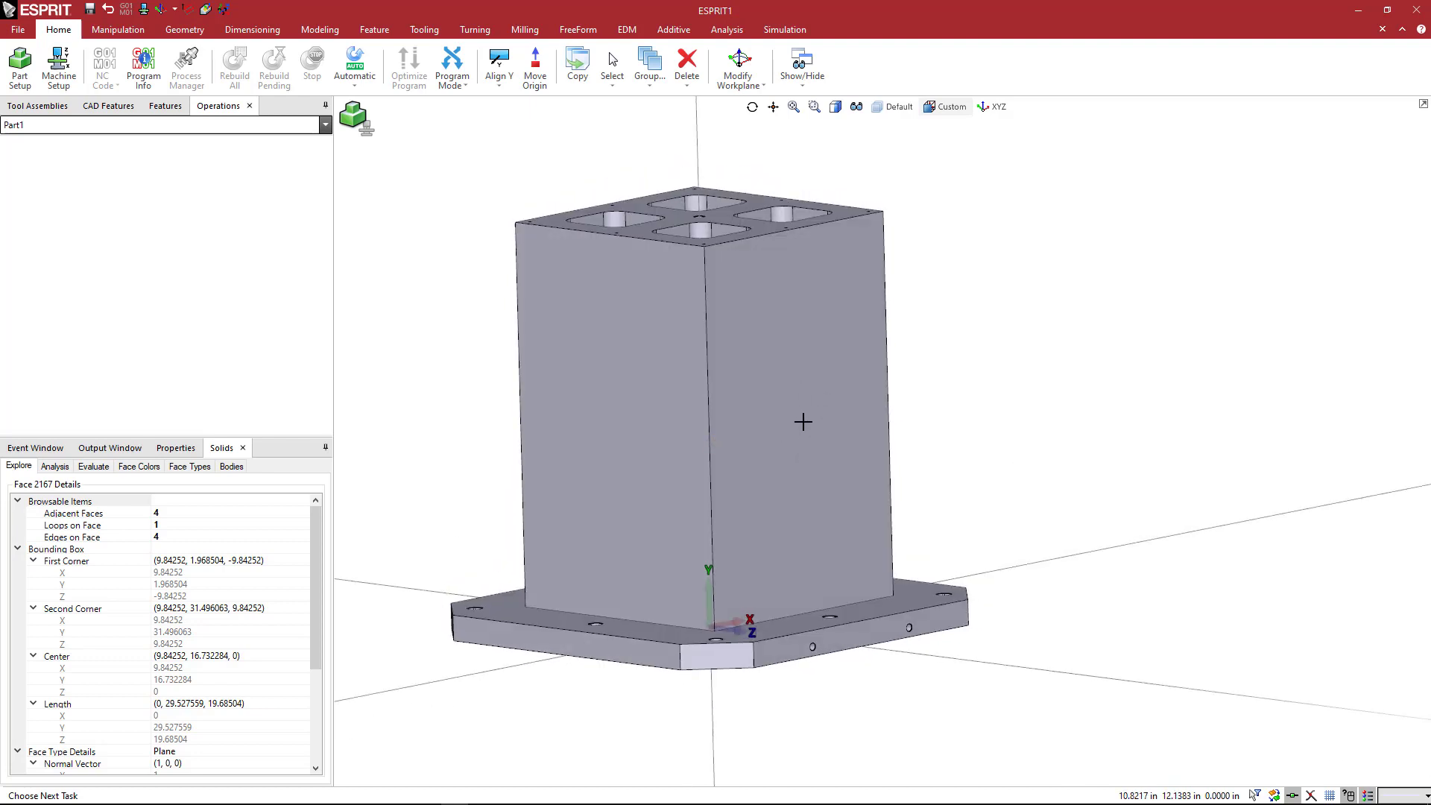
{"action": "mouse_move", "coordinate": [795, 454]}
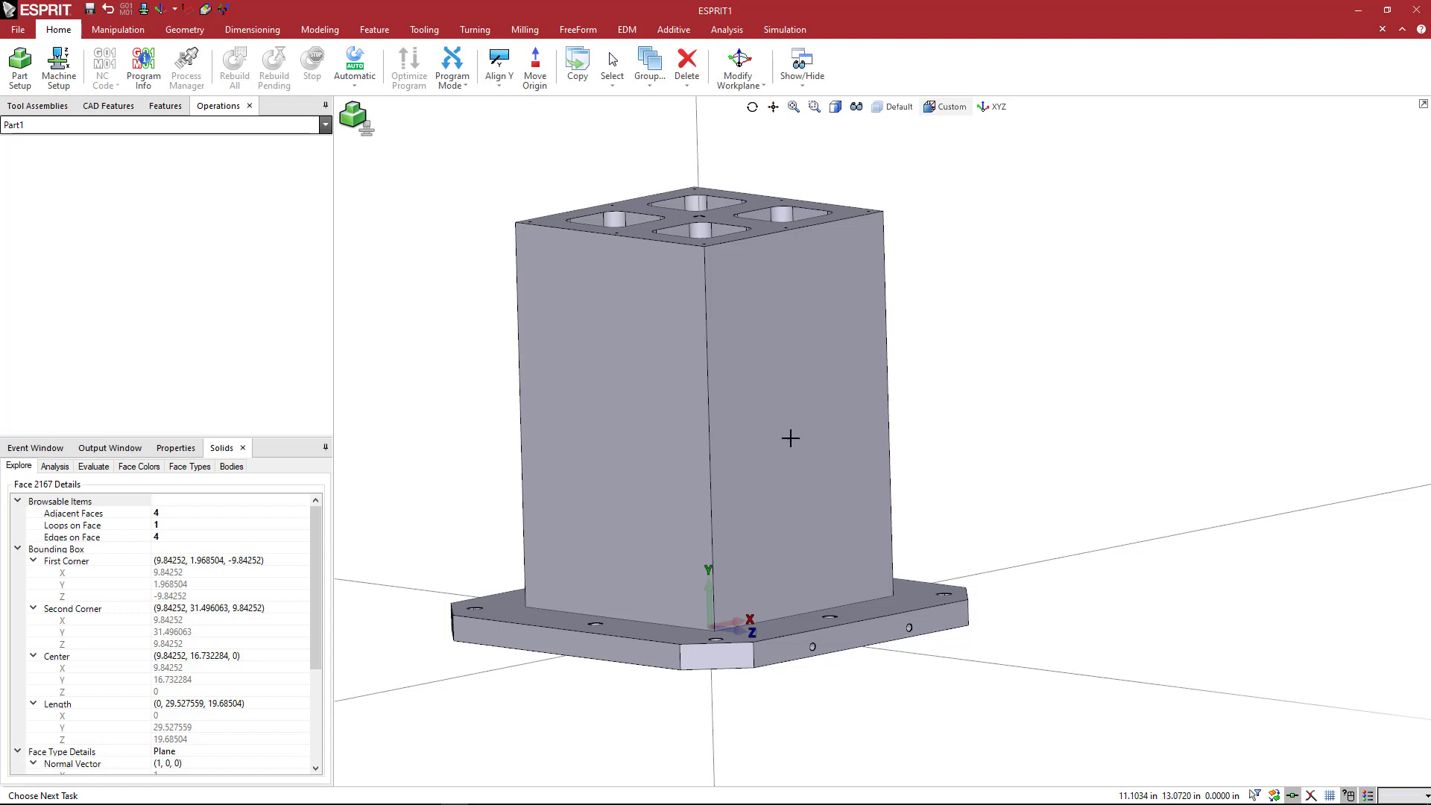
{"action": "mouse_move", "coordinate": [790, 356]}
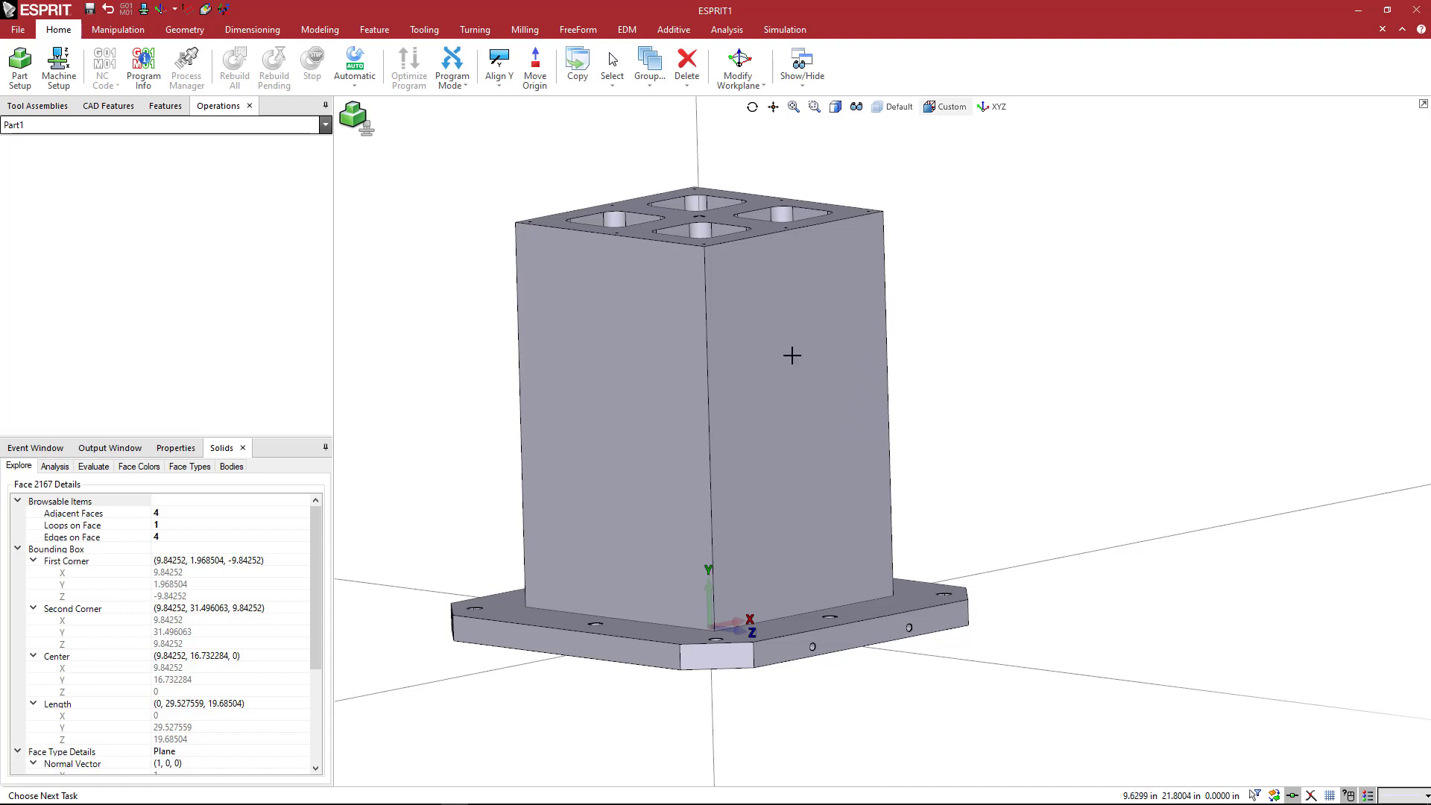
{"action": "mouse_move", "coordinate": [785, 350]}
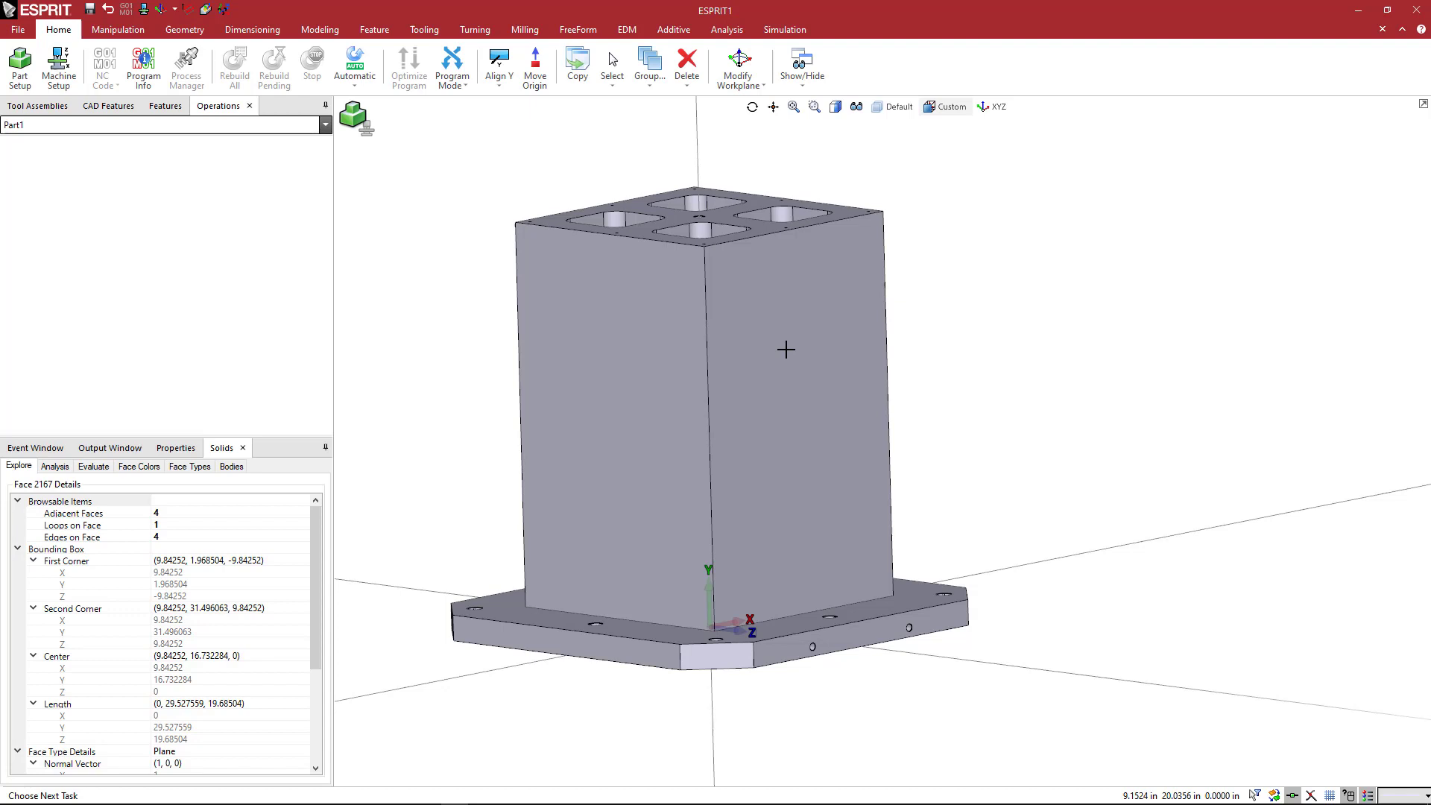
{"action": "mouse_move", "coordinate": [780, 347]}
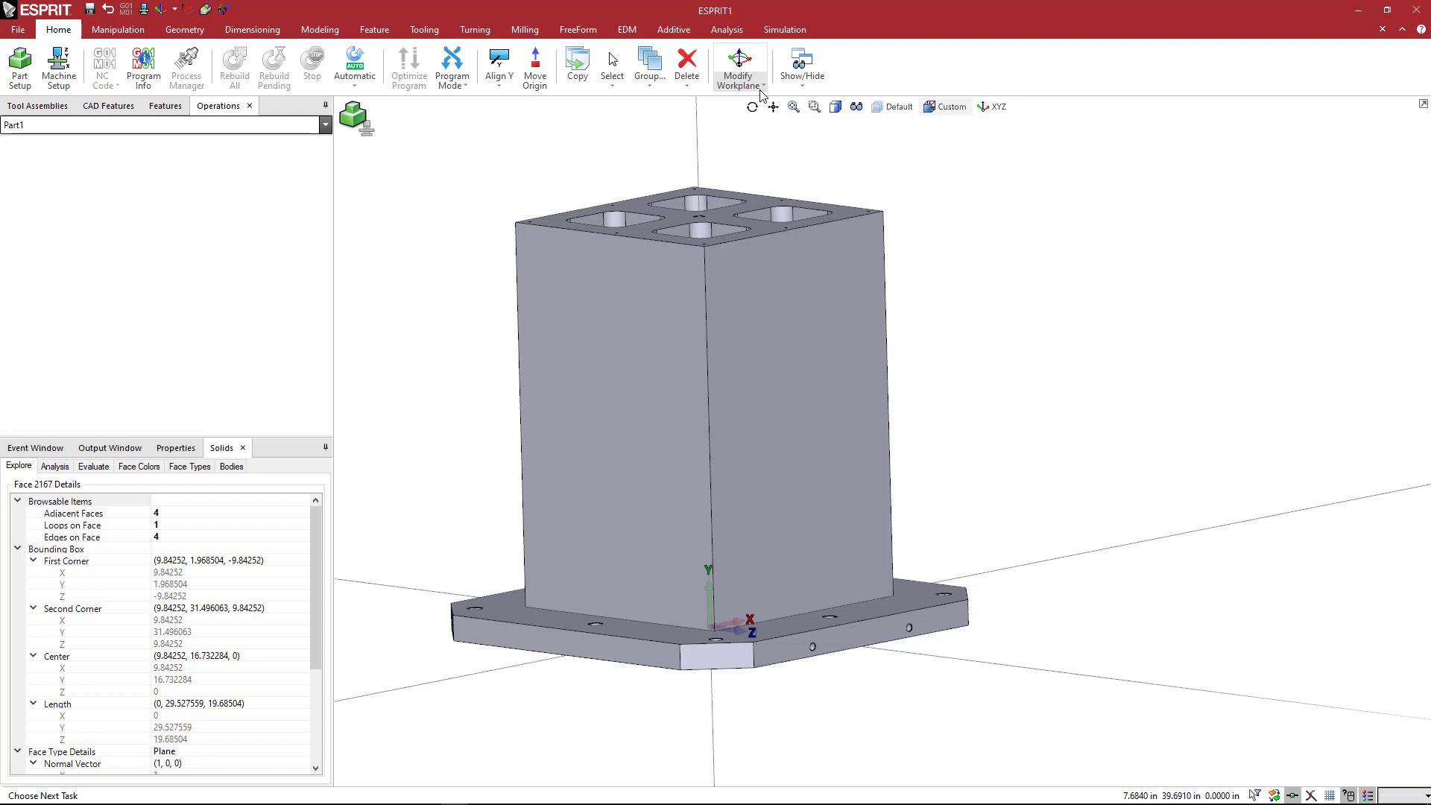
- Show the Modify Workplane dropdown choices, including Workplane from Geometry
{"action": "left_click", "coordinate": [739, 66]}
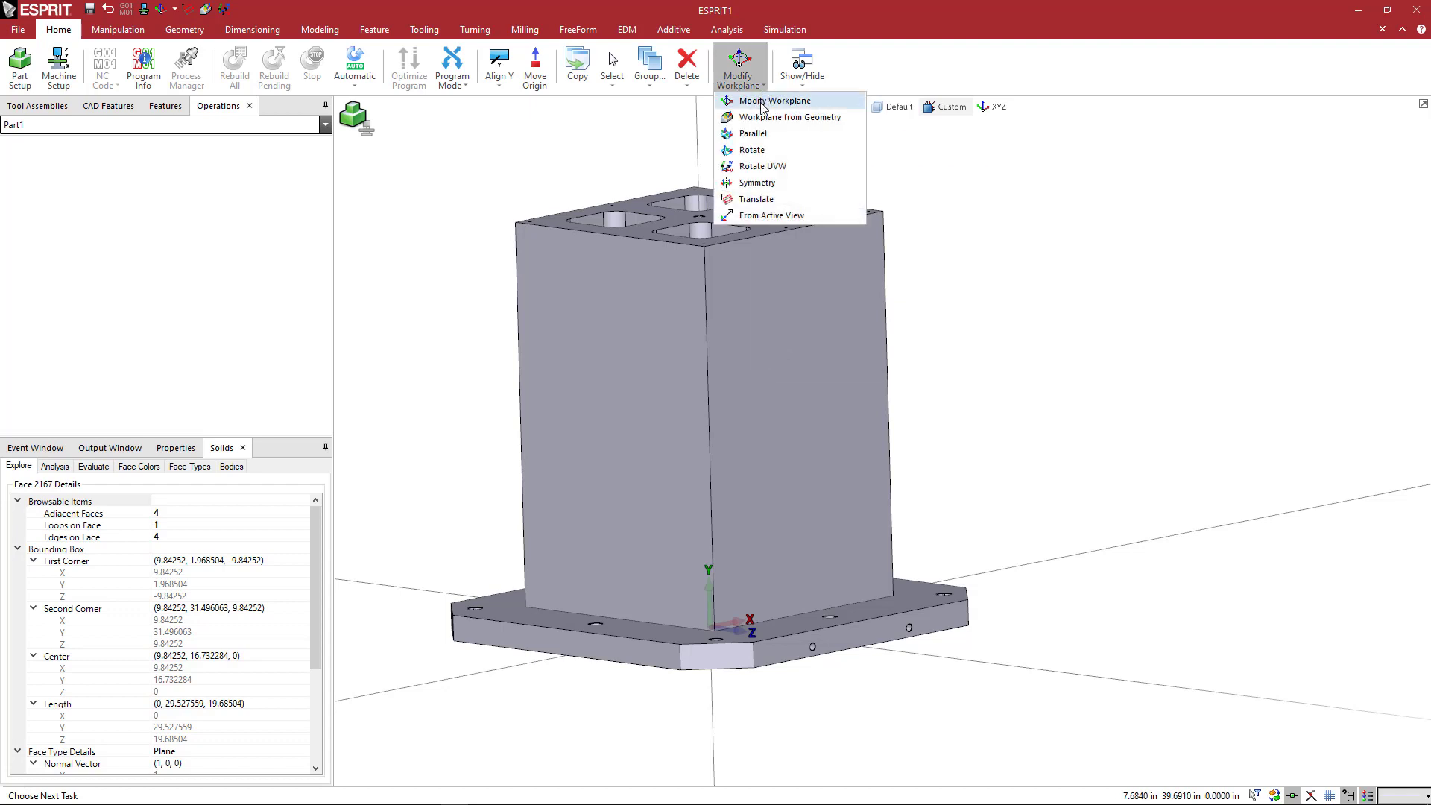
{"action": "mouse_move", "coordinate": [774, 117]}
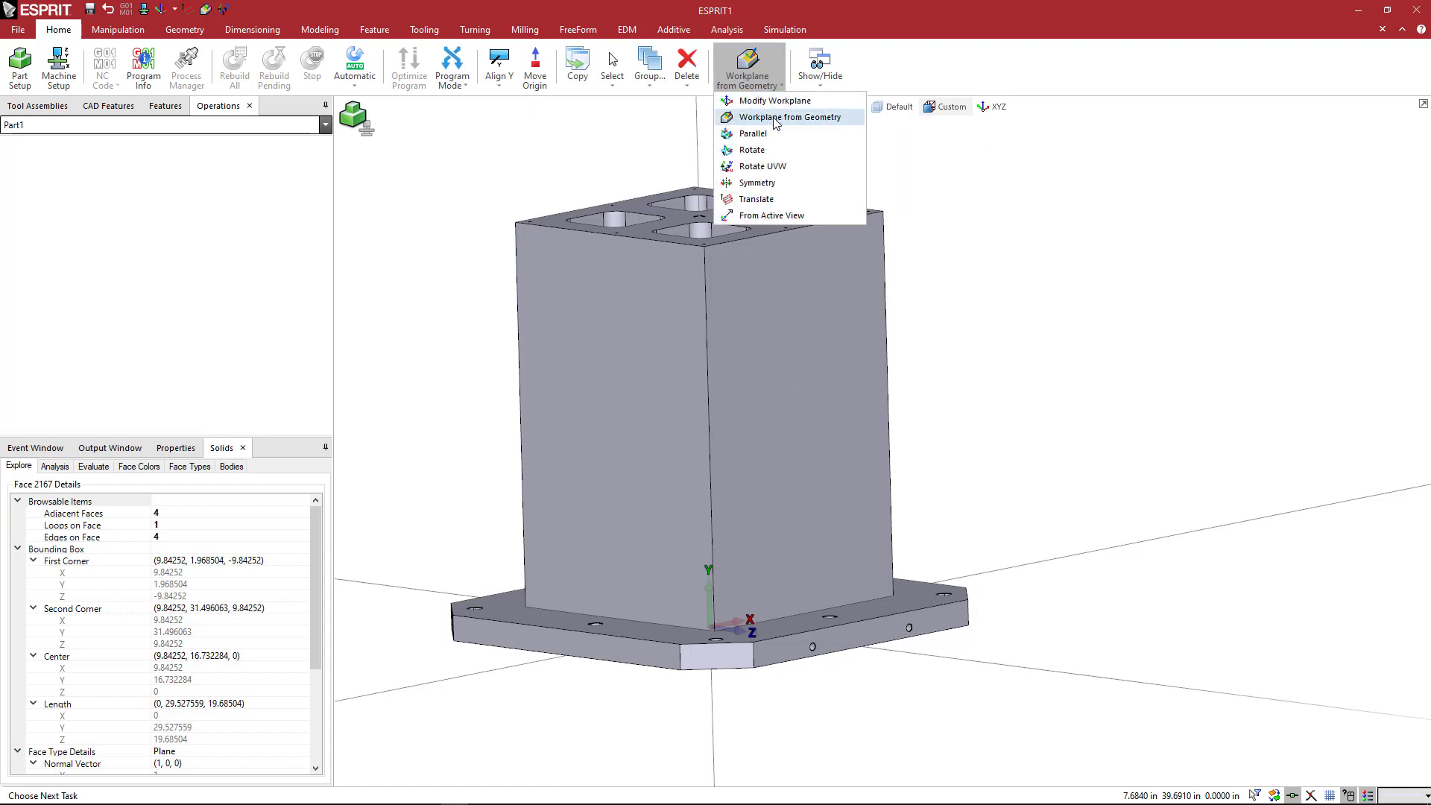
- Create a workplane from the tombstone's front face and rotate its axes so V points up
{"action": "left_click", "coordinate": [784, 117]}
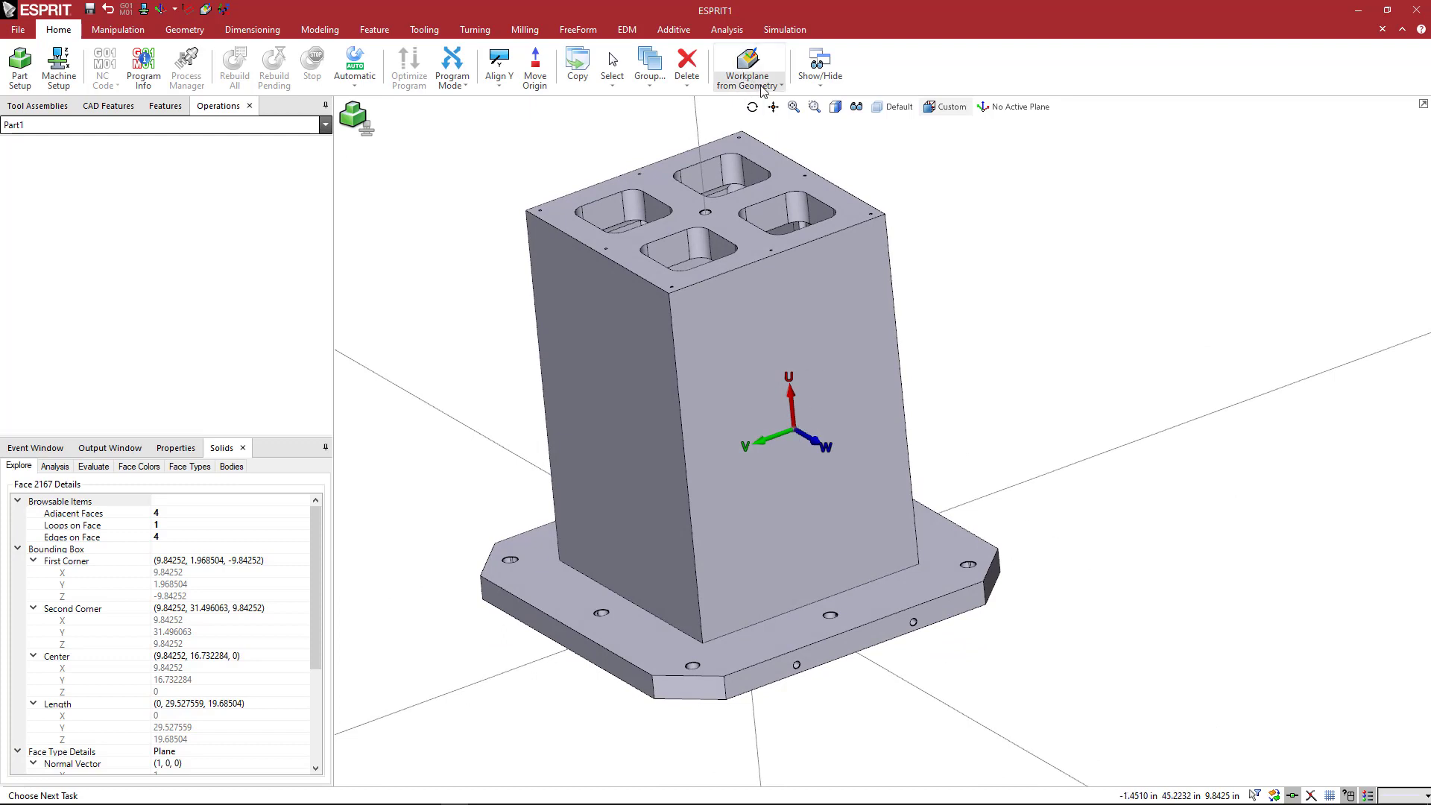
{"action": "left_click", "coordinate": [748, 68]}
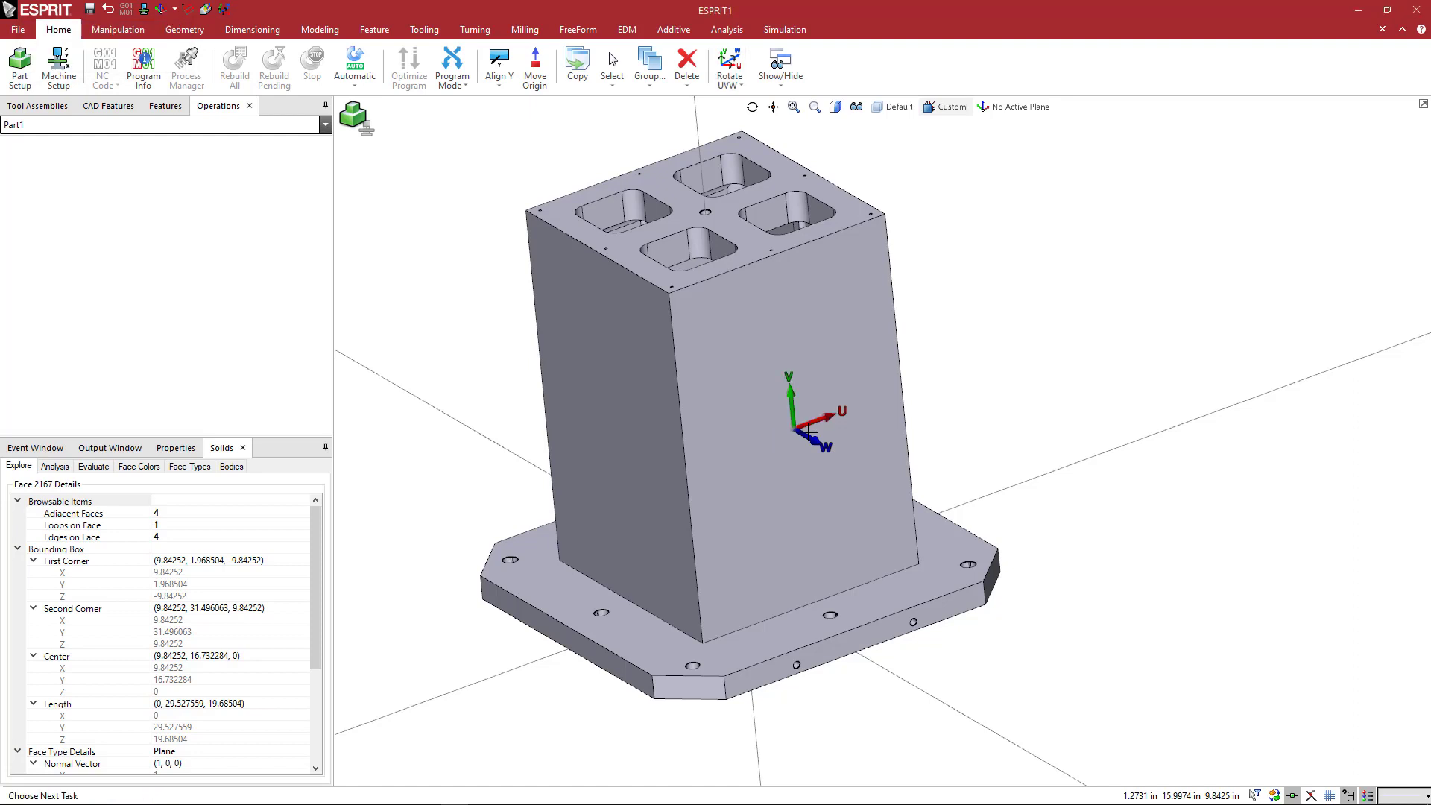
{"action": "mouse_move", "coordinate": [826, 429]}
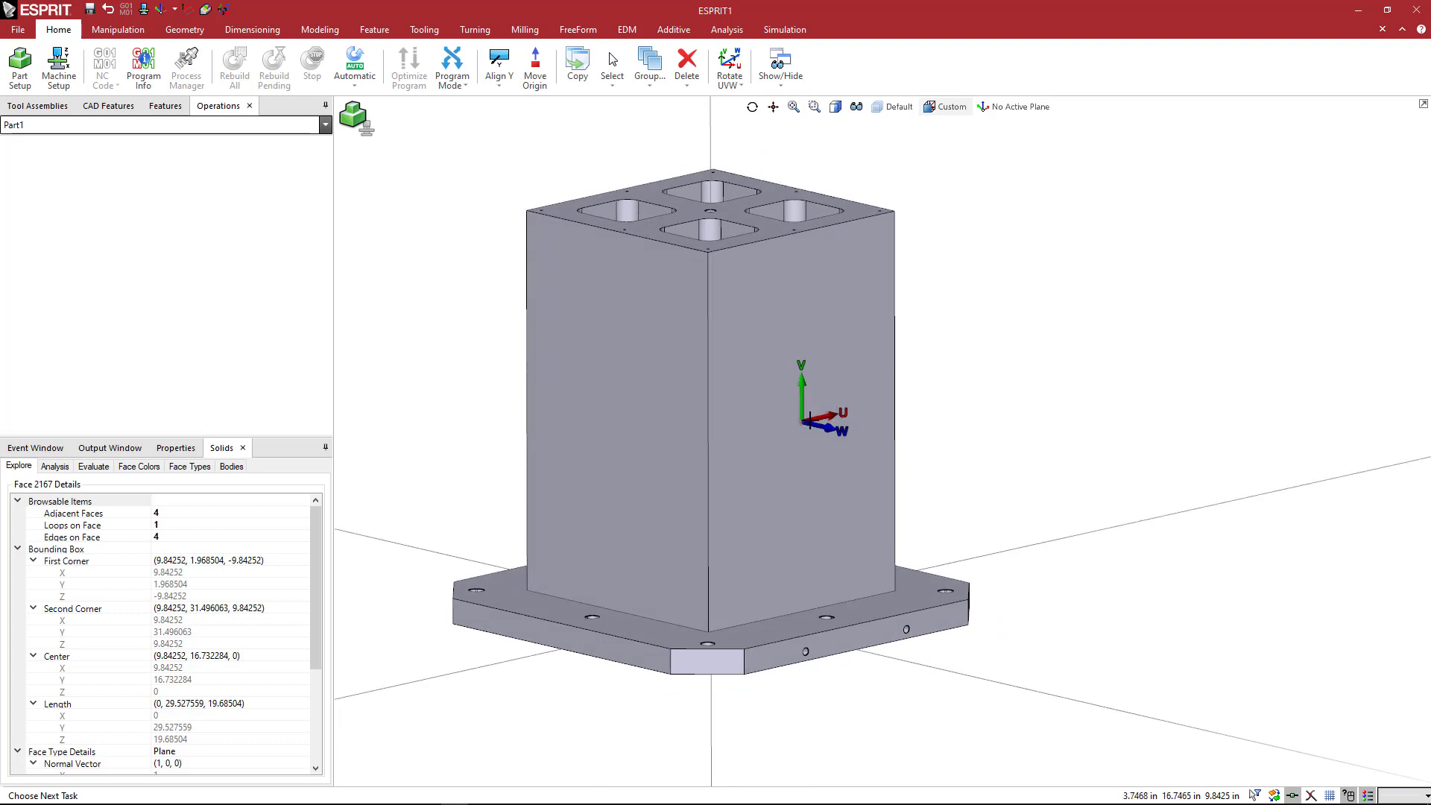
{"action": "mouse_move", "coordinate": [787, 416]}
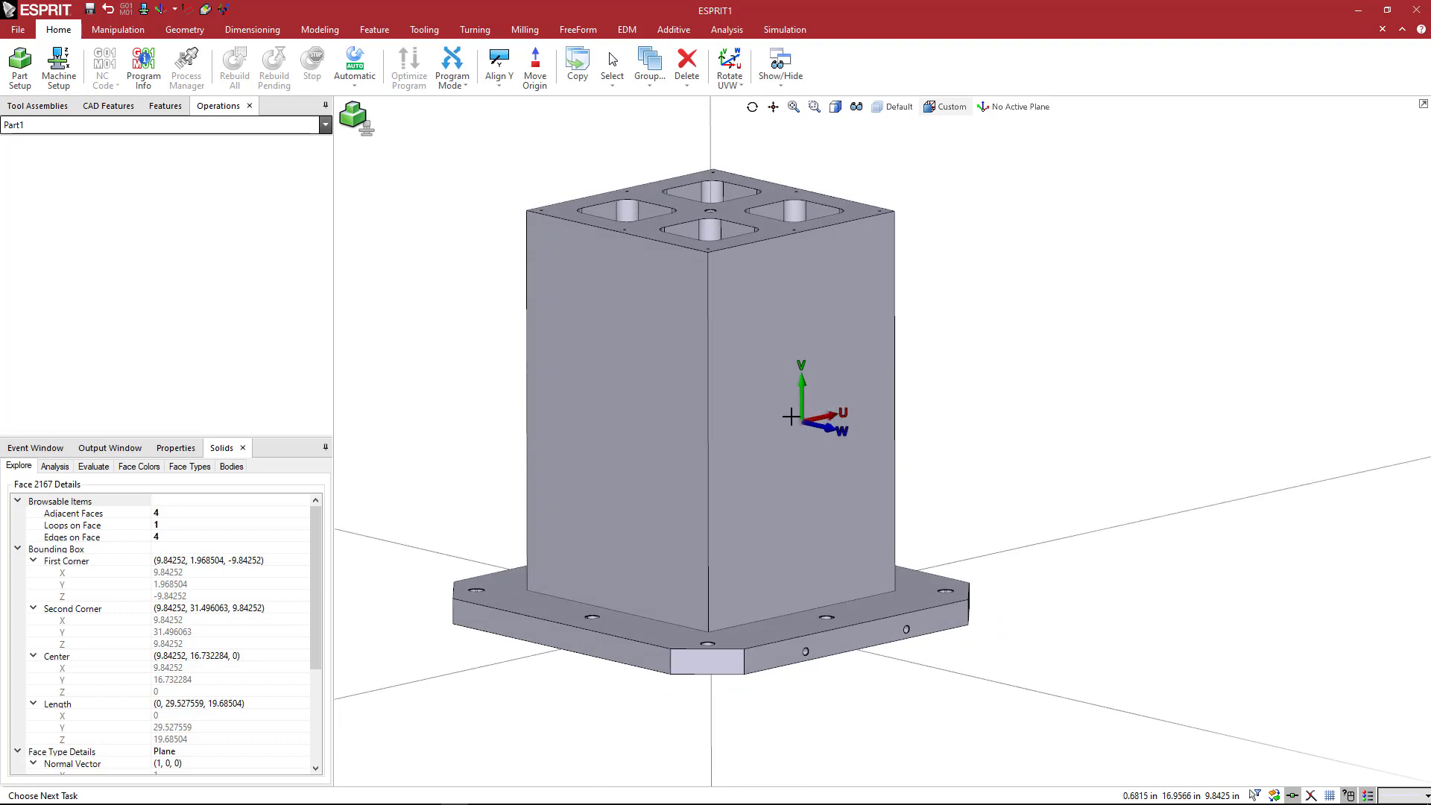
{"action": "mouse_move", "coordinate": [806, 394]}
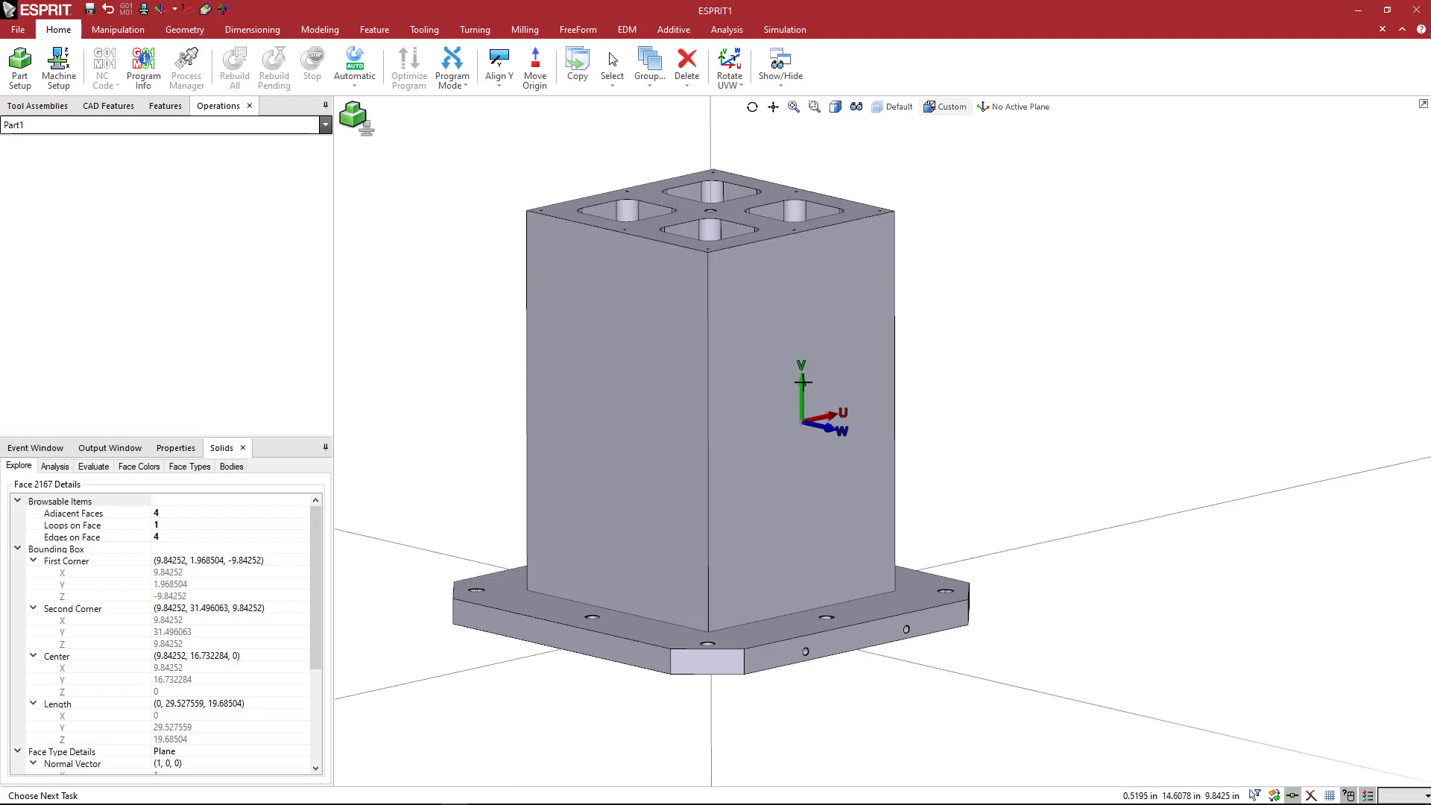
{"action": "mouse_move", "coordinate": [829, 484]}
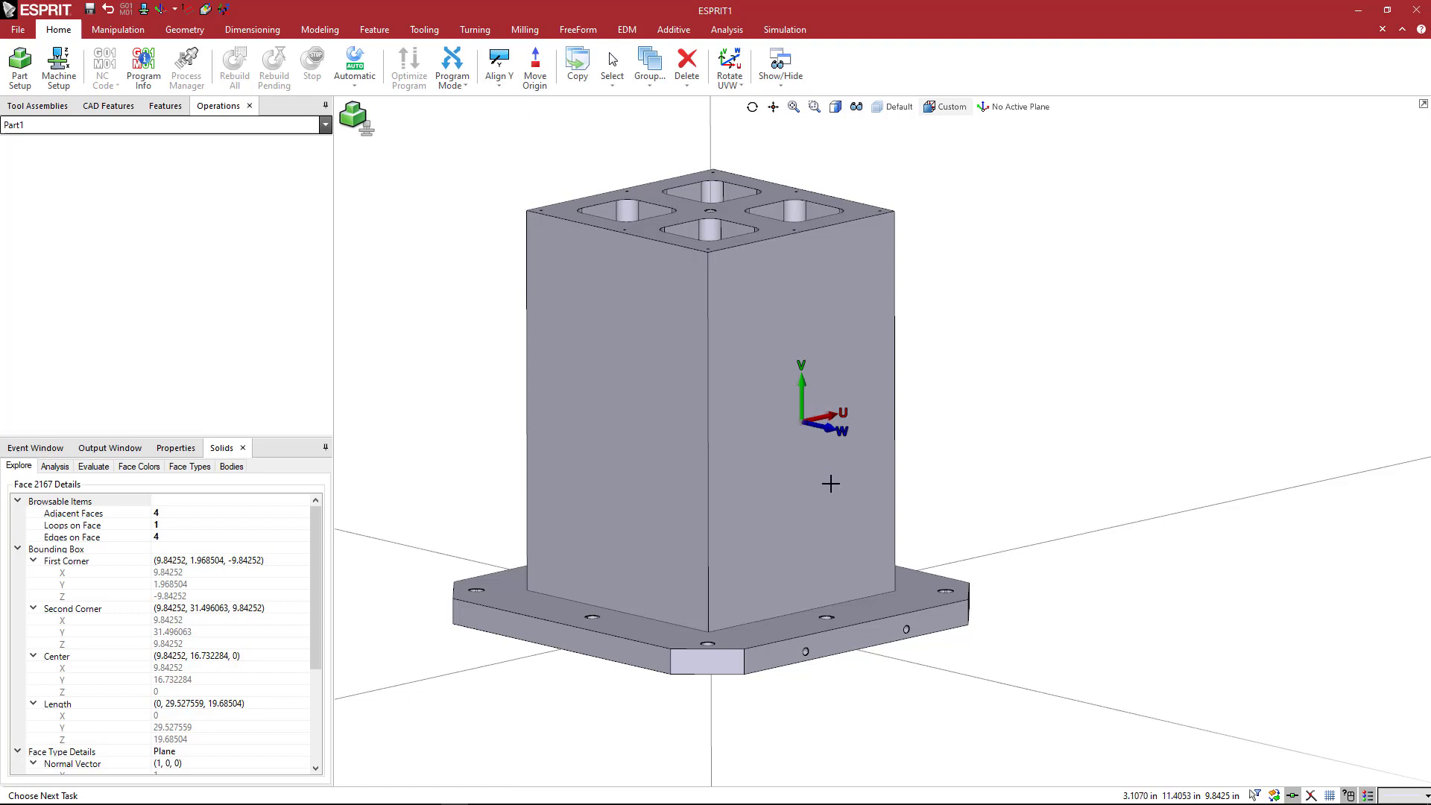
{"action": "mouse_move", "coordinate": [838, 491]}
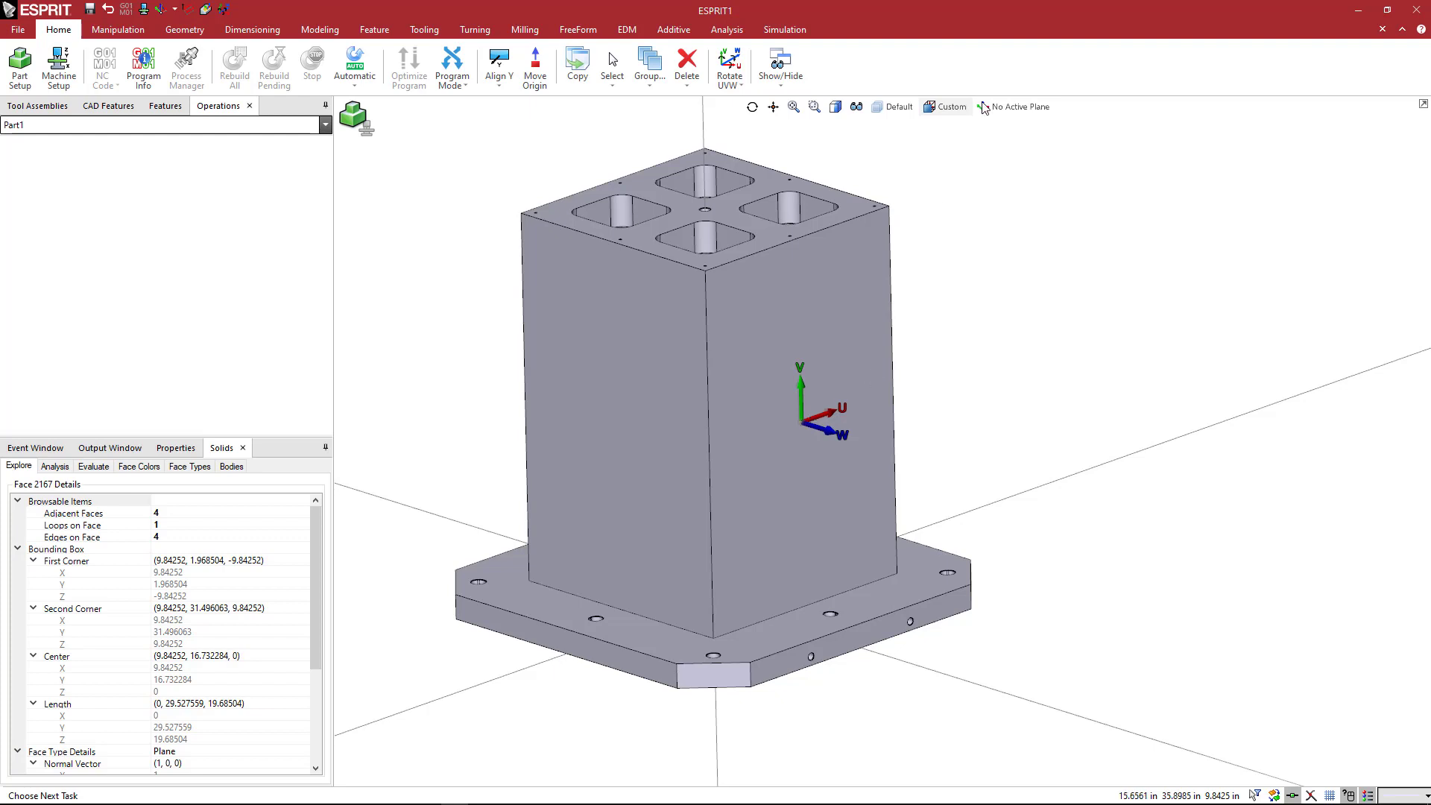
- Add the current face workplane to the plane list under the name FA_B0
{"action": "left_click", "coordinate": [1015, 107]}
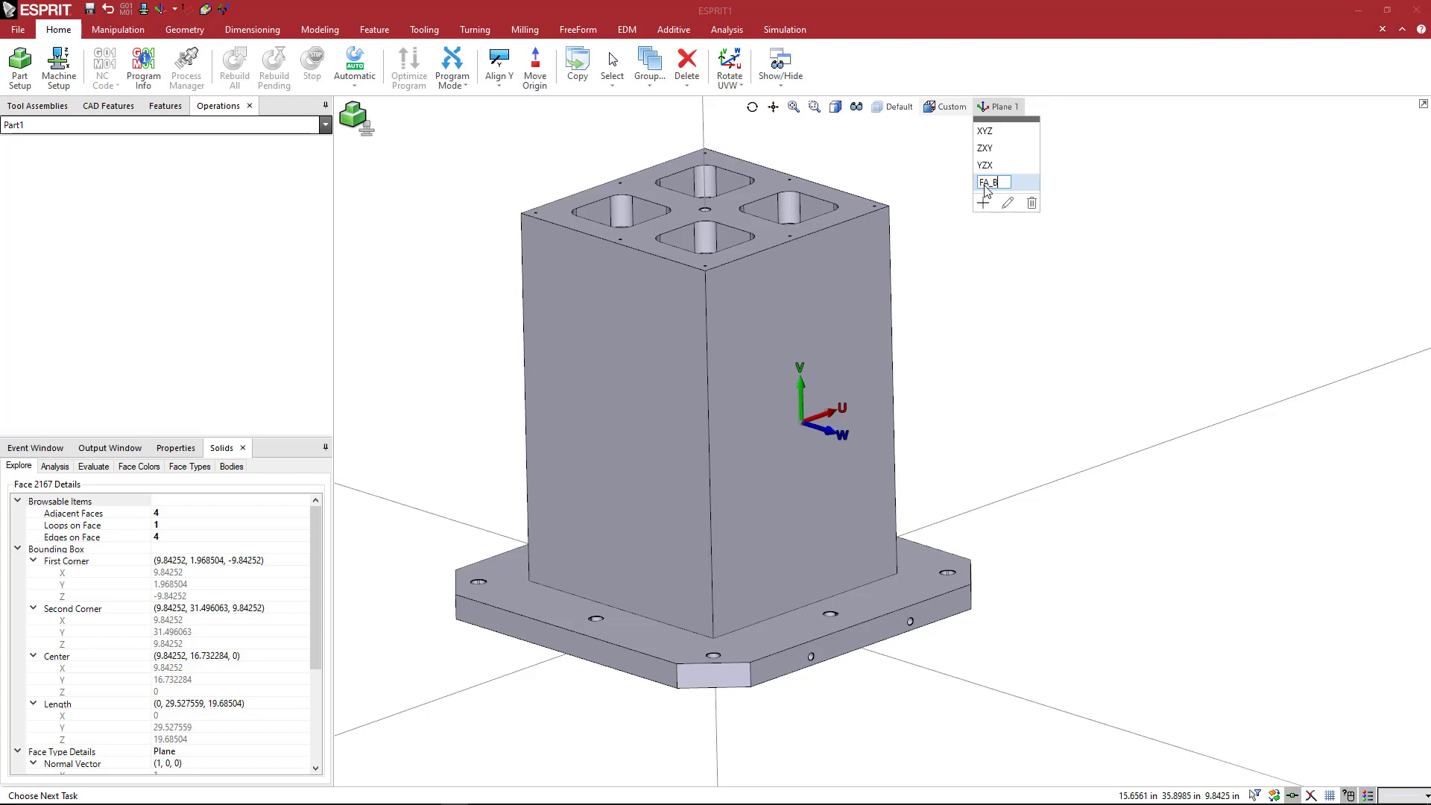
{"action": "type", "text": "O"}
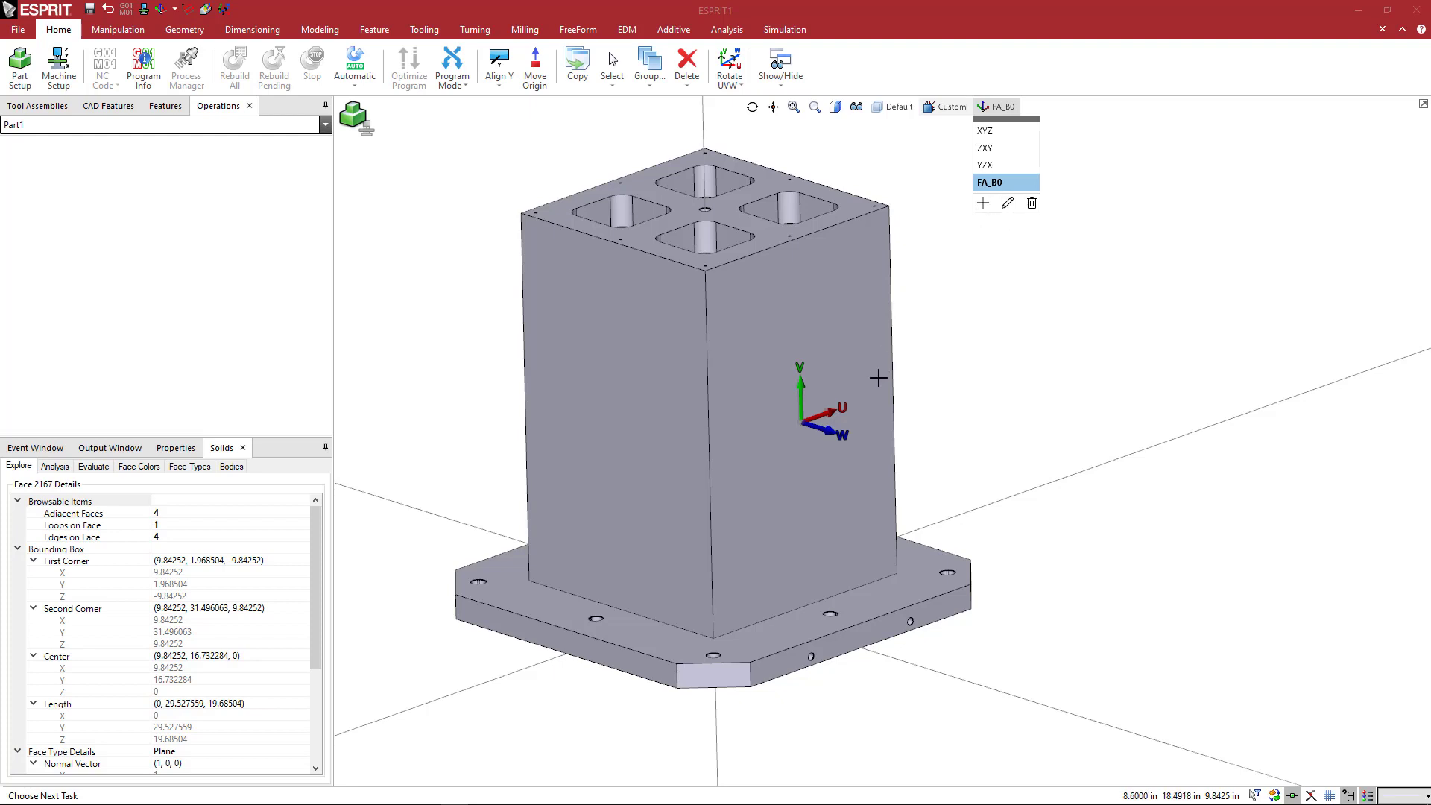
{"action": "mouse_move", "coordinate": [987, 130]}
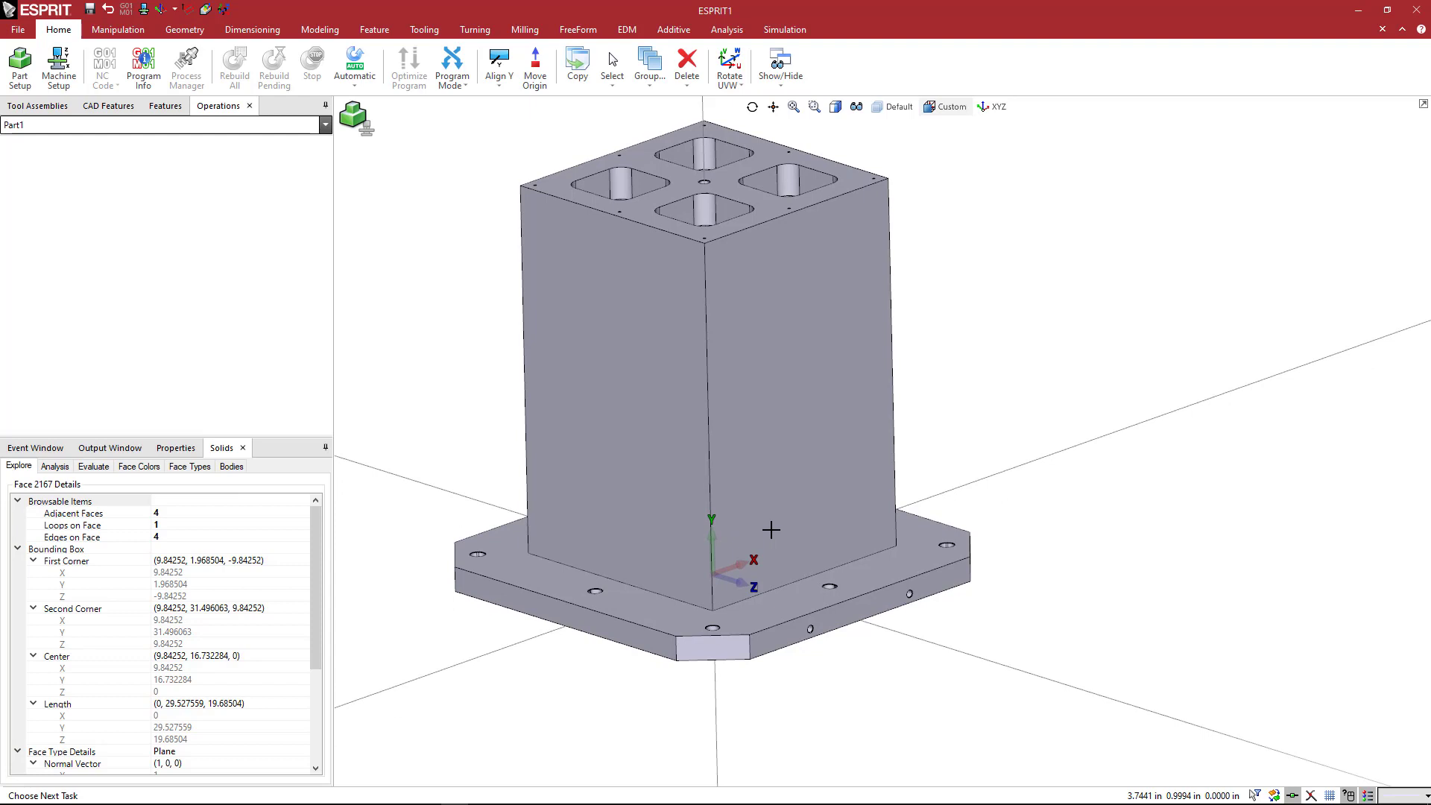
- Rotate the workplane about a gnomon axis so X runs across and Y points up, with FA_B0 current
{"action": "left_click", "coordinate": [743, 86]}
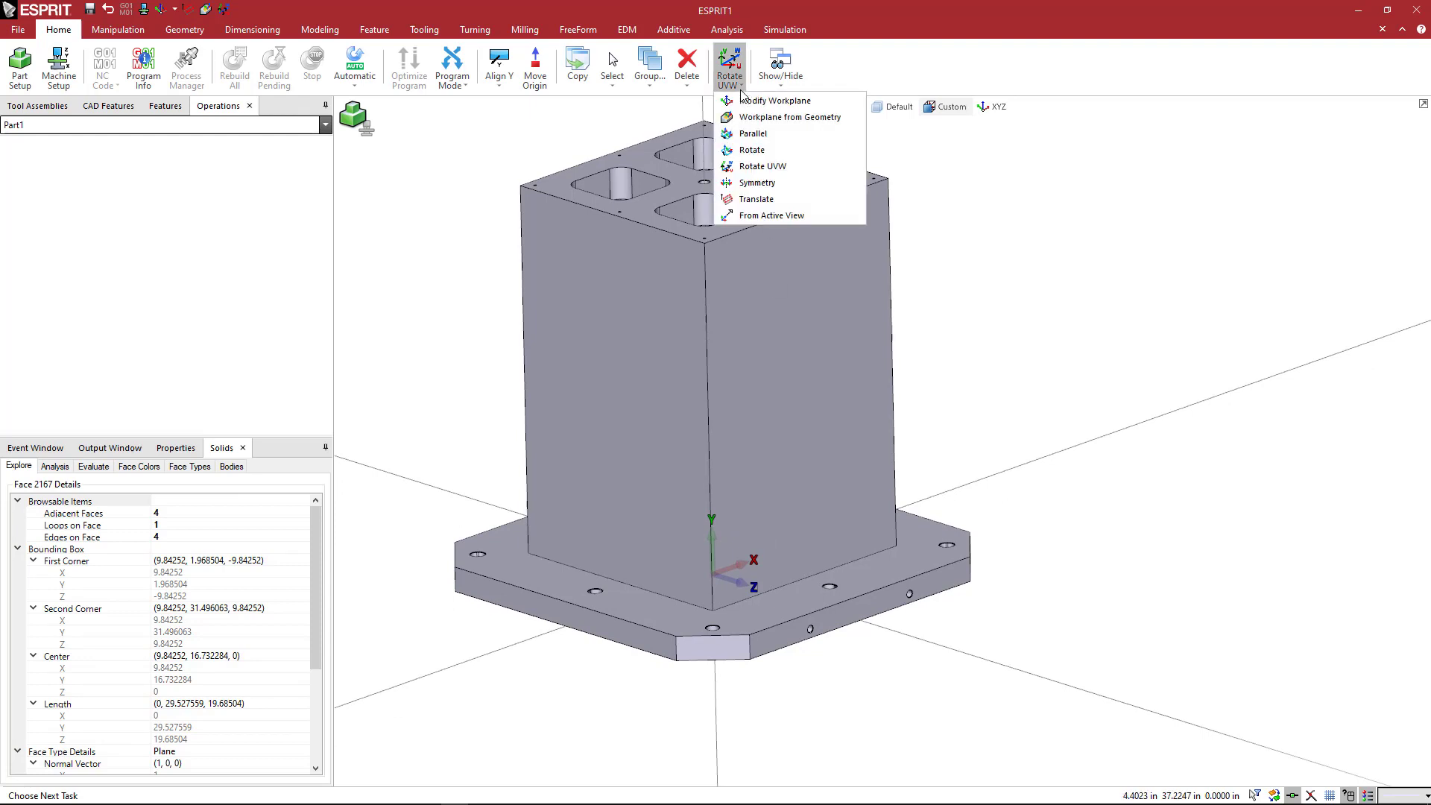
{"action": "mouse_move", "coordinate": [775, 101]}
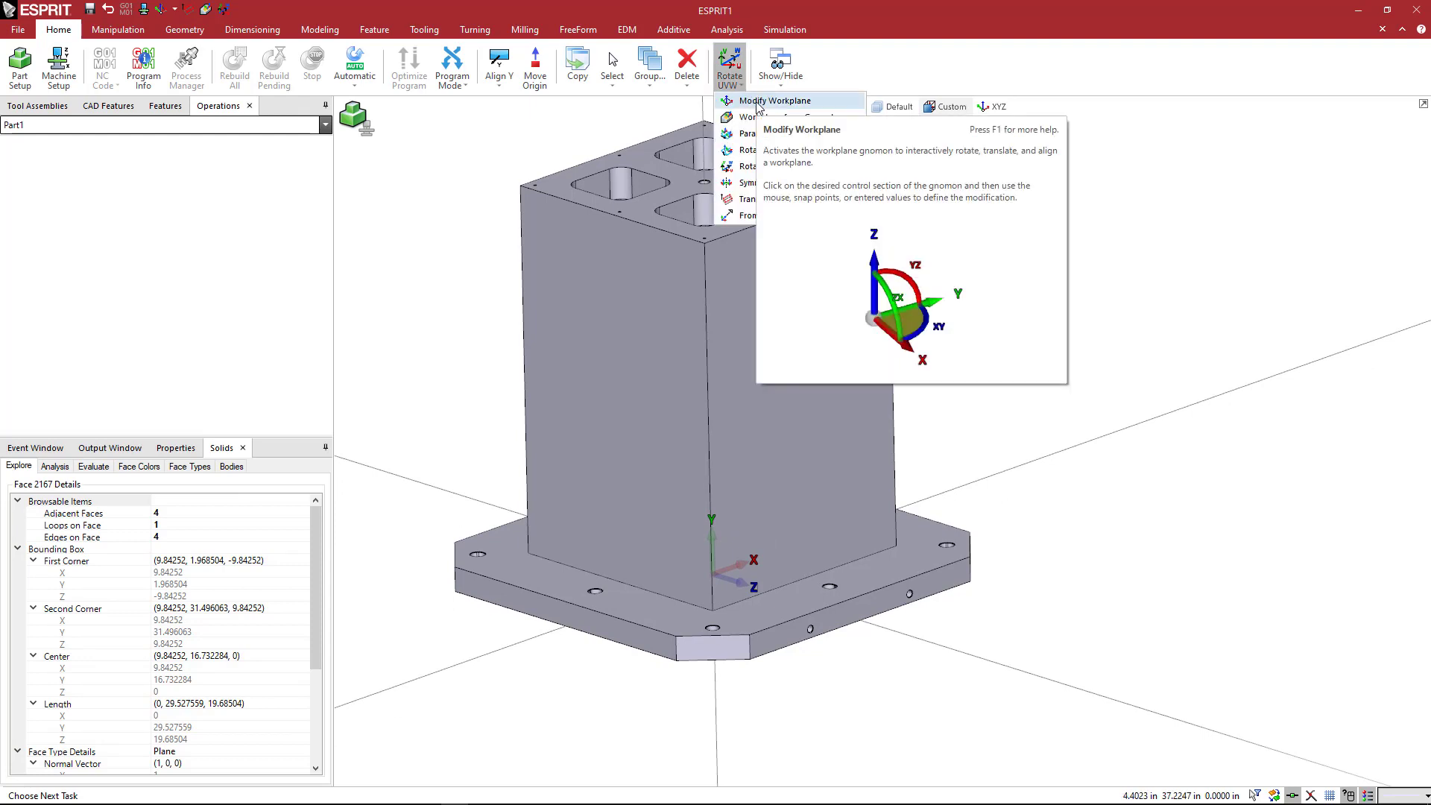
{"action": "left_click", "coordinate": [785, 100]}
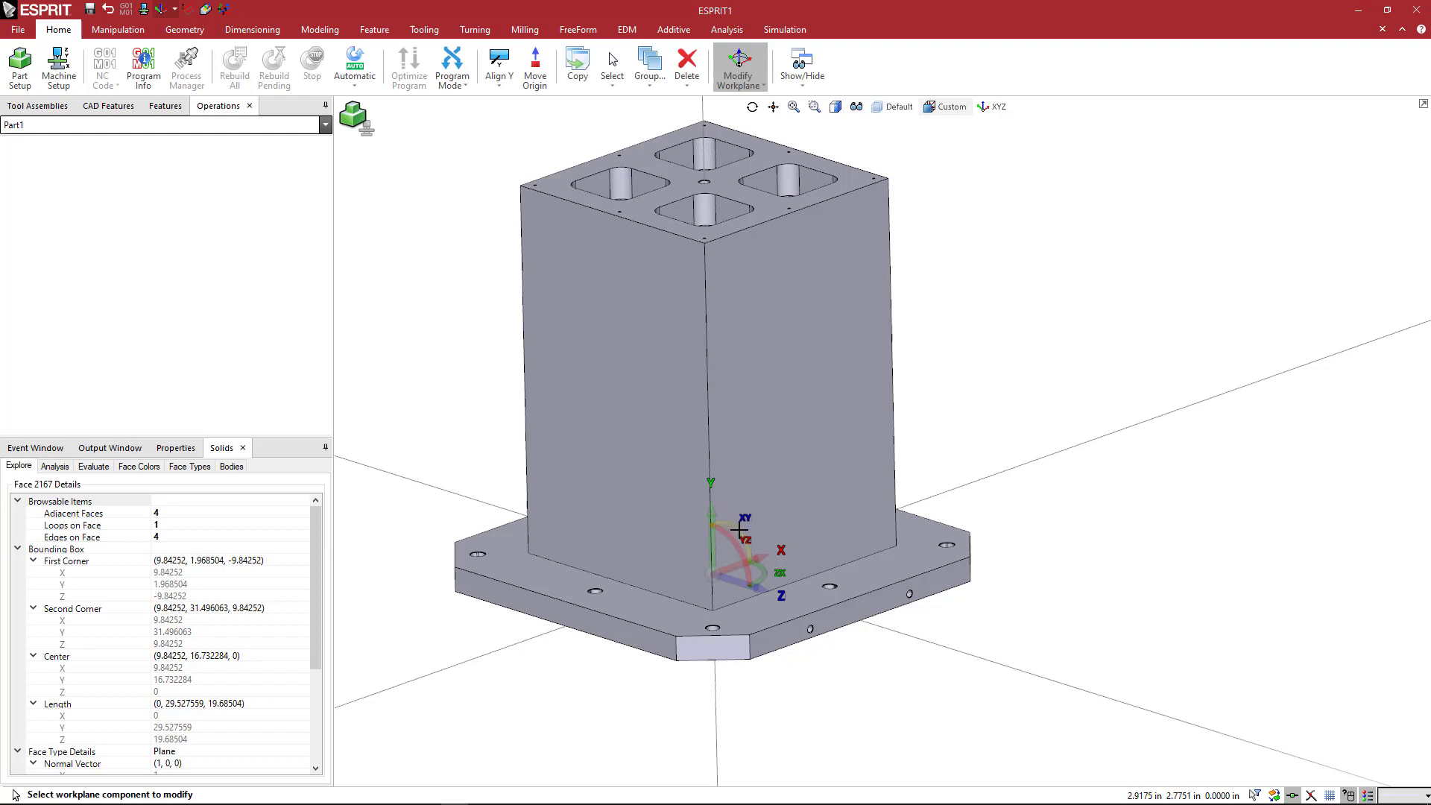
{"action": "mouse_move", "coordinate": [737, 580]}
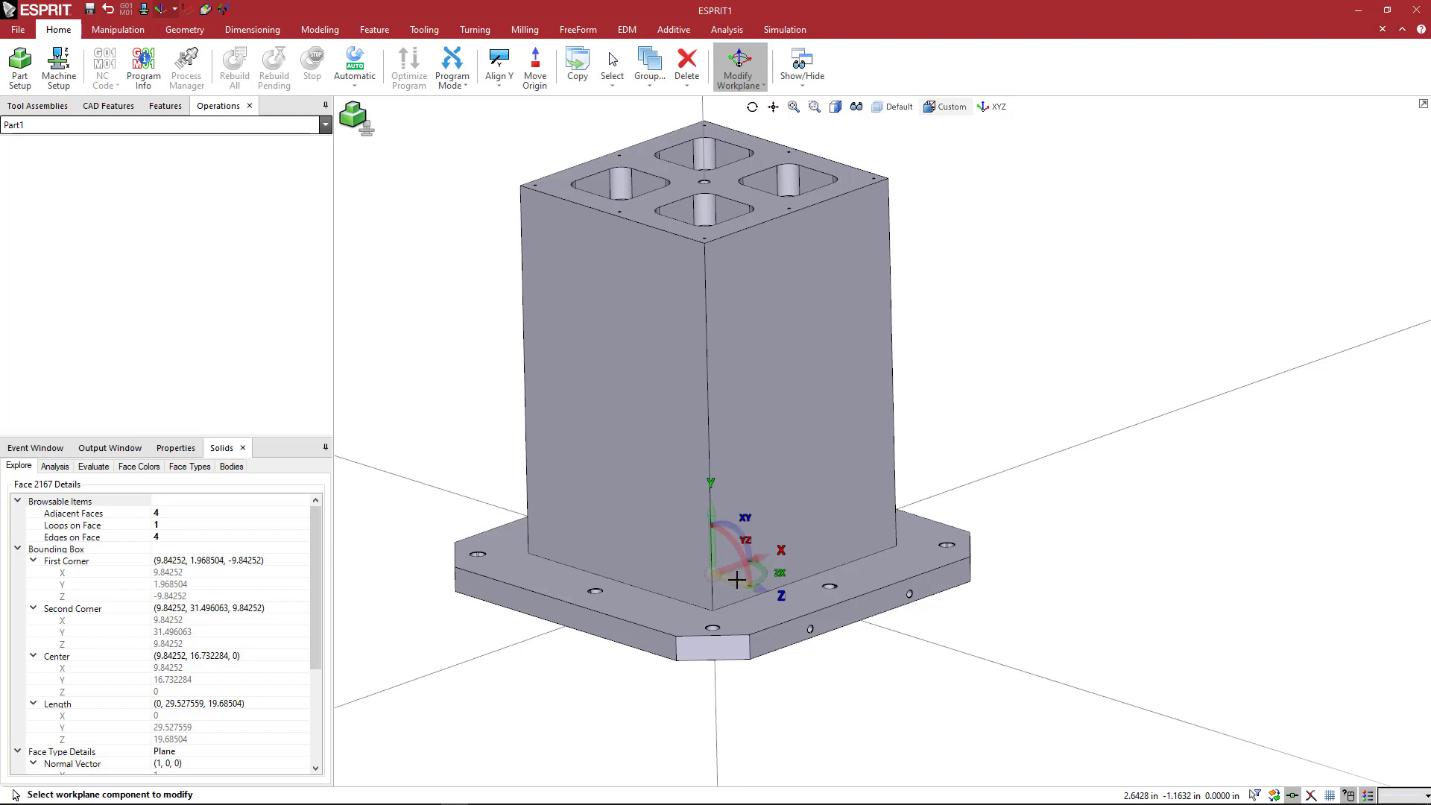
{"action": "mouse_move", "coordinate": [737, 581]}
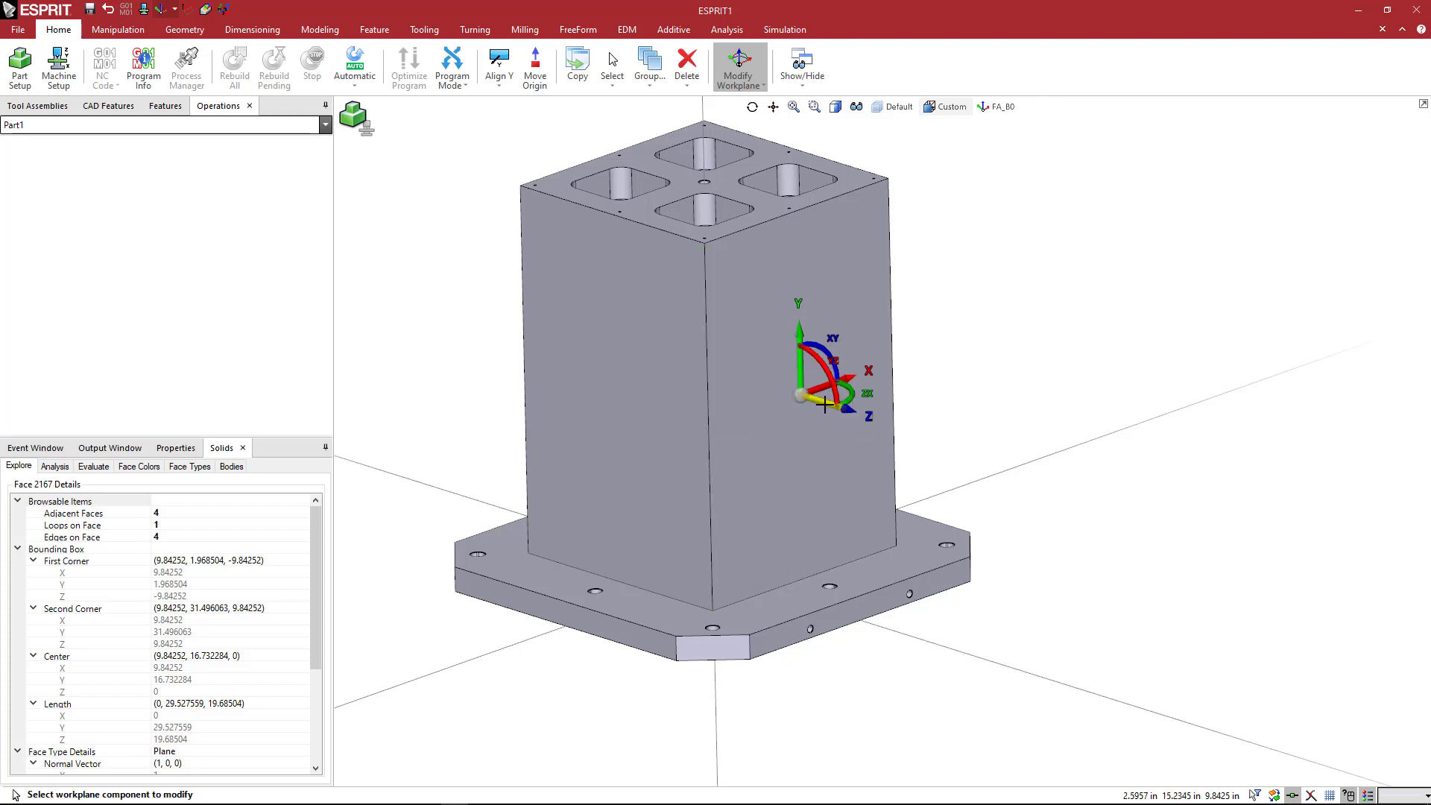
{"action": "mouse_move", "coordinate": [828, 412]}
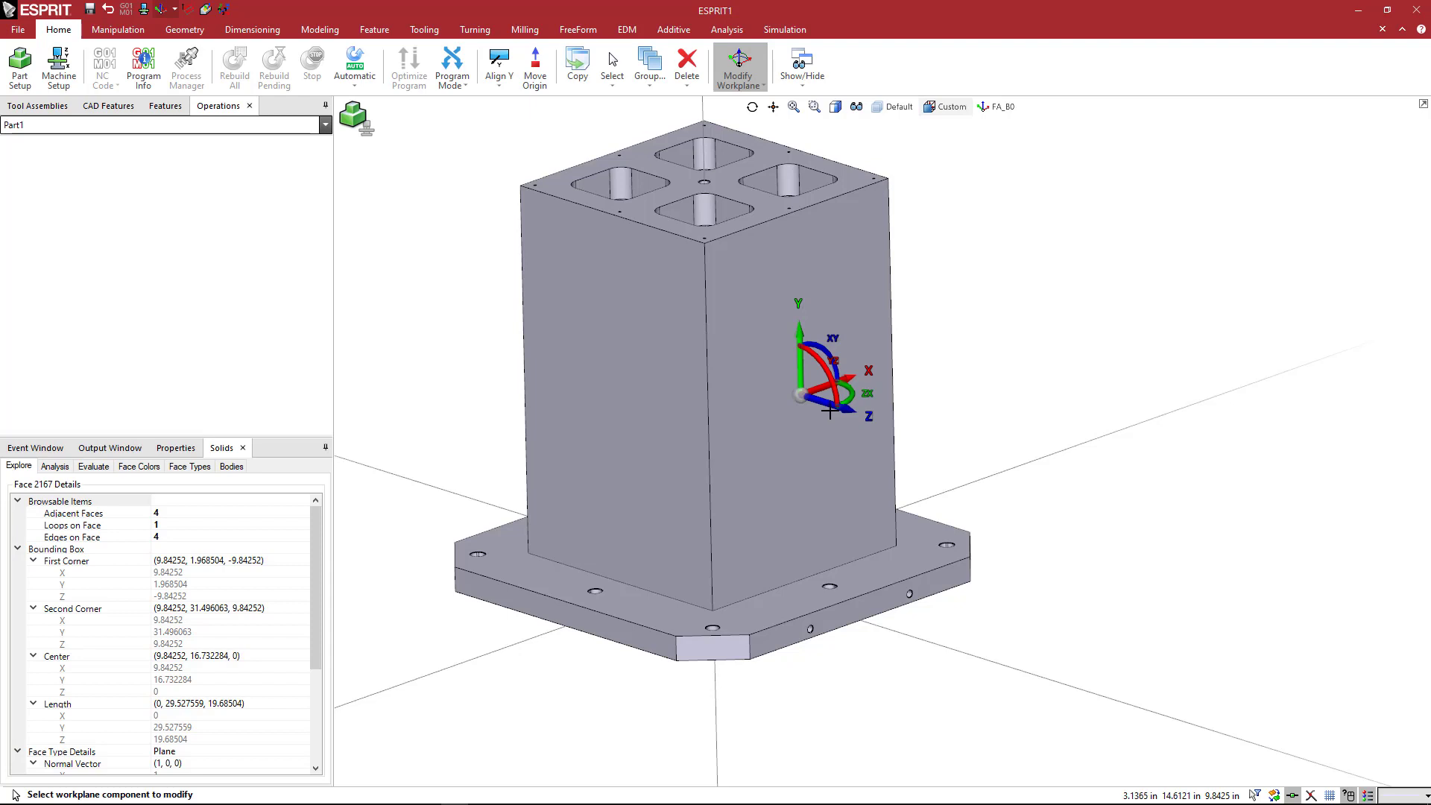
{"action": "mouse_move", "coordinate": [830, 413]}
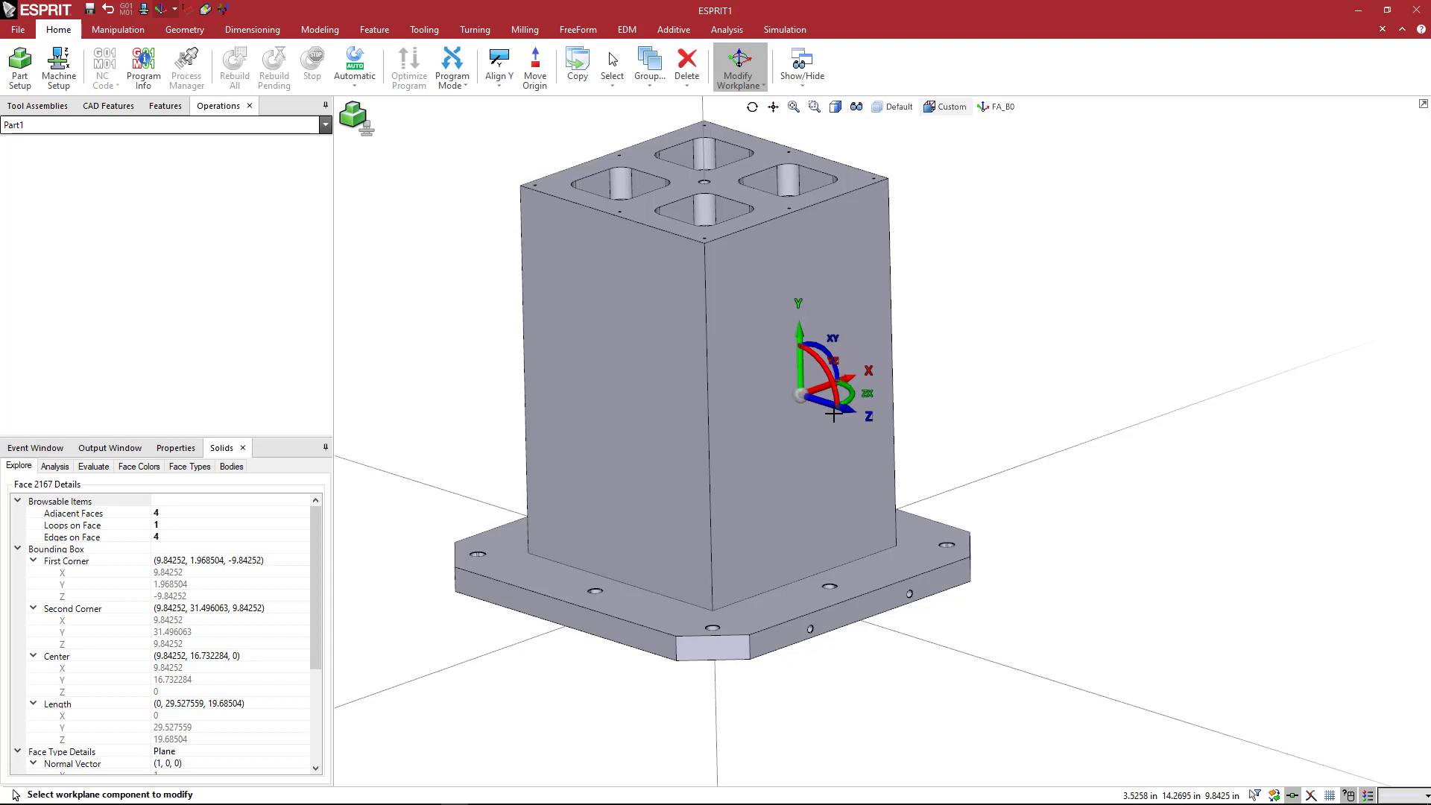
{"action": "mouse_move", "coordinate": [832, 413]}
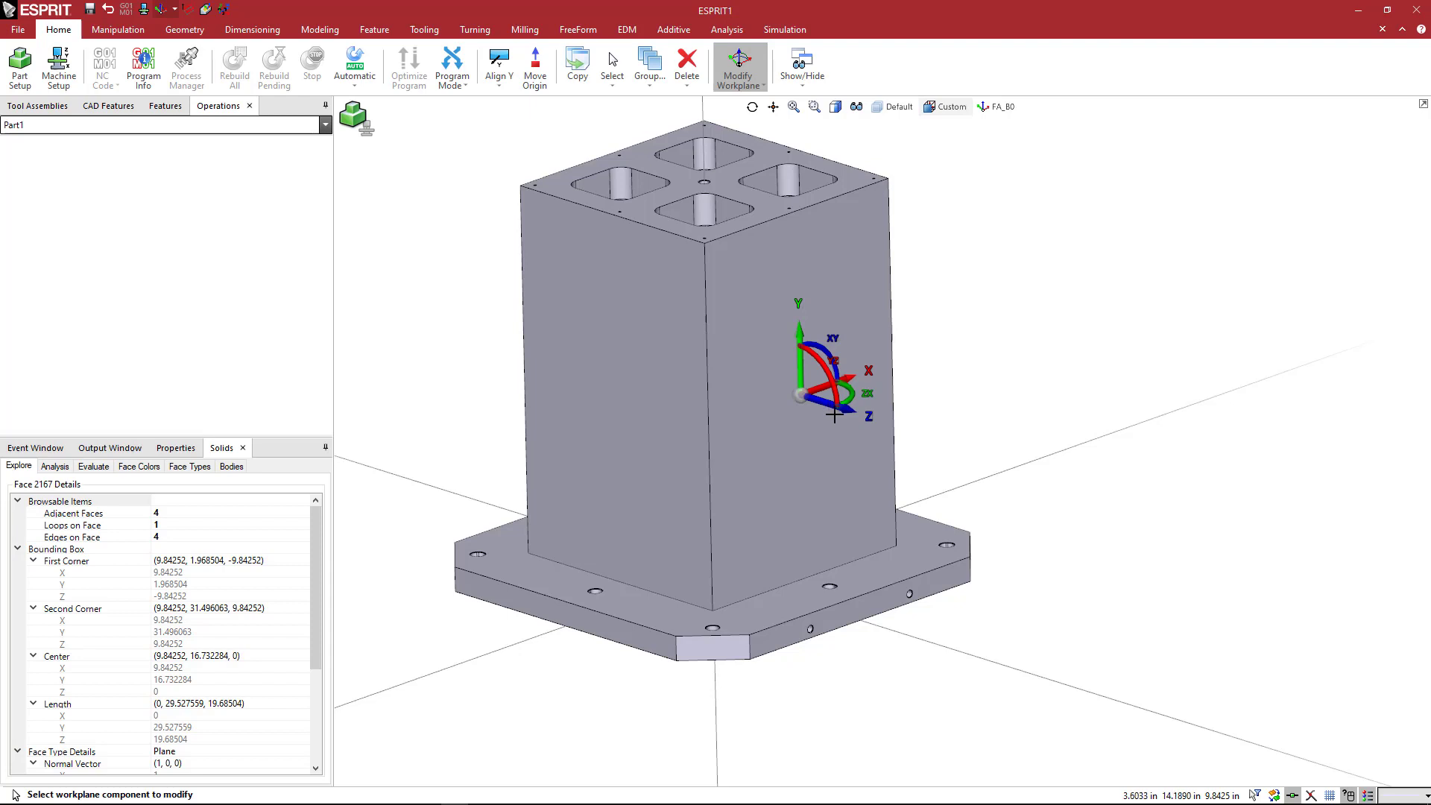
{"action": "mouse_move", "coordinate": [731, 457]}
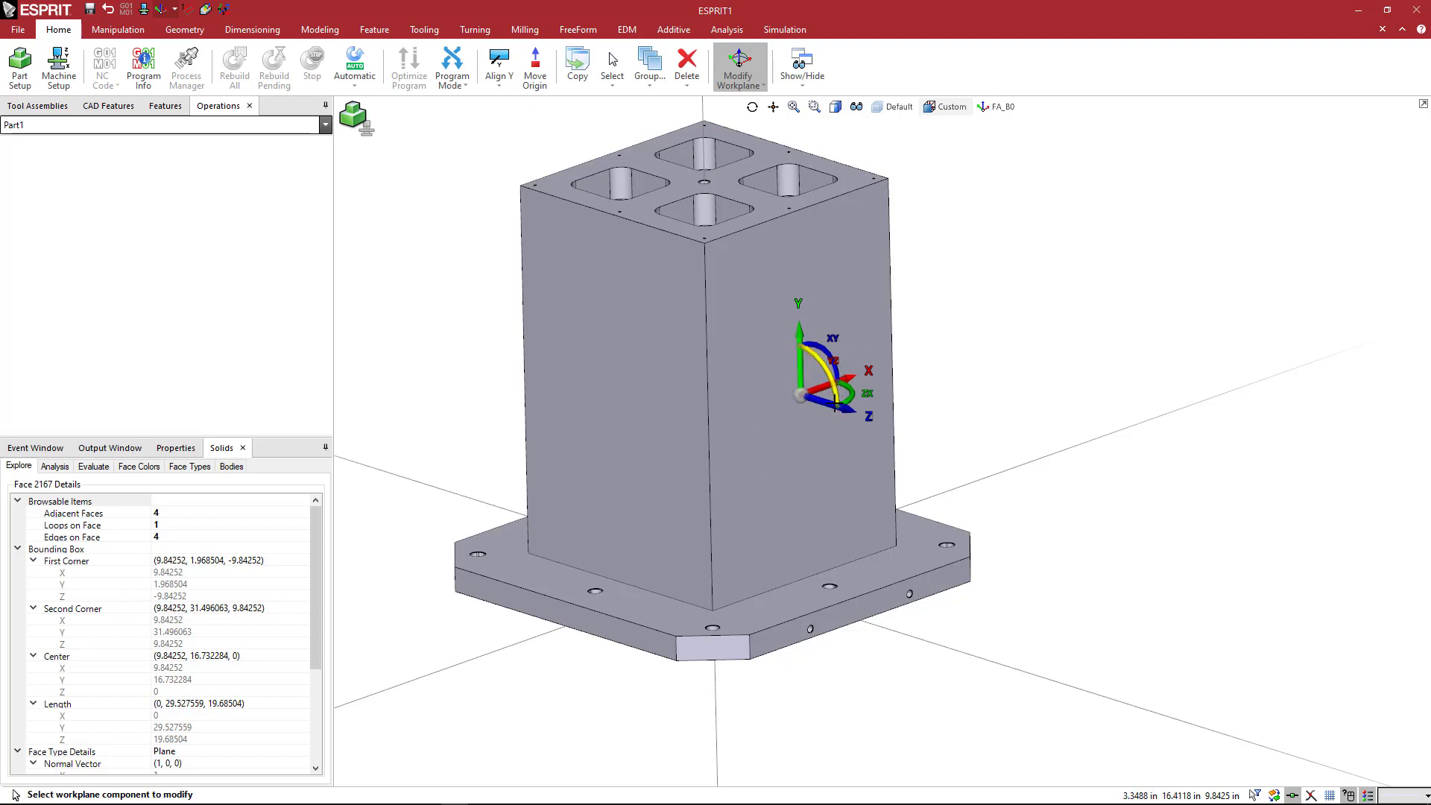
{"action": "mouse_move", "coordinate": [831, 367]}
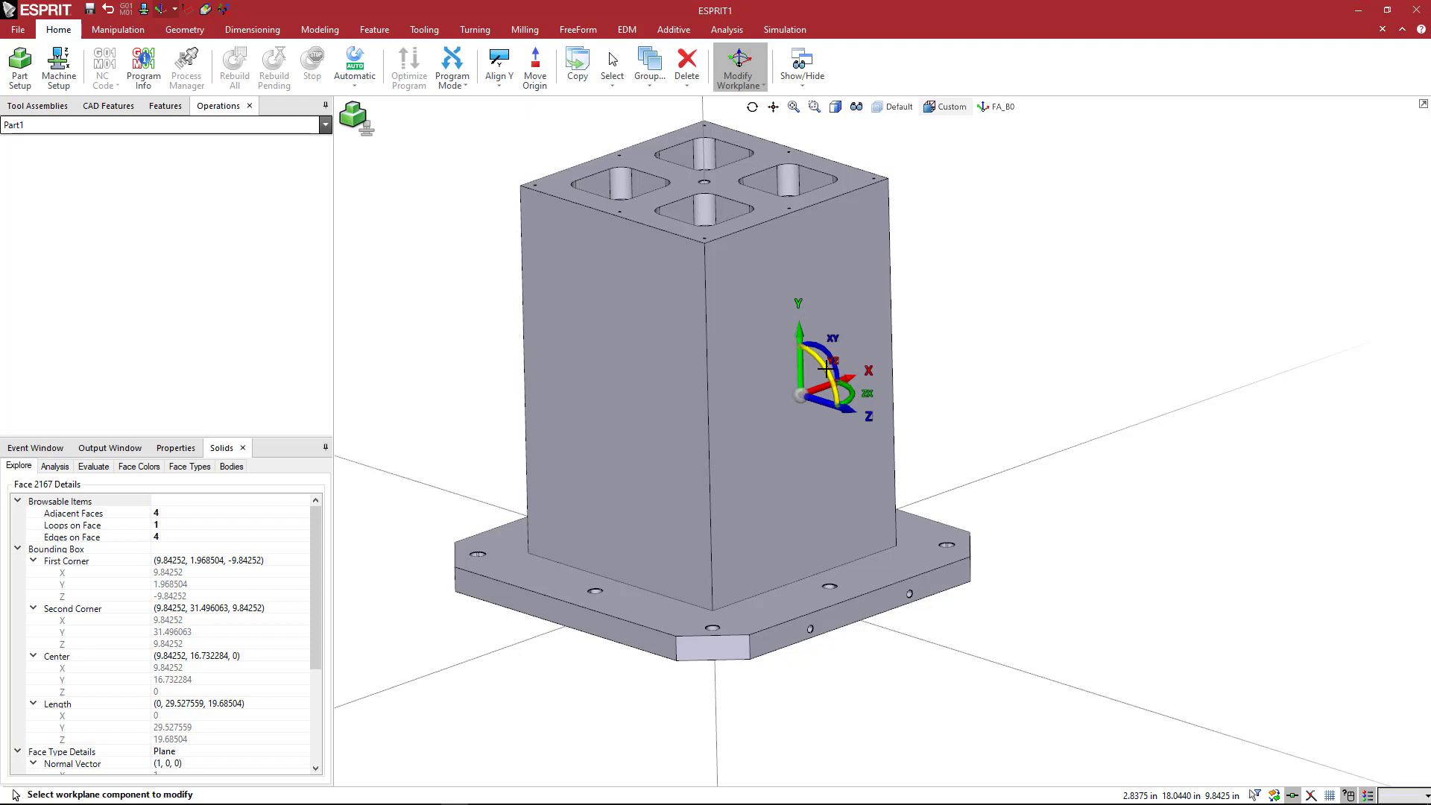
{"action": "left_click", "coordinate": [865, 371]}
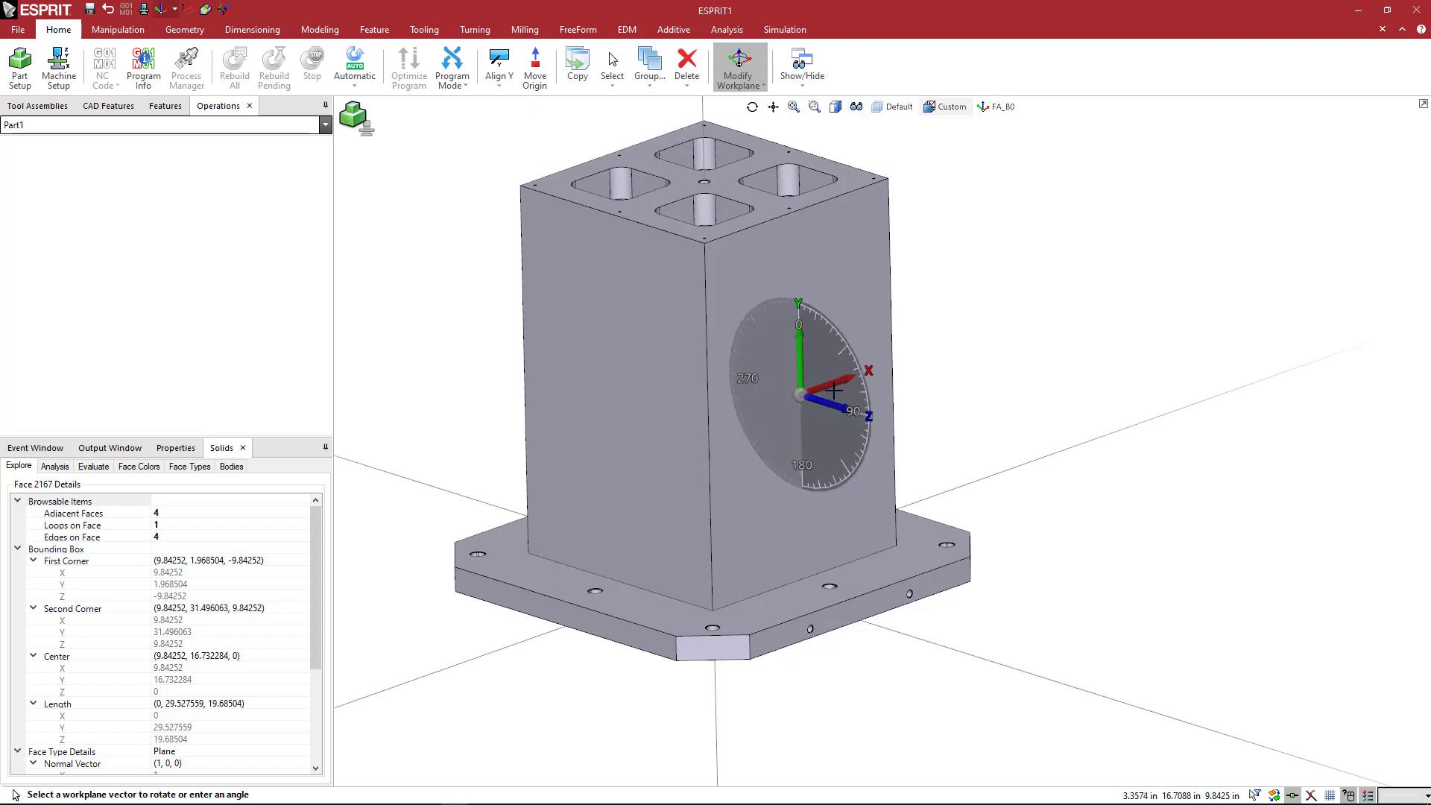
{"action": "mouse_move", "coordinate": [866, 415]}
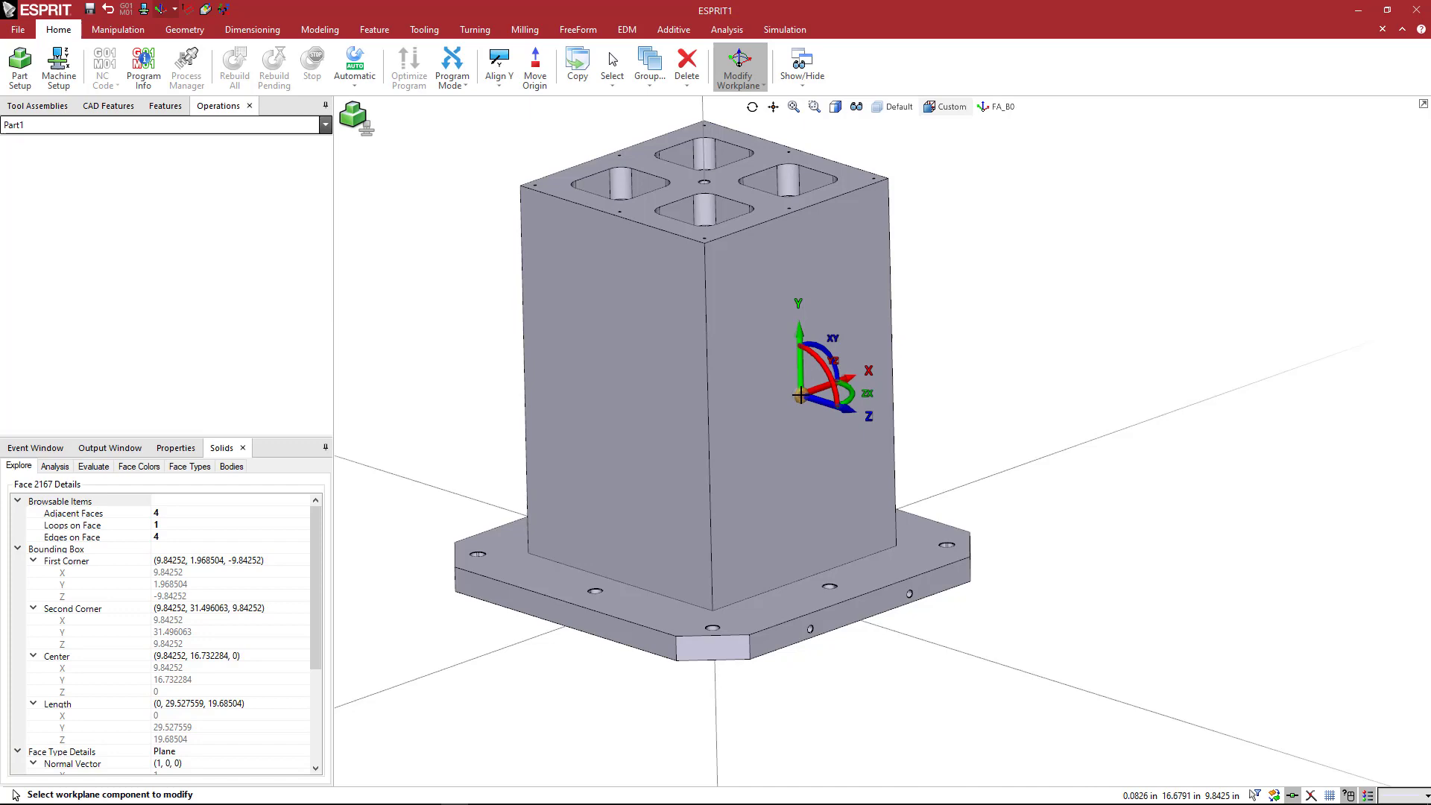
{"action": "mouse_move", "coordinate": [903, 403]}
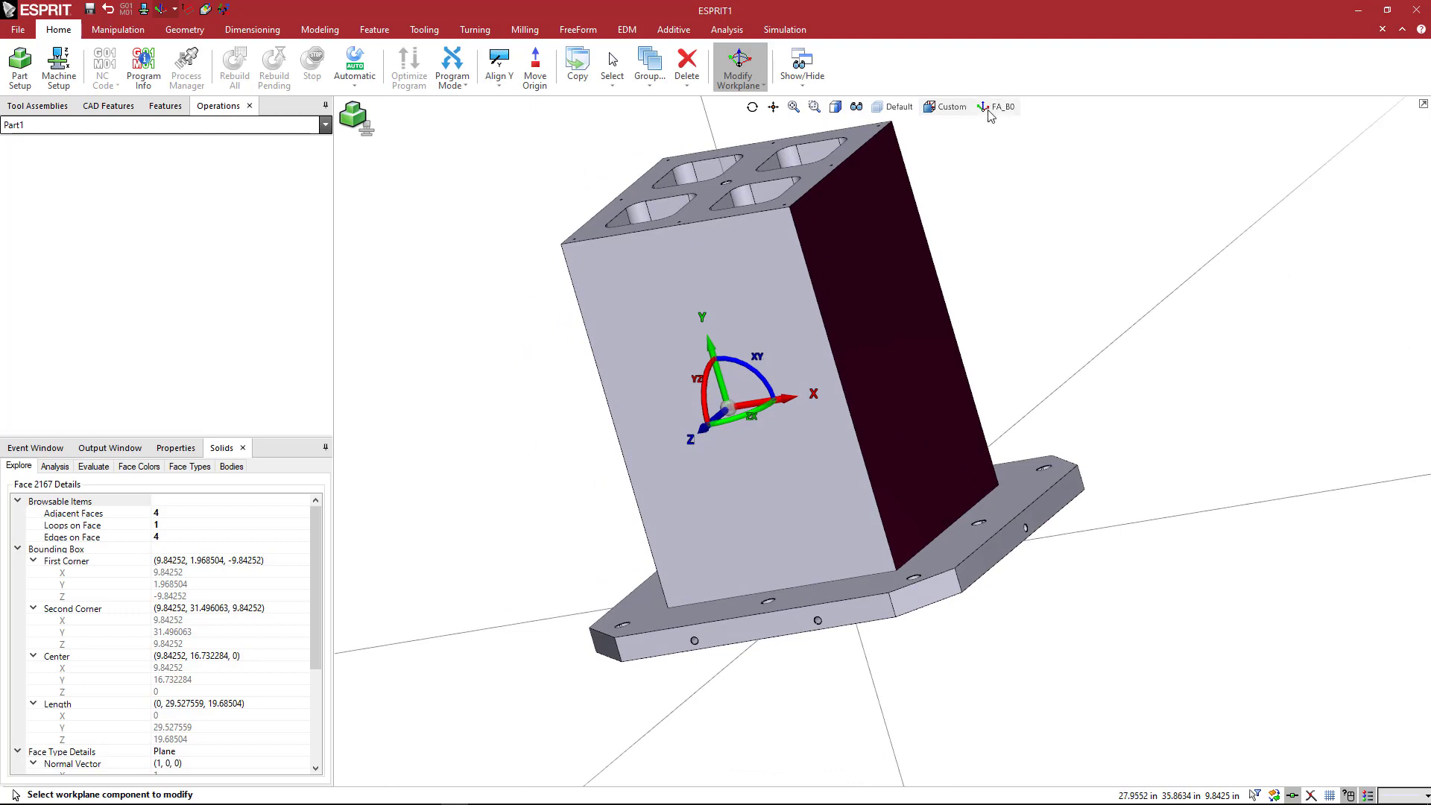
{"action": "left_click", "coordinate": [997, 105]}
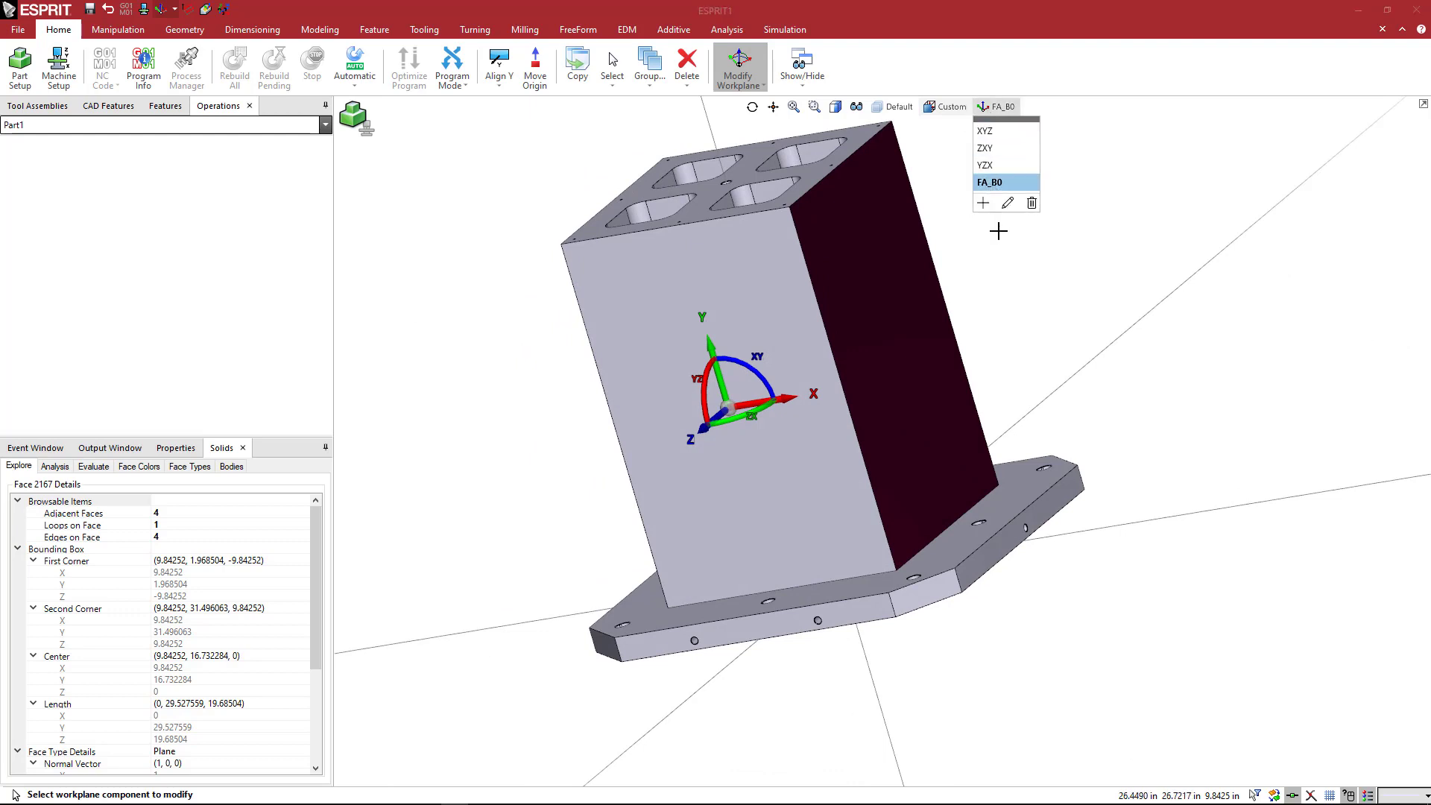
{"action": "mouse_move", "coordinate": [739, 64]}
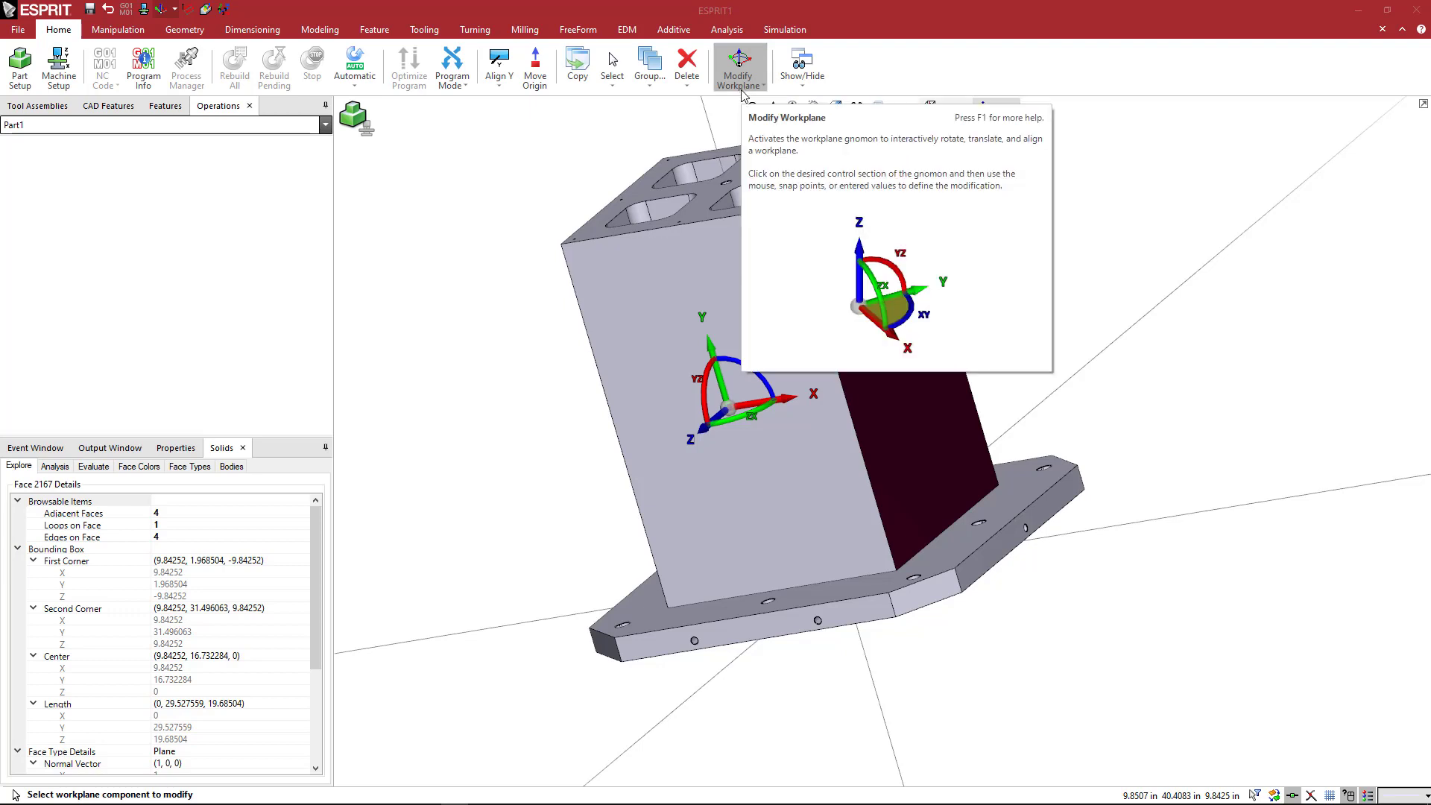
- Rotate the work plane 90 degrees about the chosen rotation line
{"action": "left_click", "coordinate": [739, 64]}
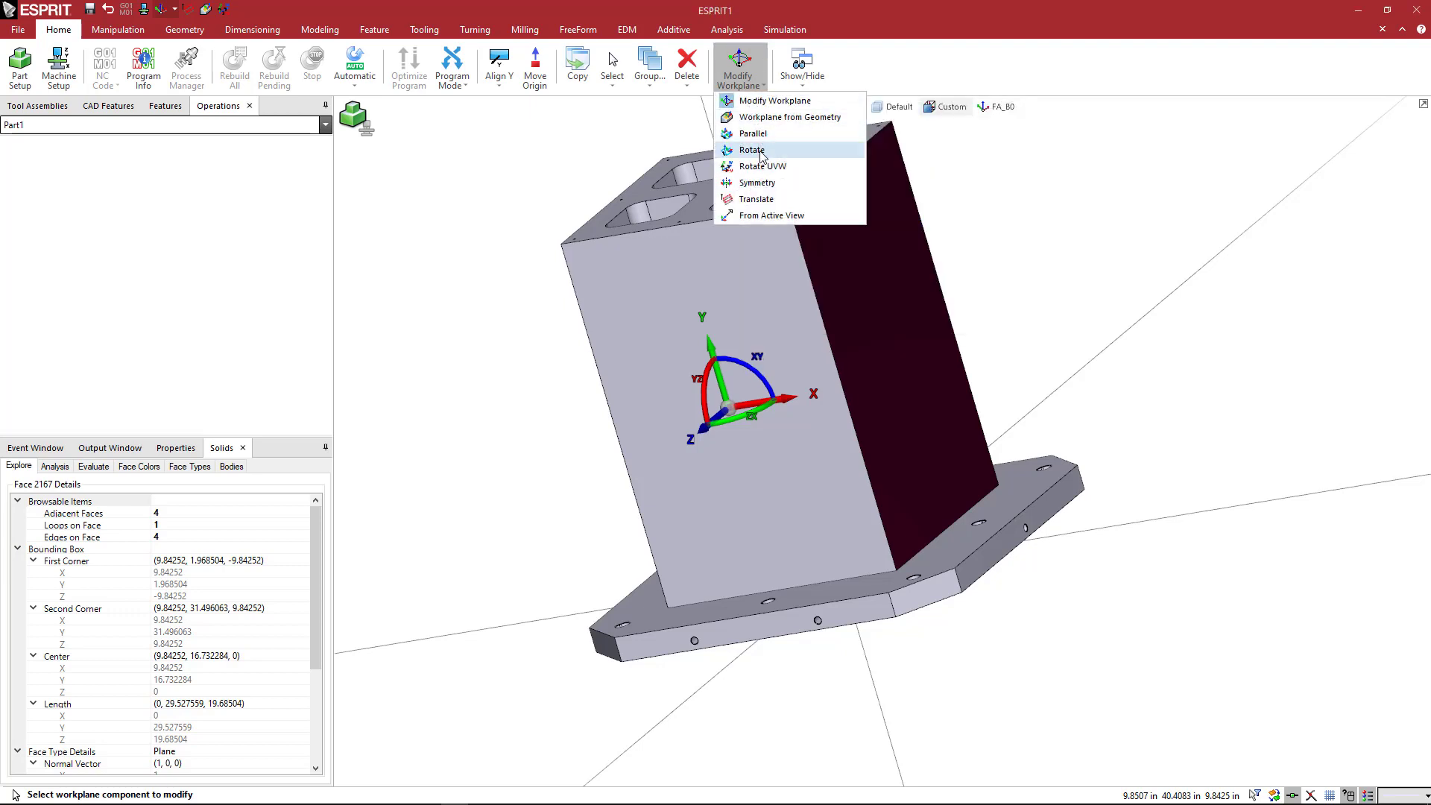
{"action": "left_click", "coordinate": [751, 149]}
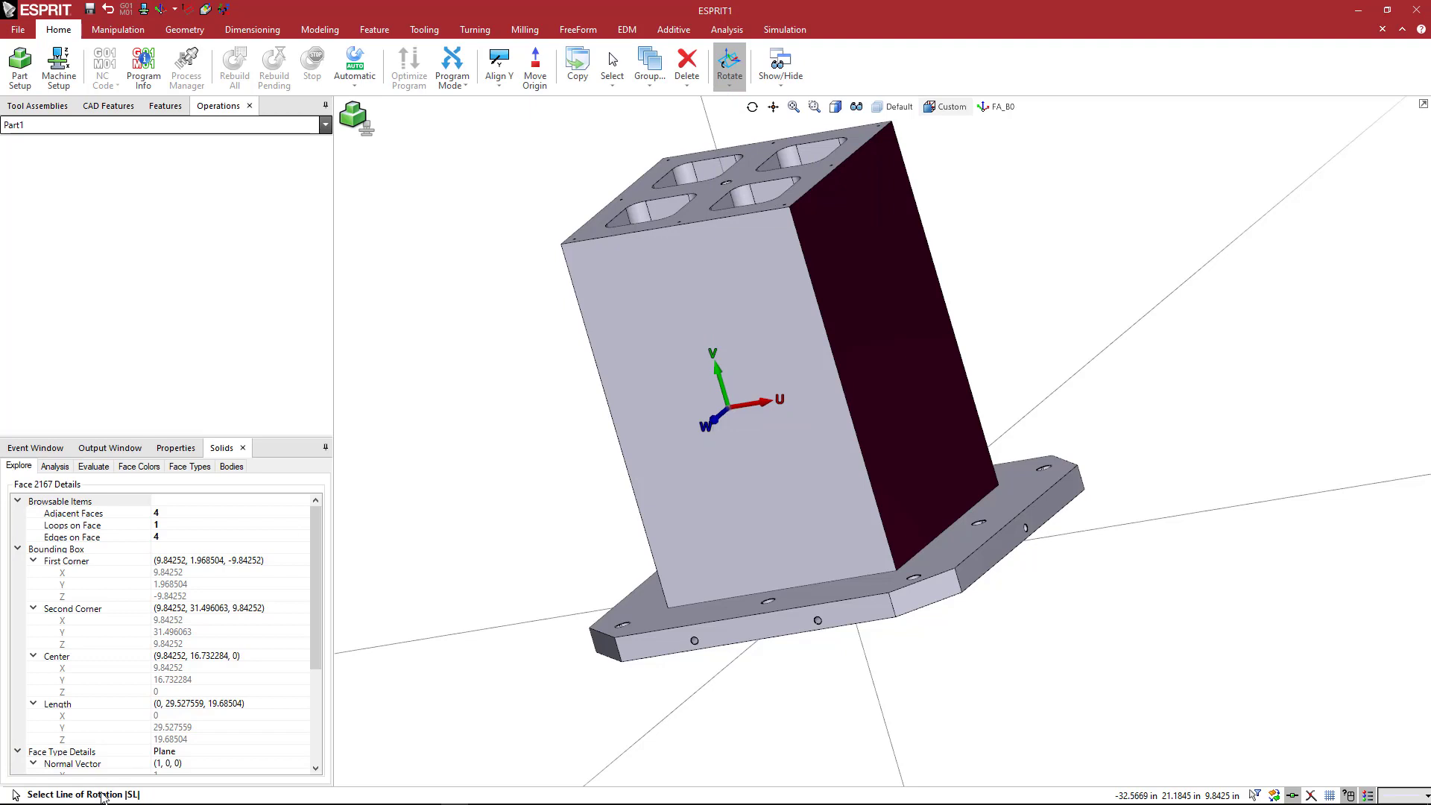
{"action": "mouse_move", "coordinate": [341, 576]}
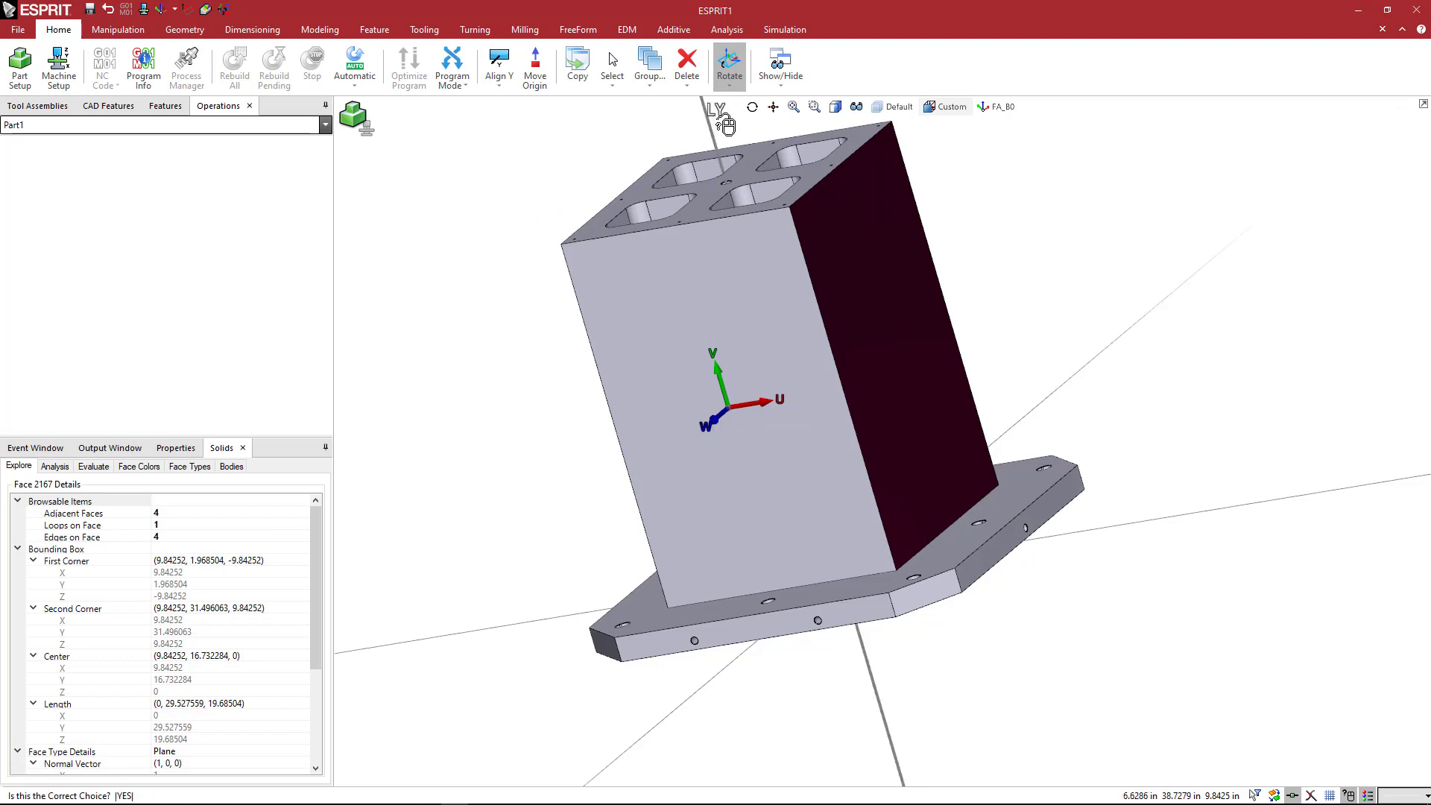
{"action": "left_click", "coordinate": [728, 66]}
{"action": "type", "text": "90"}
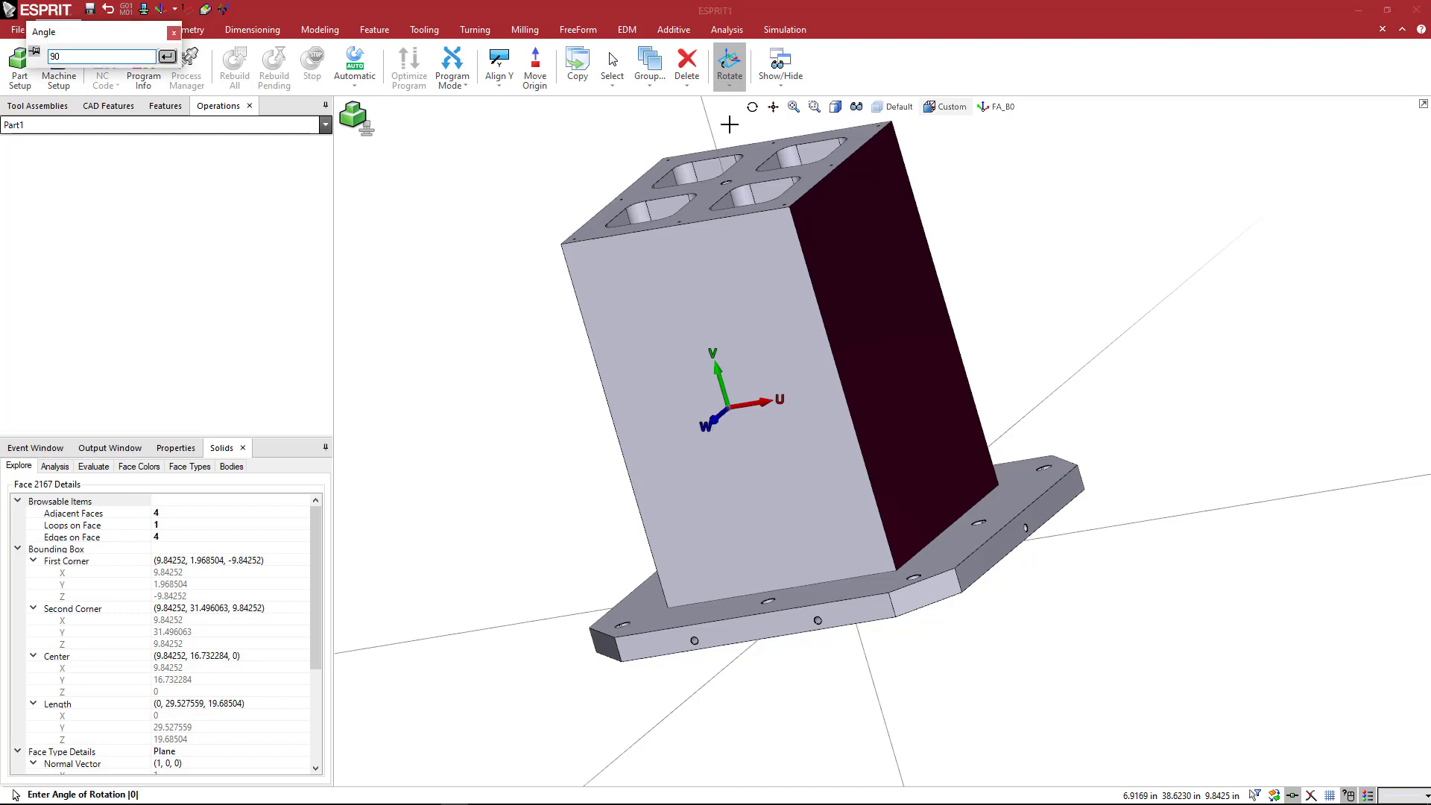
{"action": "key", "text": "Return"}
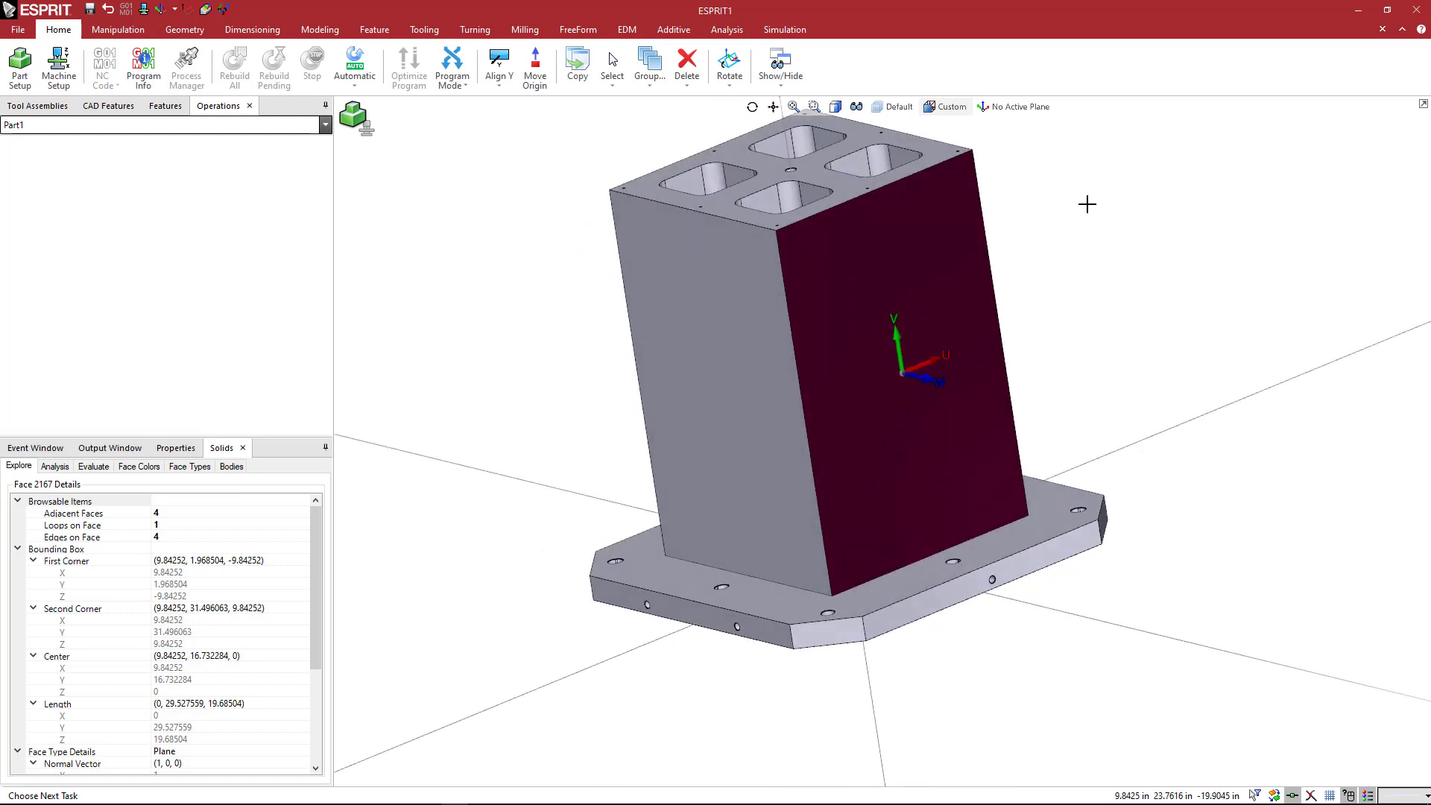
{"action": "mouse_move", "coordinate": [926, 362]}
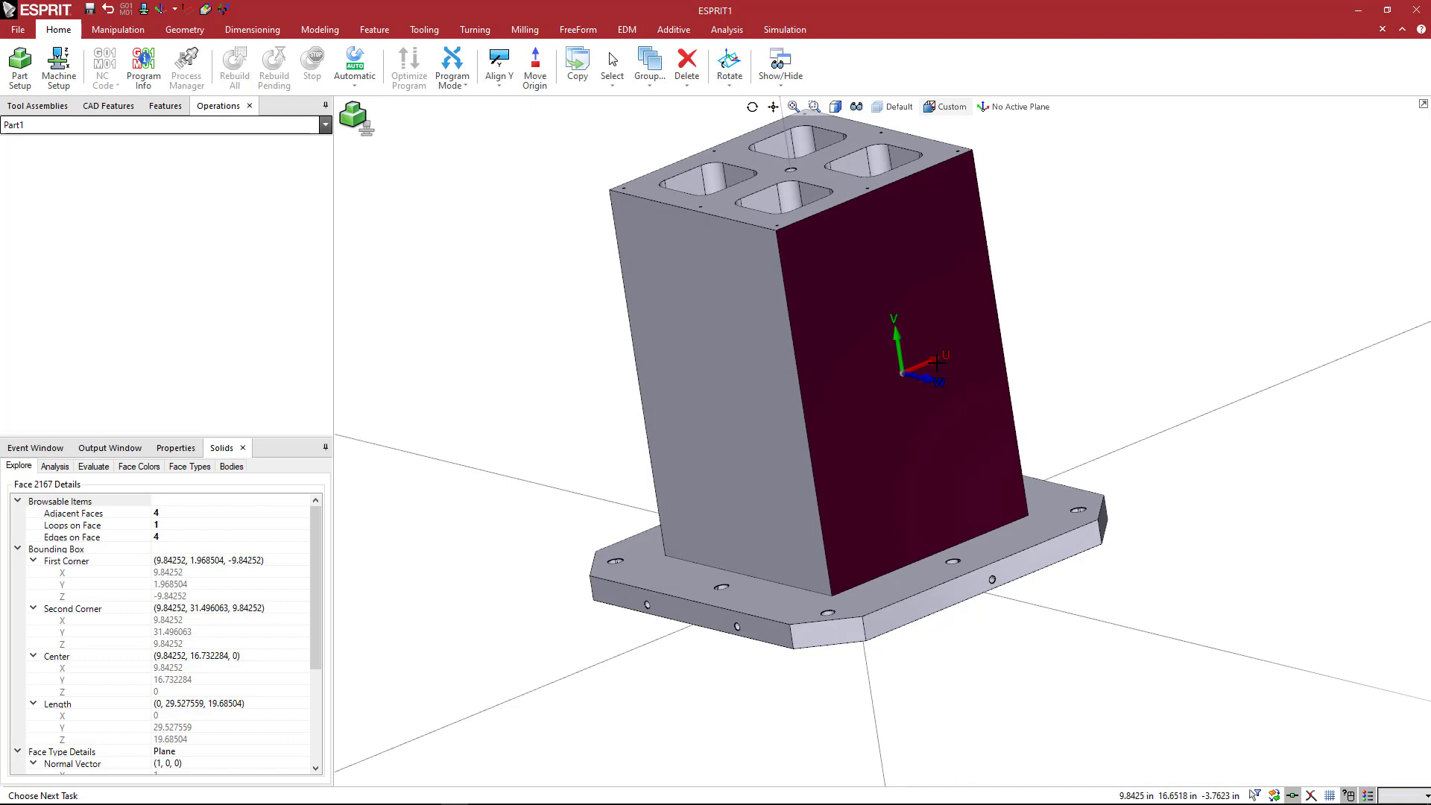
- Add the rotated plane to the workplane list as FA_B90
{"action": "left_click", "coordinate": [1013, 106]}
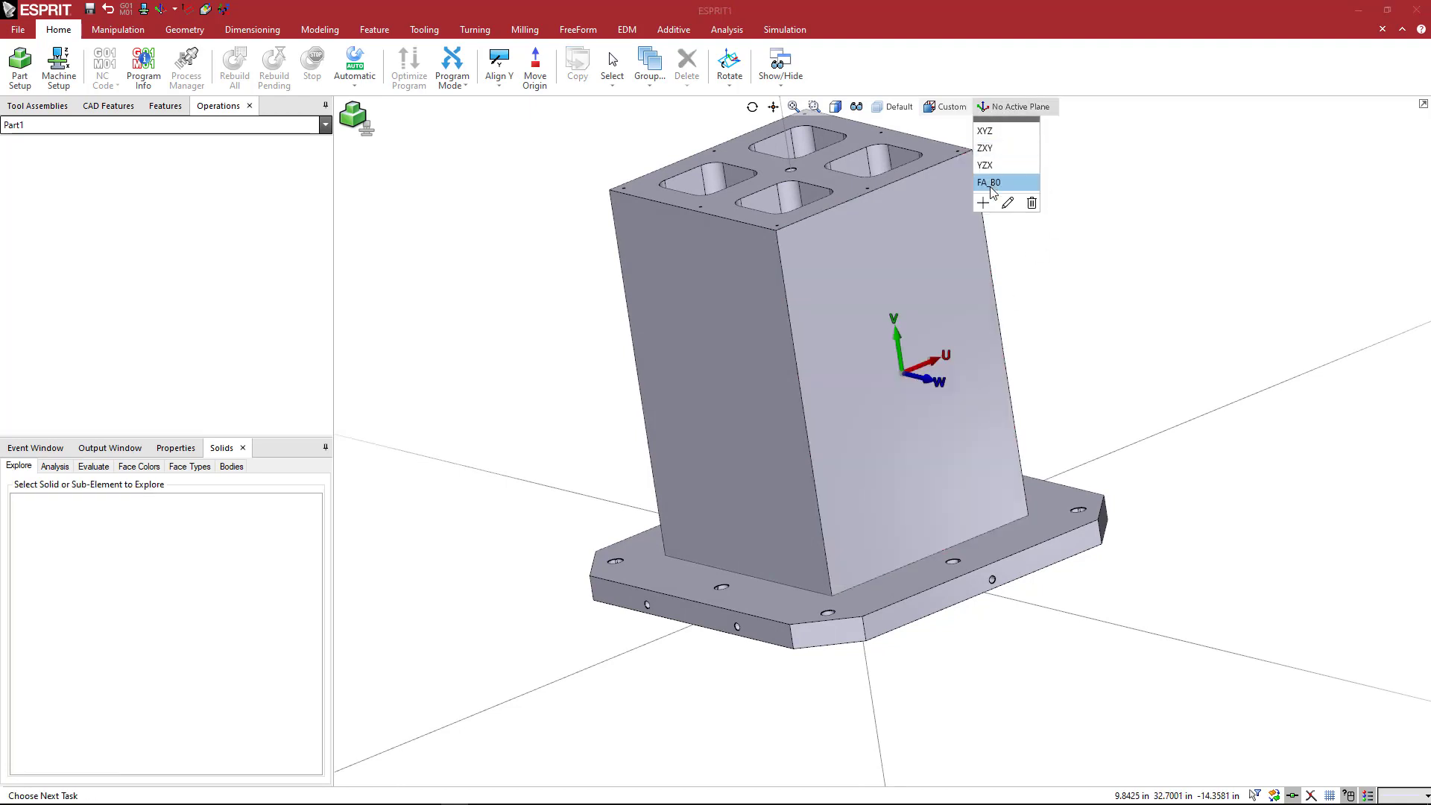
{"action": "left_click", "coordinate": [983, 202]}
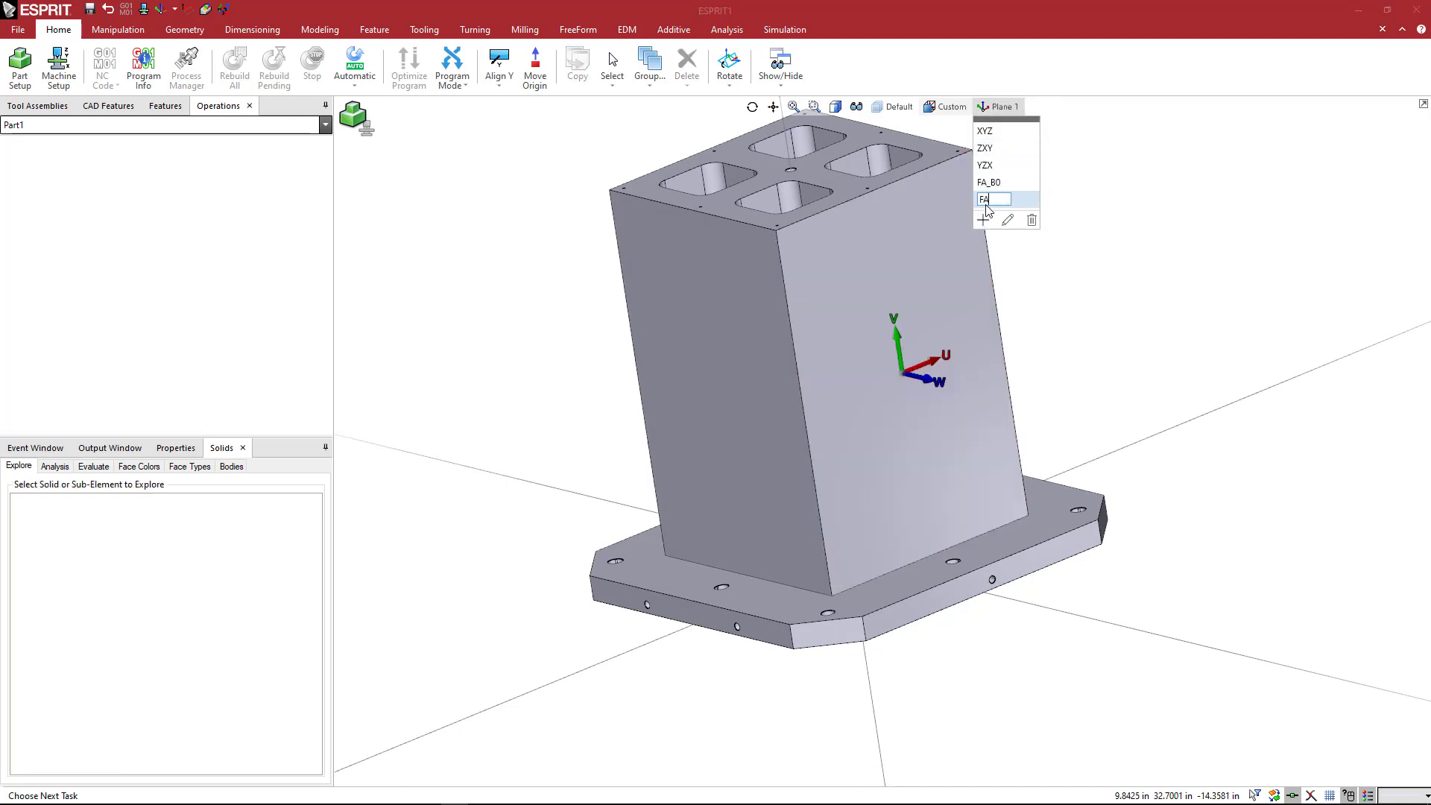
{"action": "type", "text": "_B"}
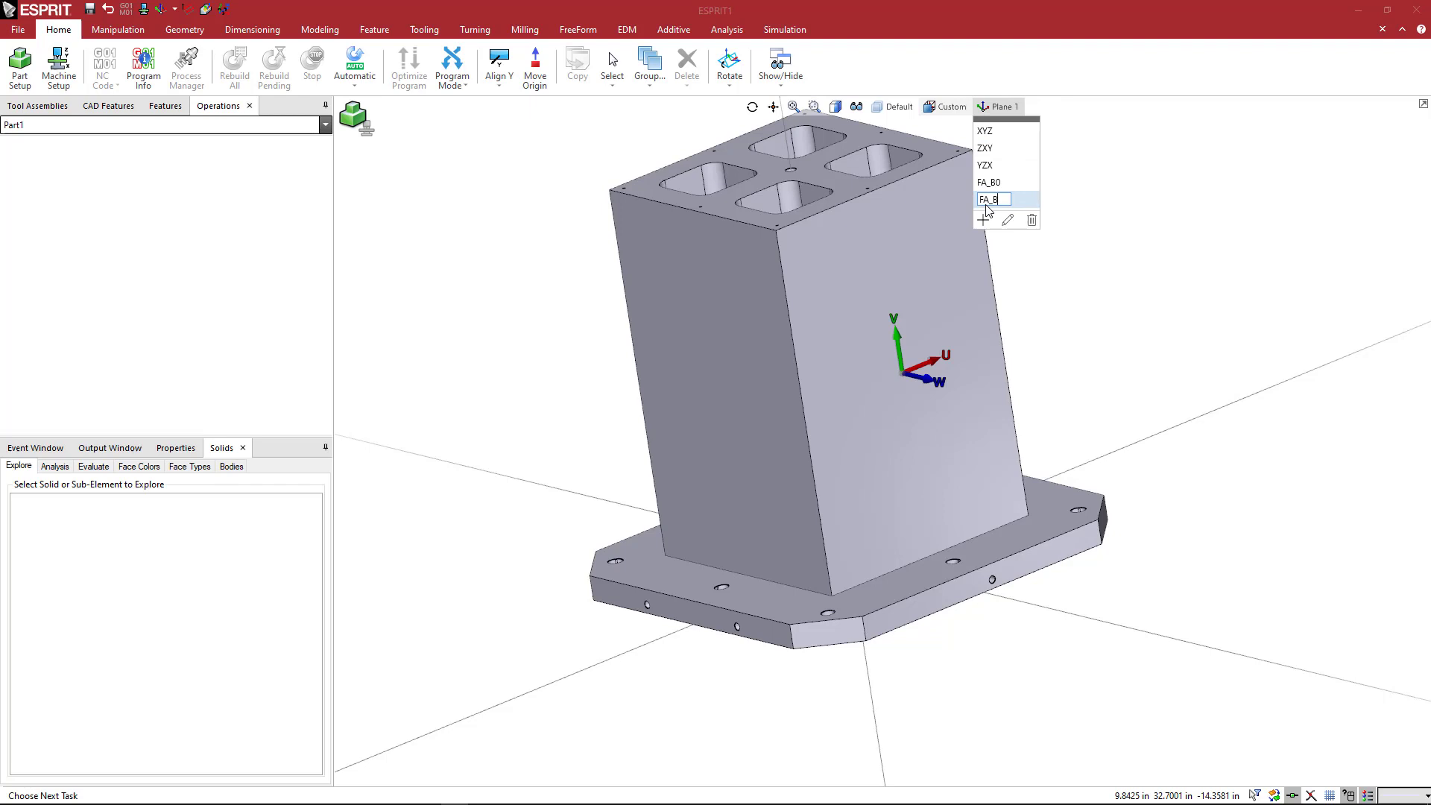
{"action": "type", "text": "90"}
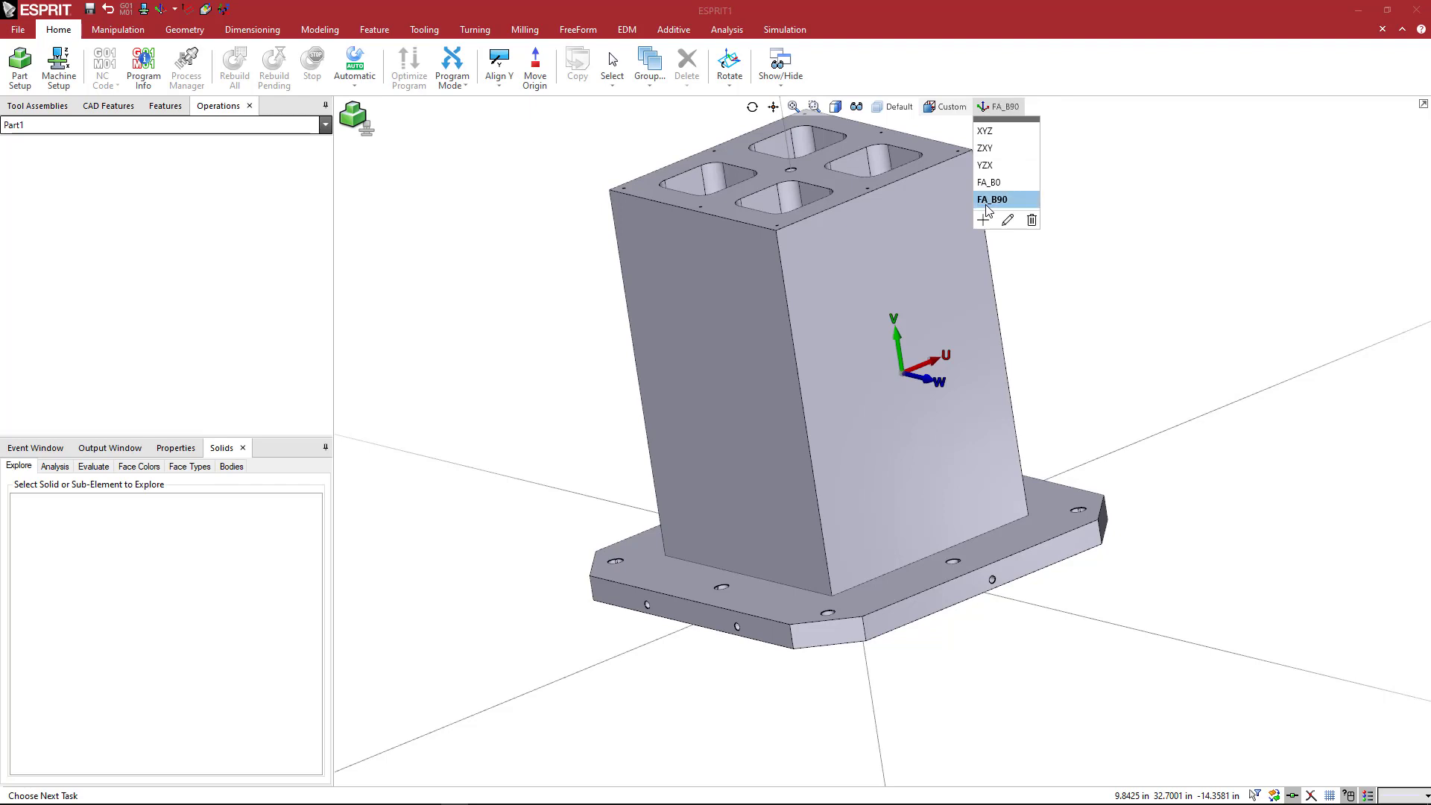
{"action": "mouse_move", "coordinate": [712, 87]}
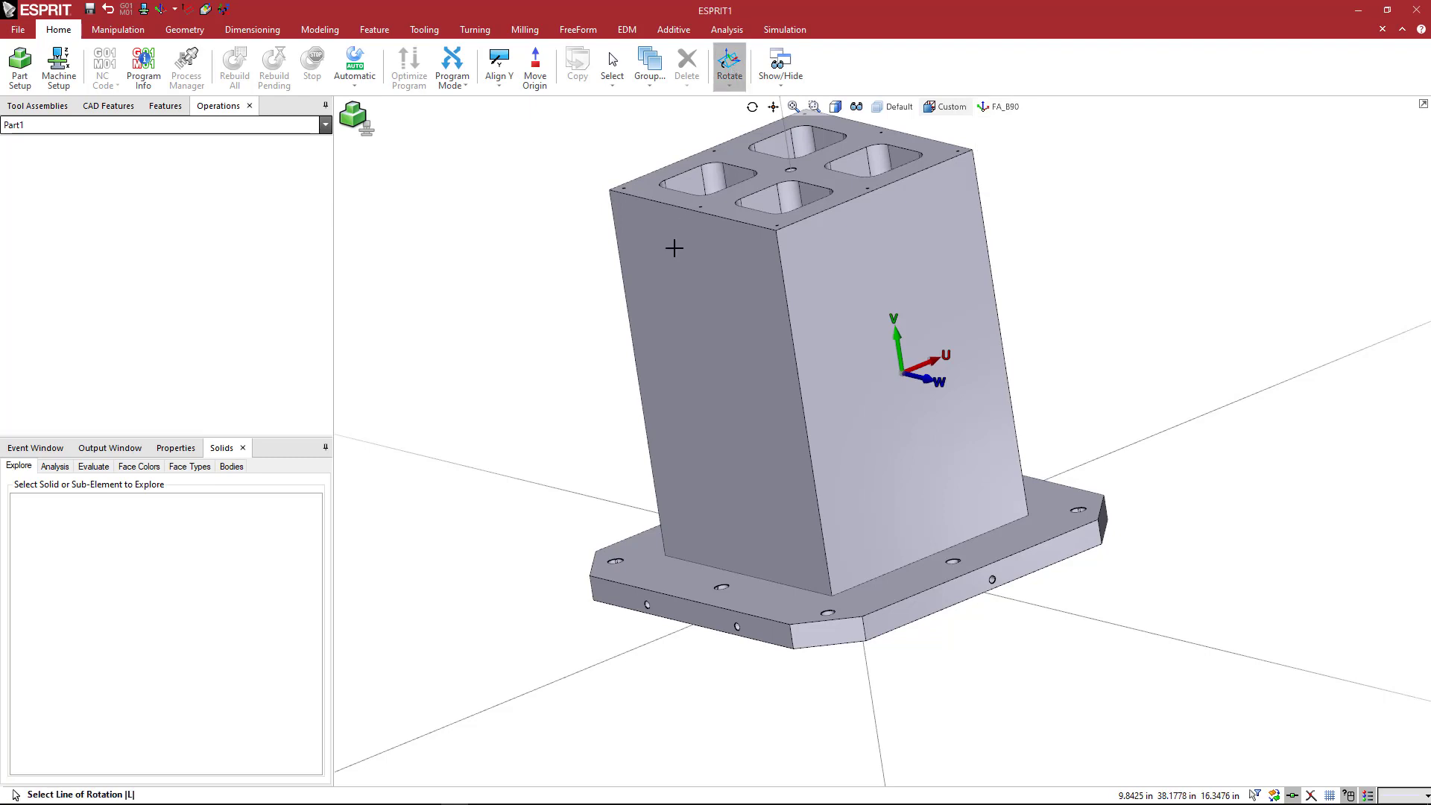
{"action": "mouse_move", "coordinate": [589, 349]}
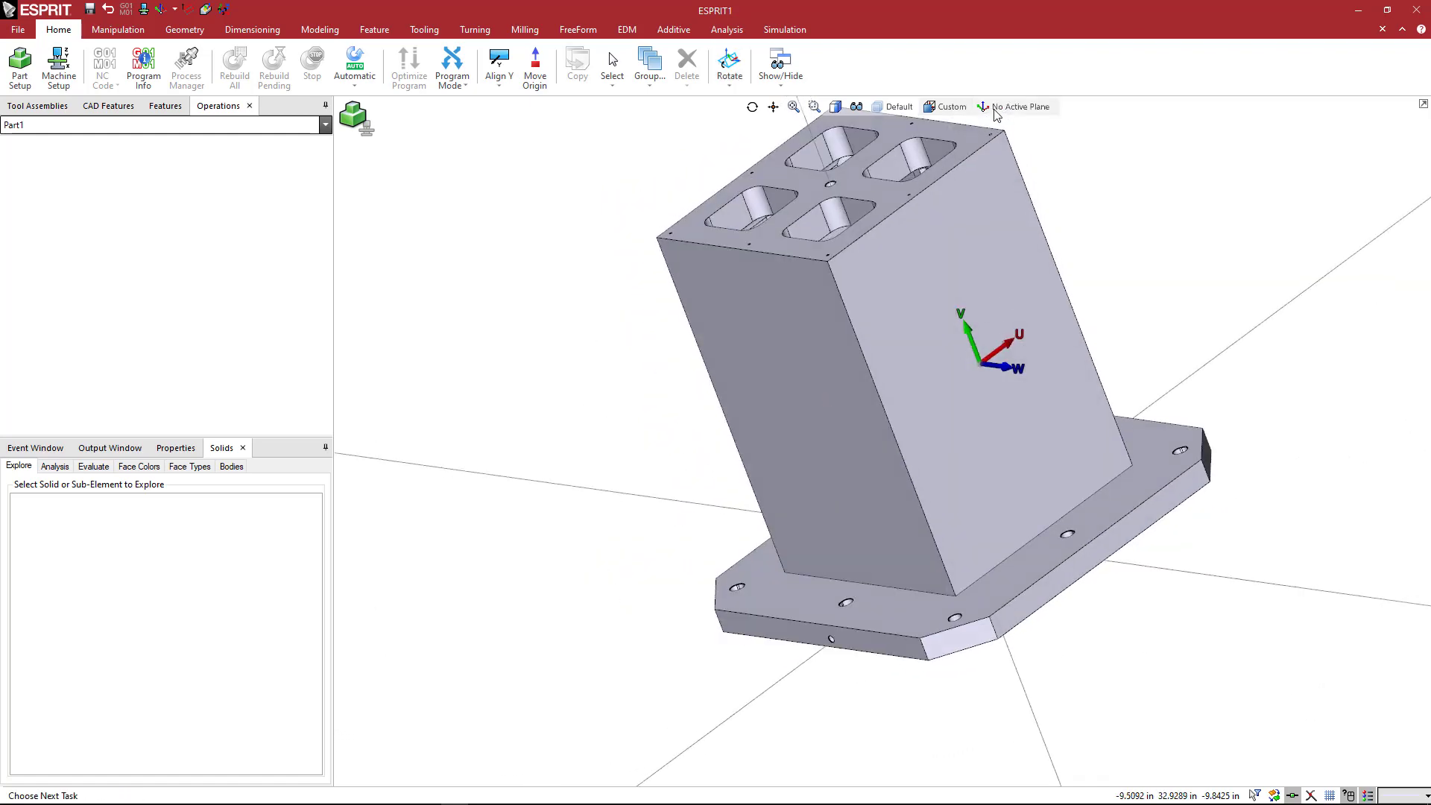
- Add the 180° and 270° planes and rename the 180° plane to FA_B180
{"action": "left_click", "coordinate": [1023, 107]}
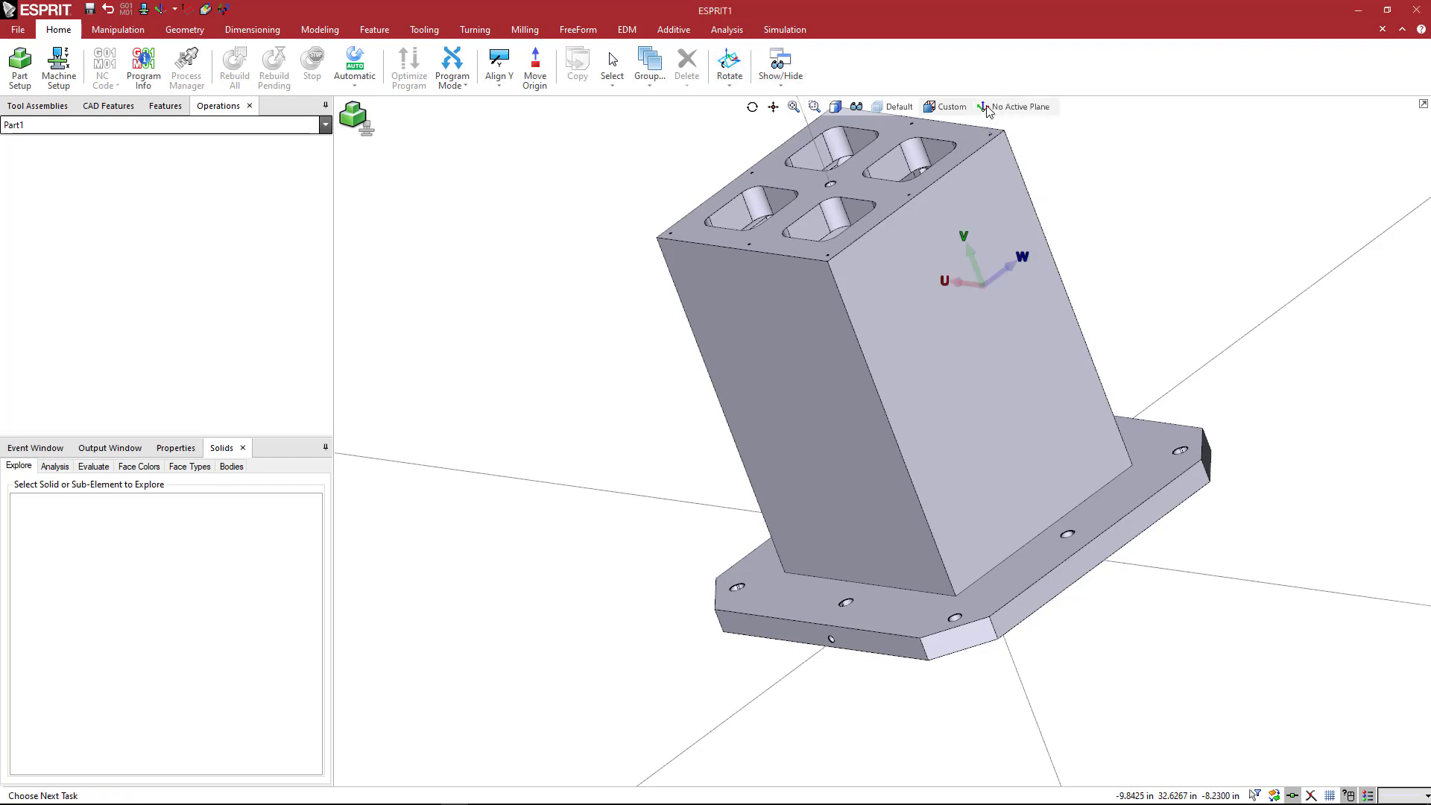
{"action": "left_click", "coordinate": [1016, 107]}
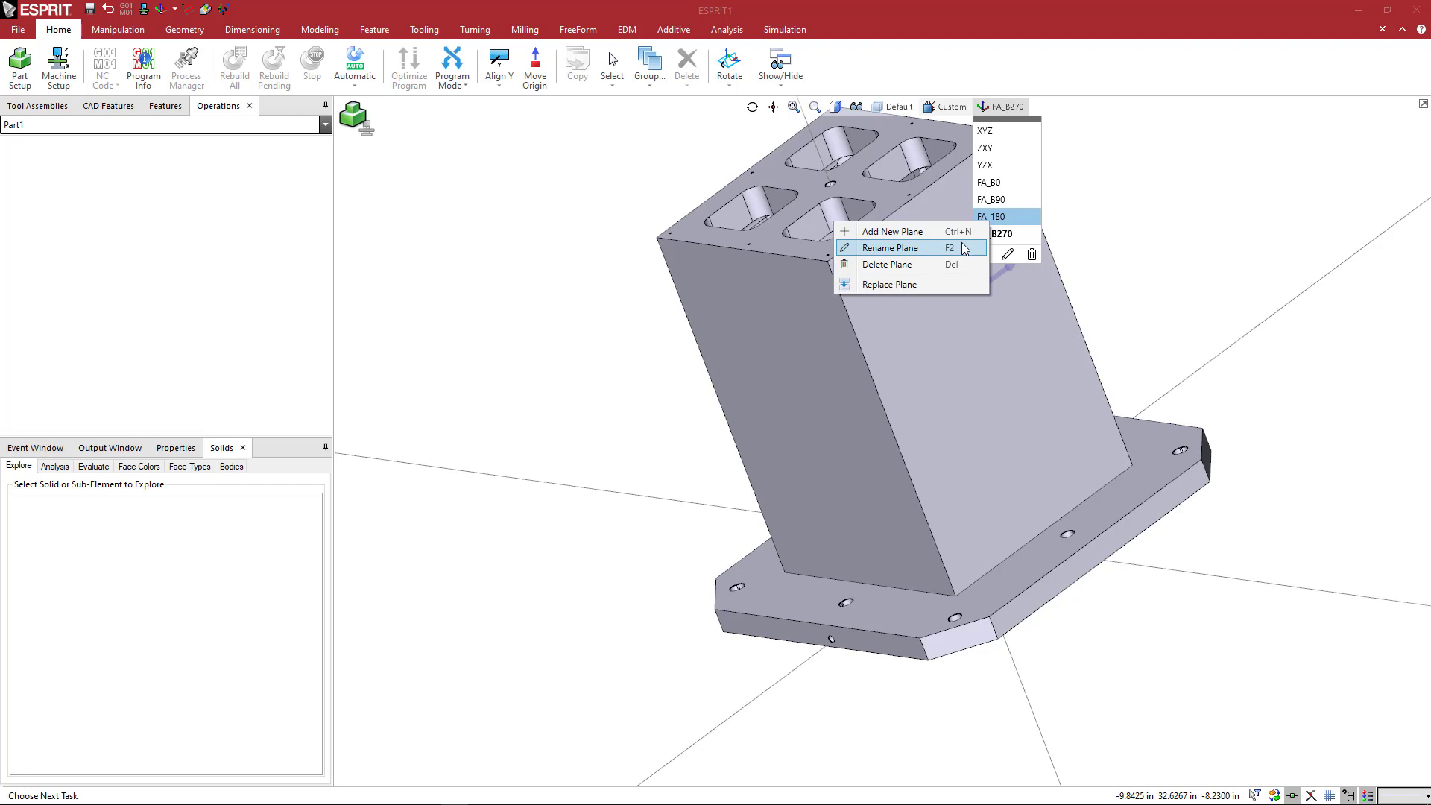
{"action": "left_click", "coordinate": [887, 247]}
{"action": "type", "text": "B"}
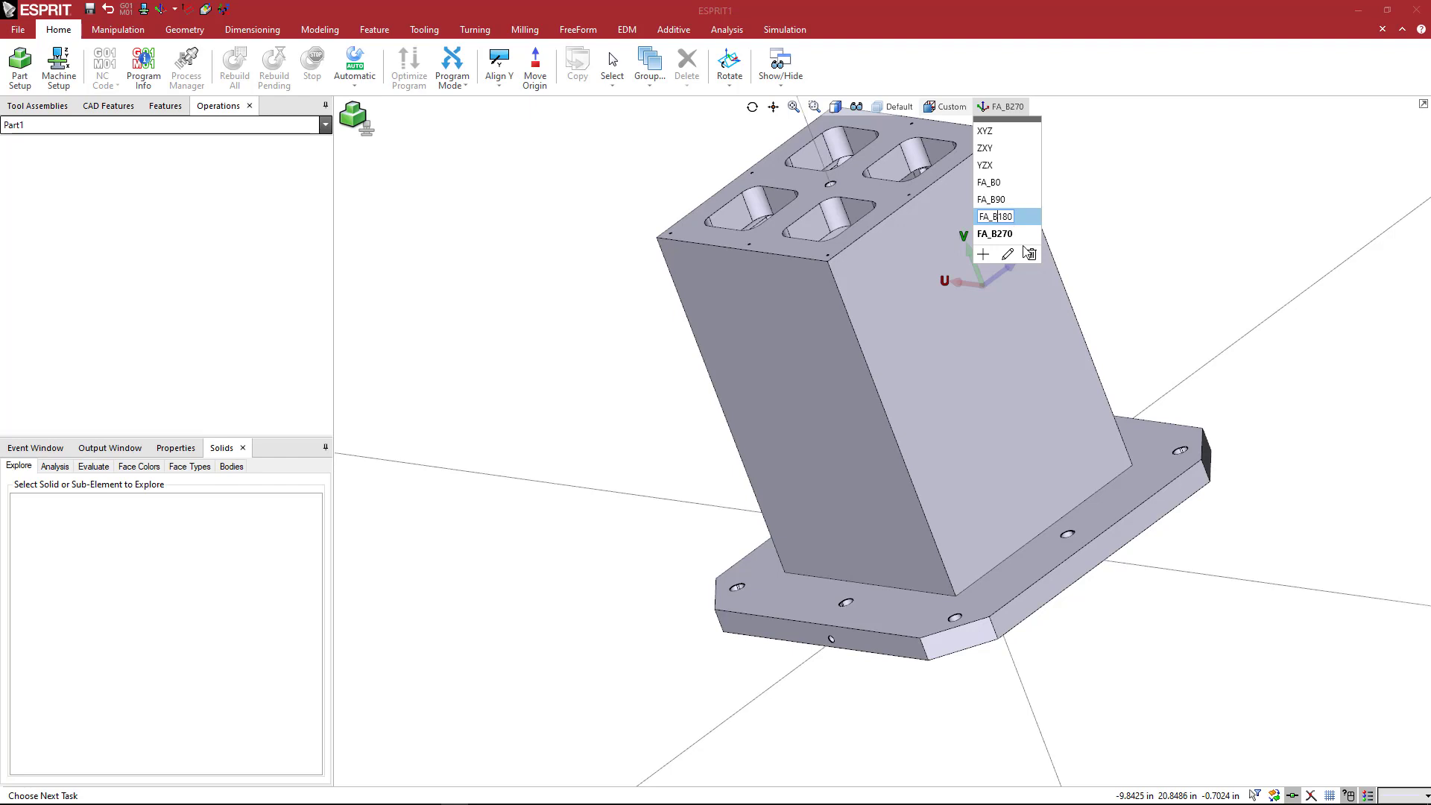
{"action": "left_click", "coordinate": [994, 216]}
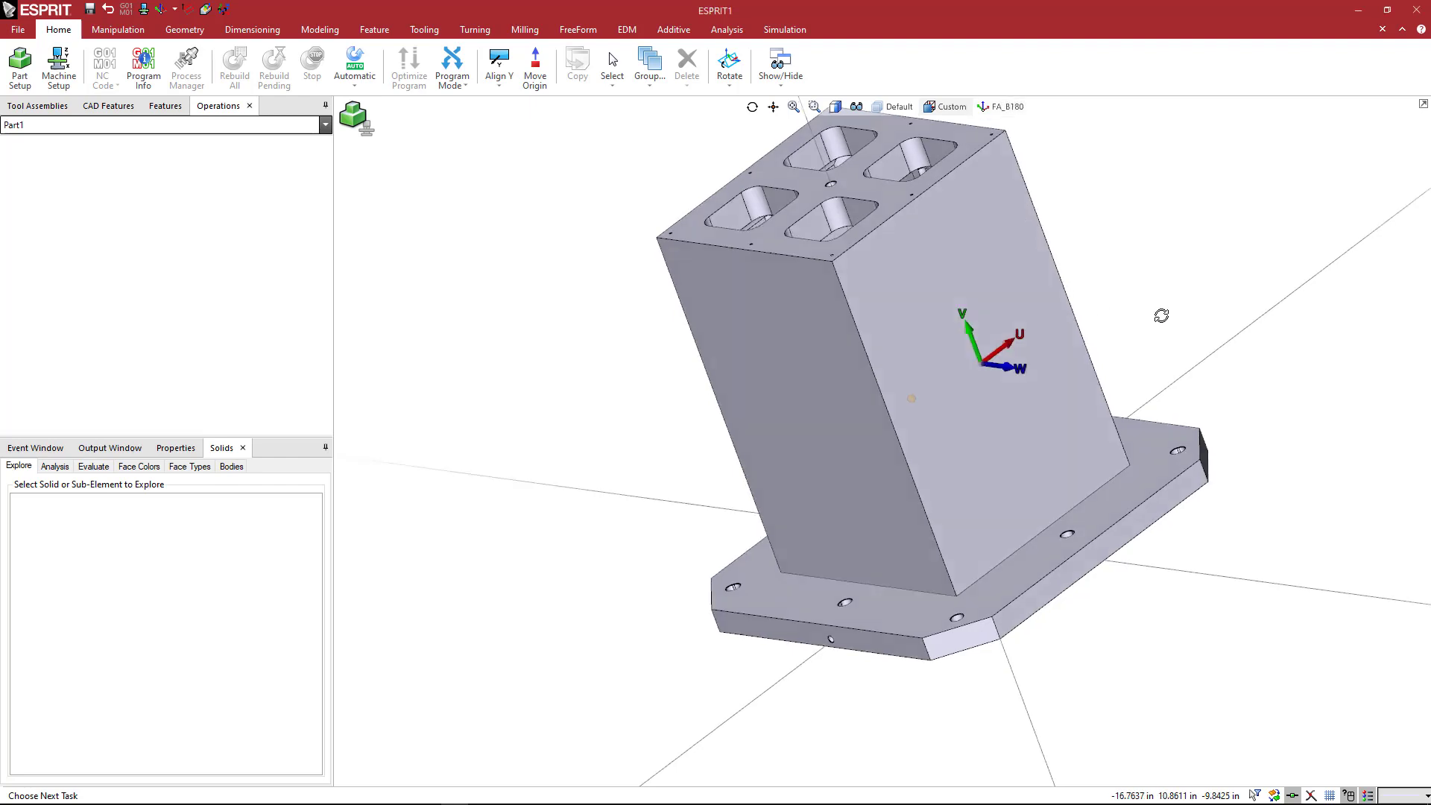
{"action": "left_click", "coordinate": [1006, 105]}
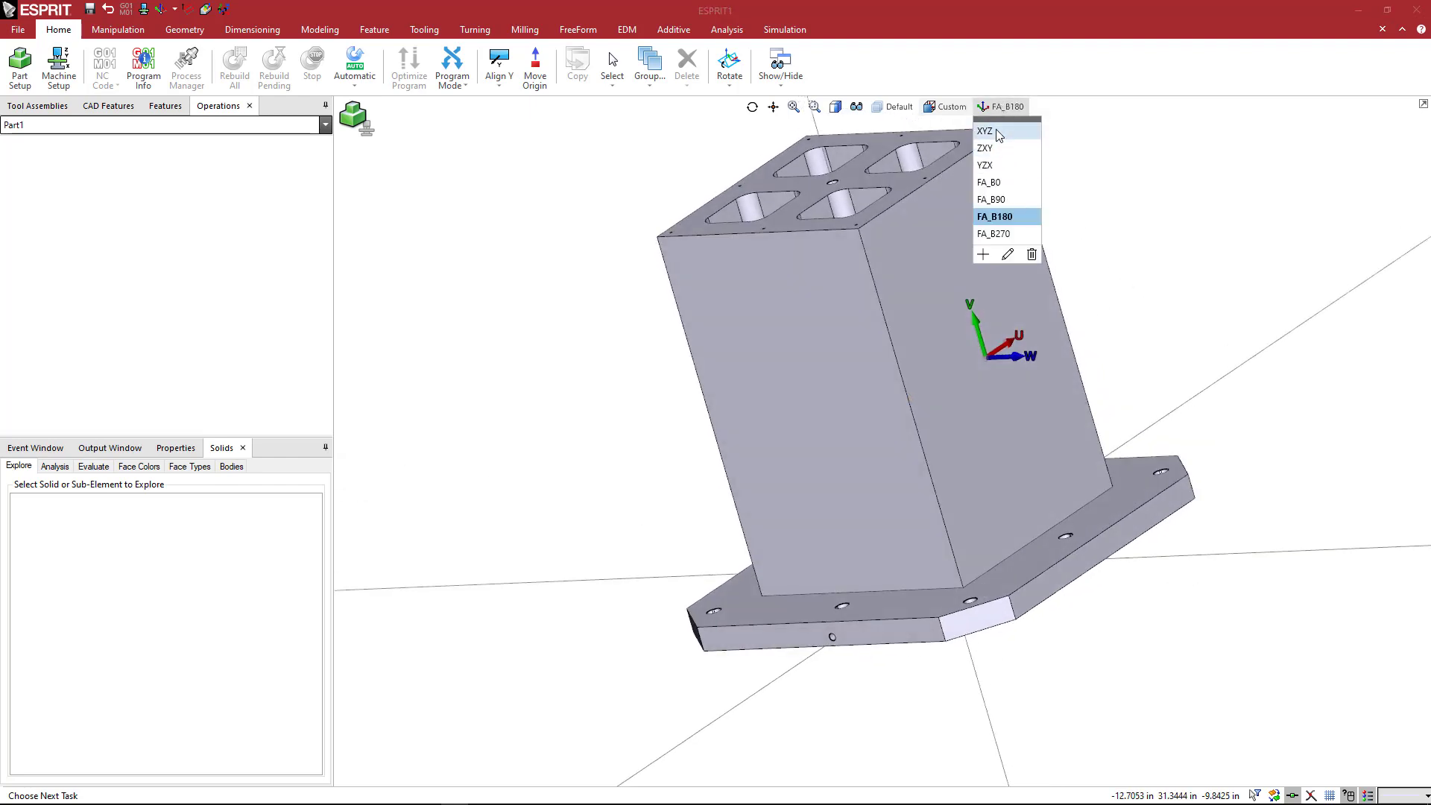
{"action": "left_click", "coordinate": [984, 131]}
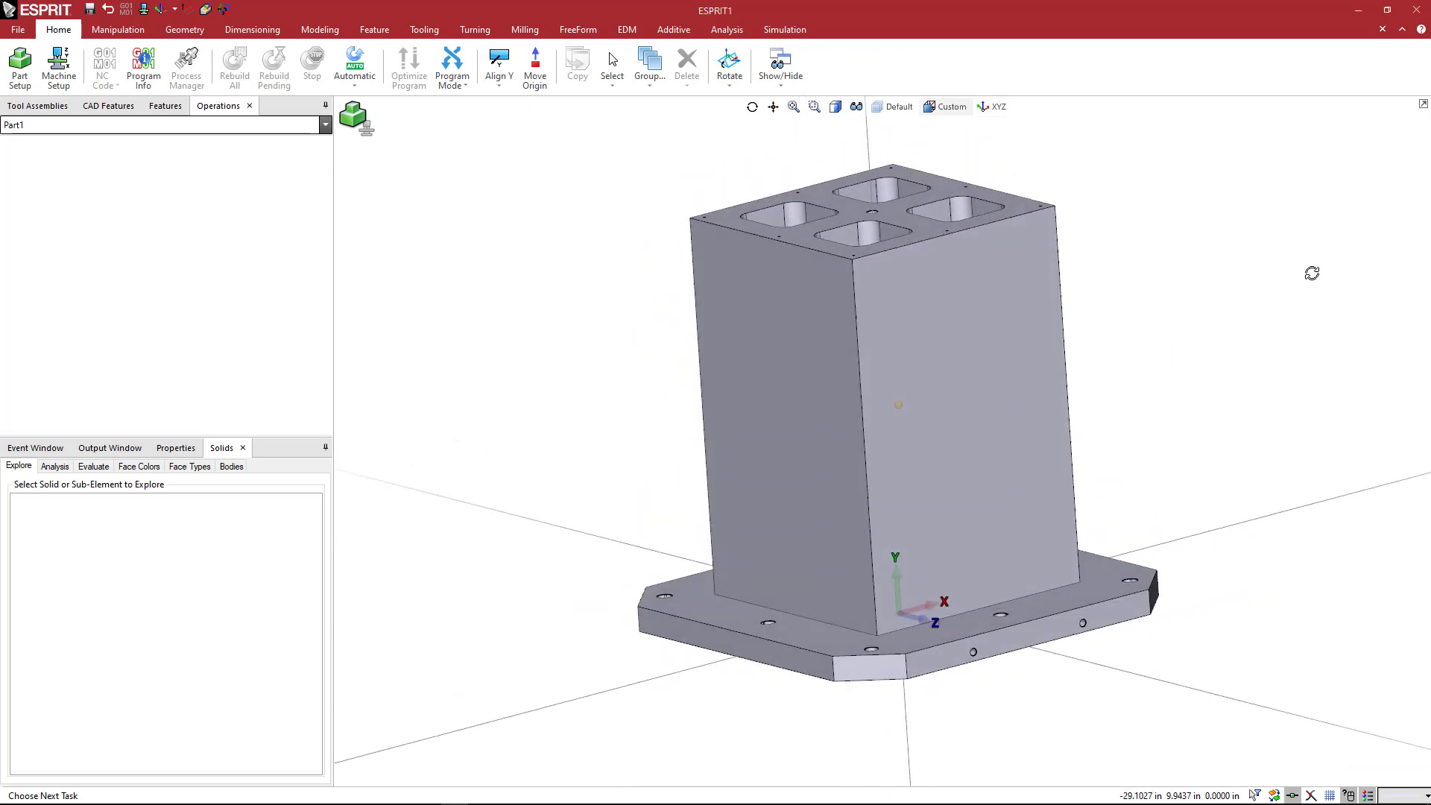
{"action": "left_click", "coordinate": [998, 106]}
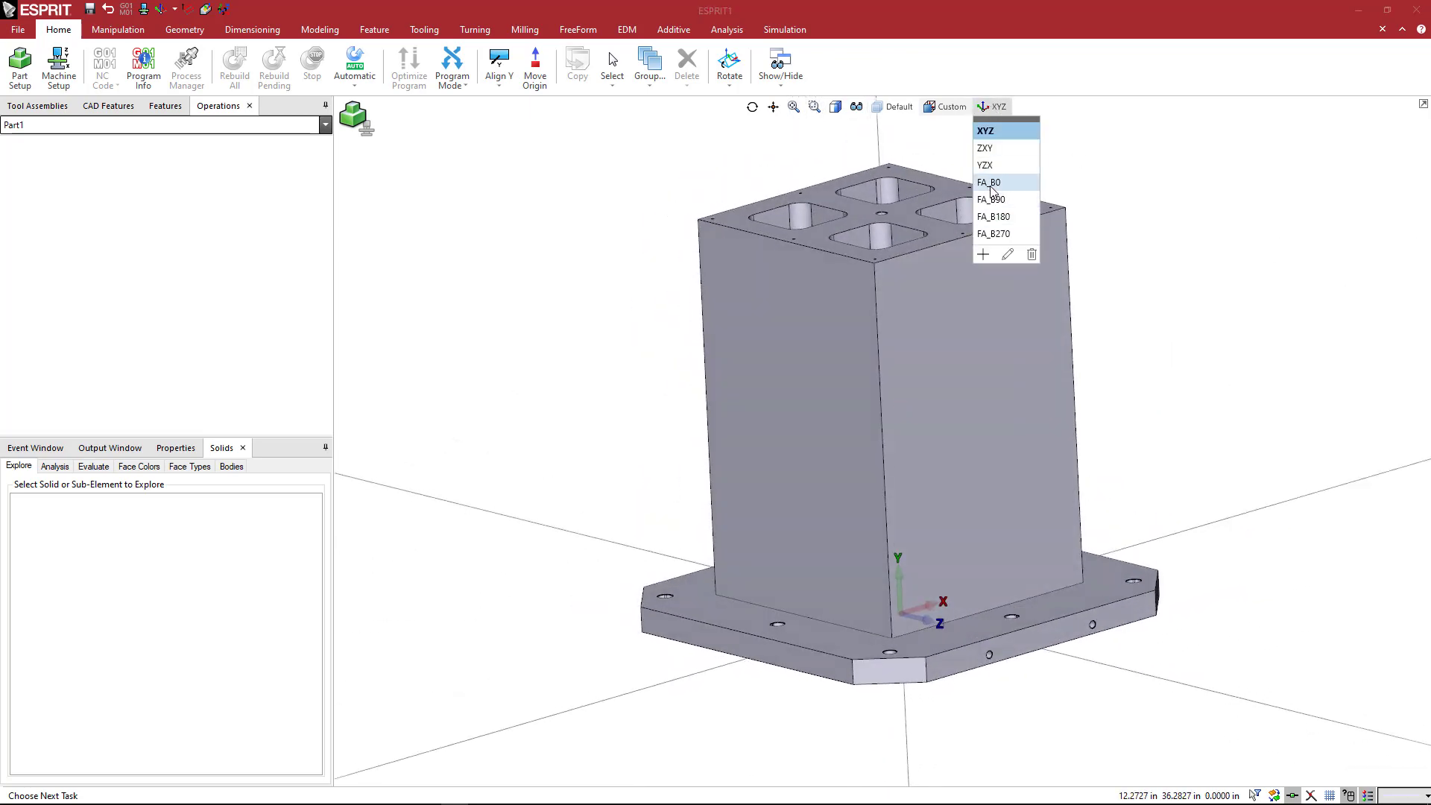
{"action": "left_click", "coordinate": [989, 182]}
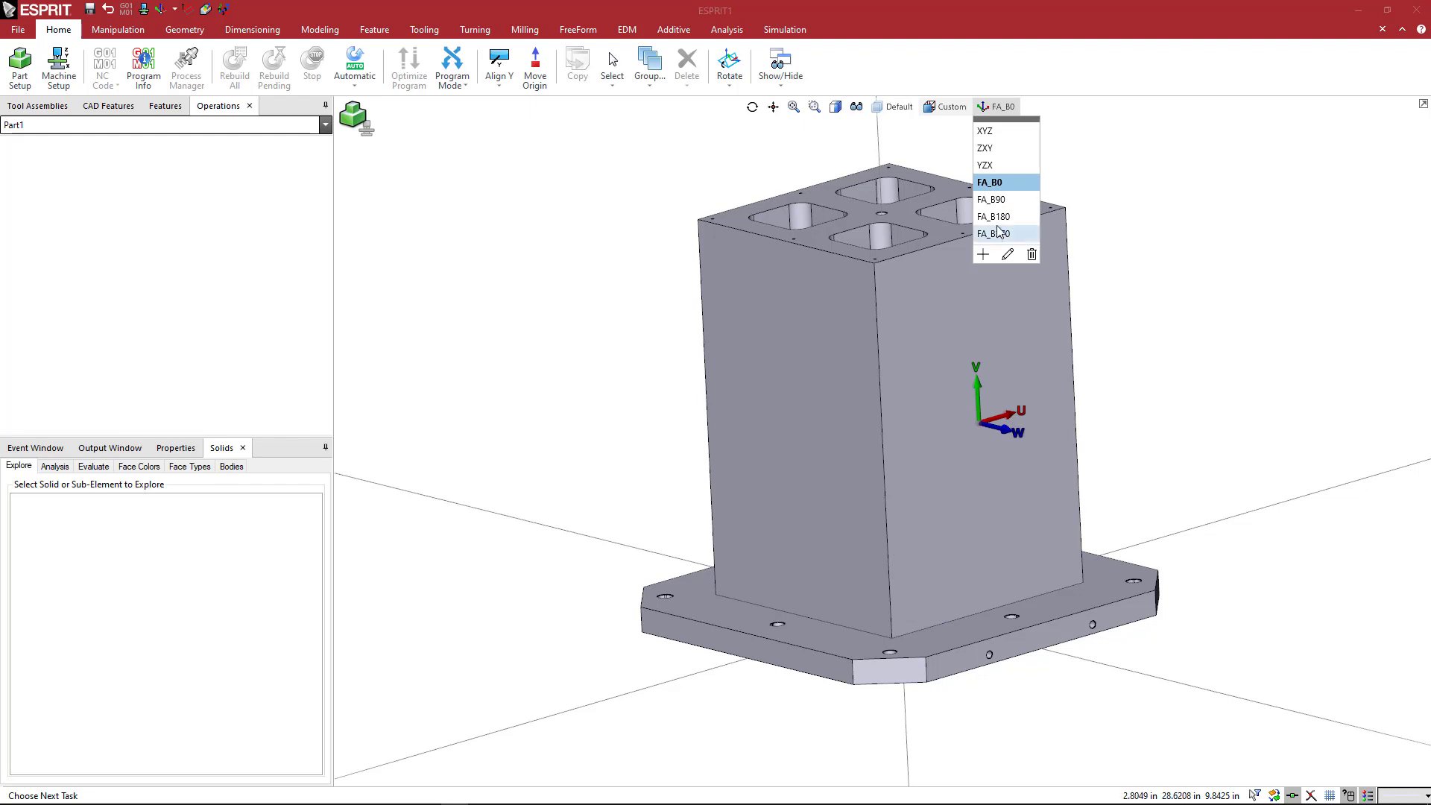
{"action": "left_click", "coordinate": [995, 216]}
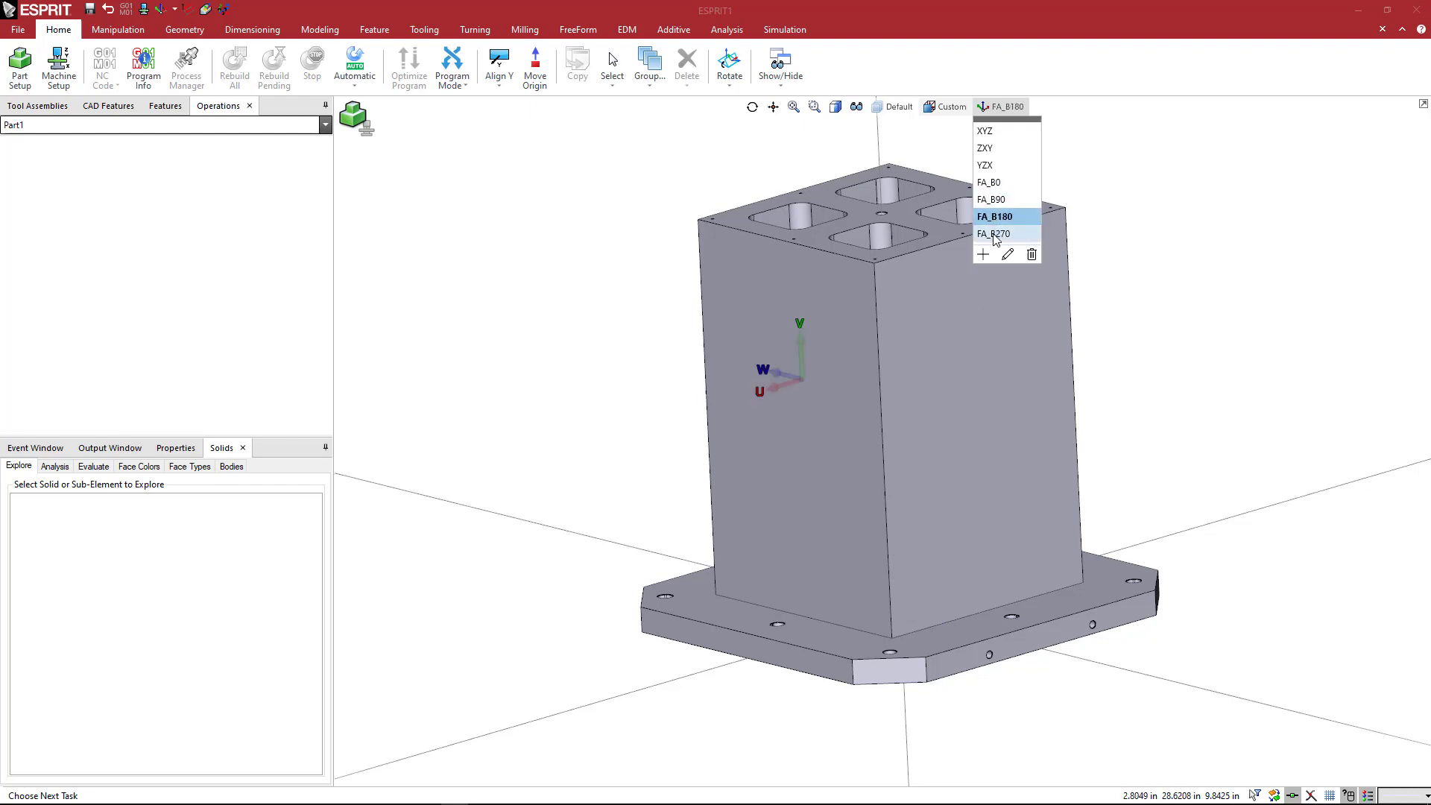
{"action": "left_click", "coordinate": [993, 234]}
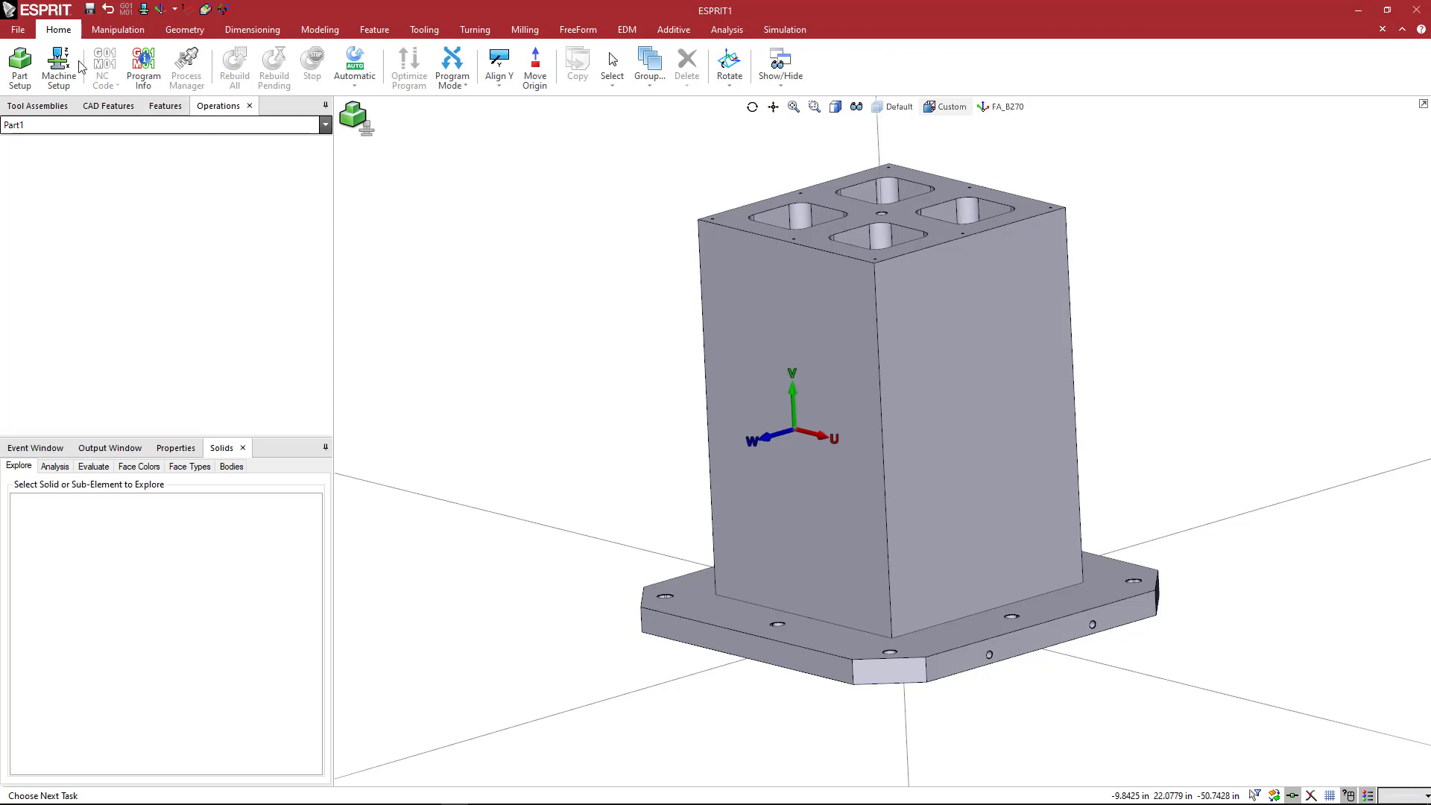
- Save As BP07-800800-0800.gdml, type Fixture Files, in Data > Fixtures > Tombstones > Square
{"action": "left_click", "coordinate": [17, 29]}
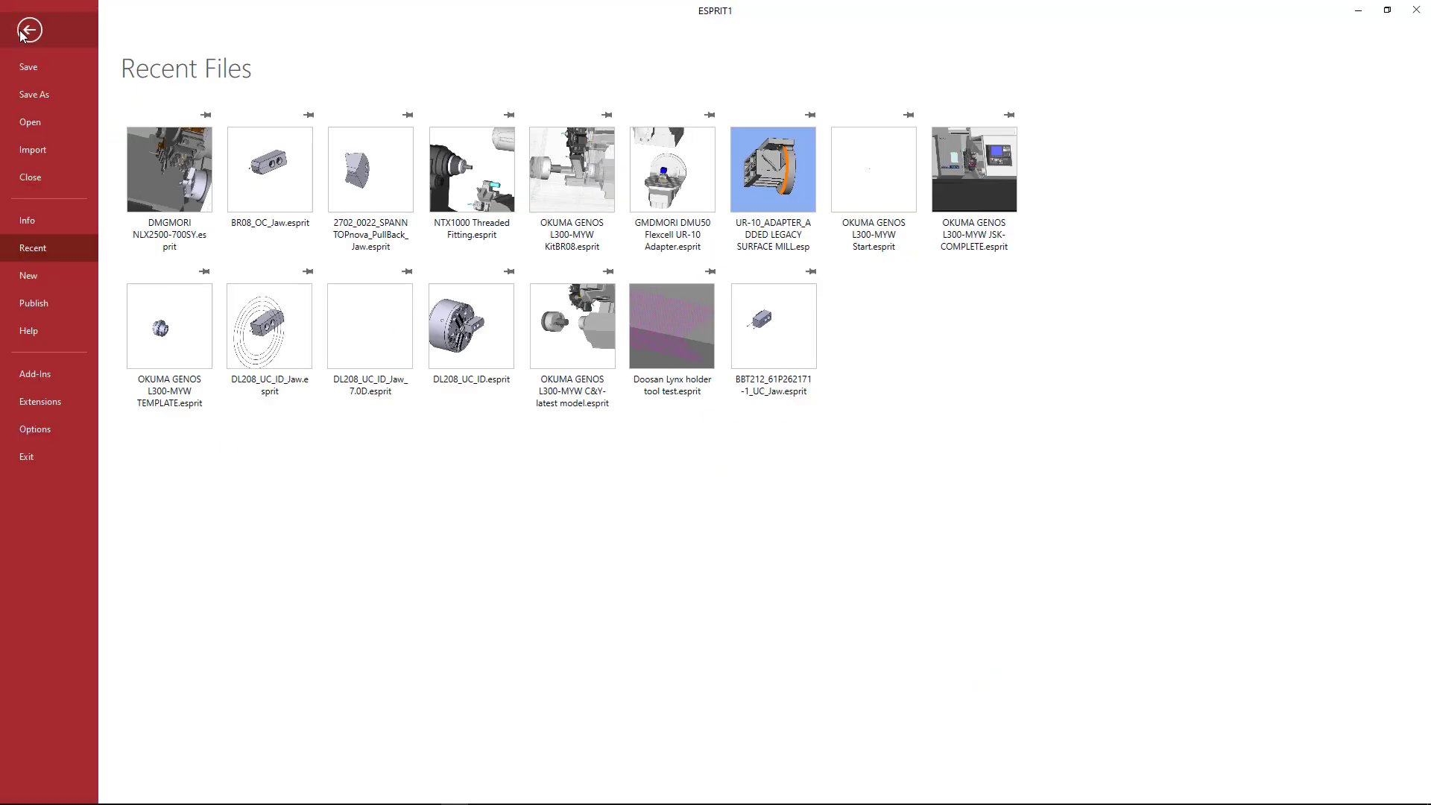
{"action": "left_click", "coordinate": [34, 94]}
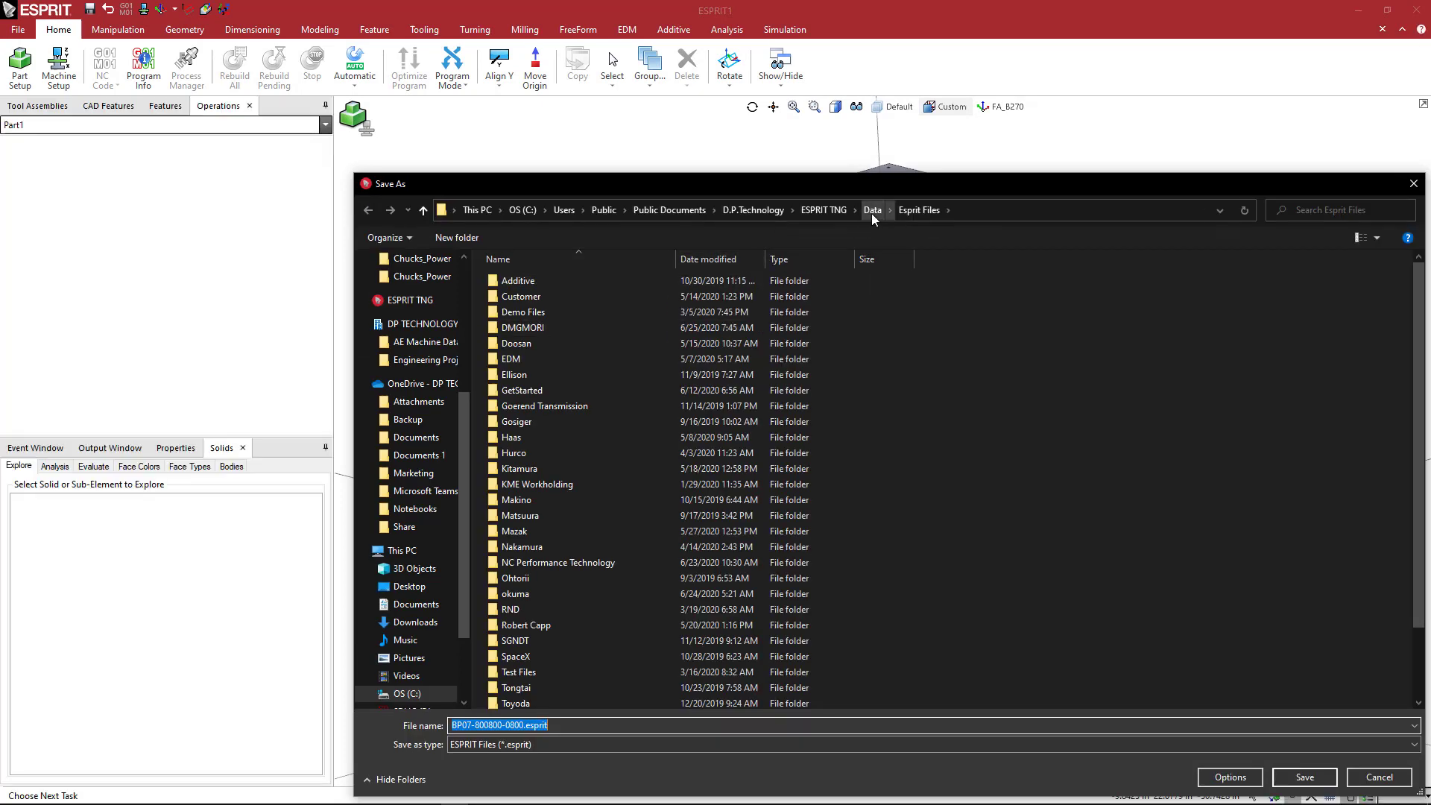
{"action": "left_click", "coordinate": [871, 210]}
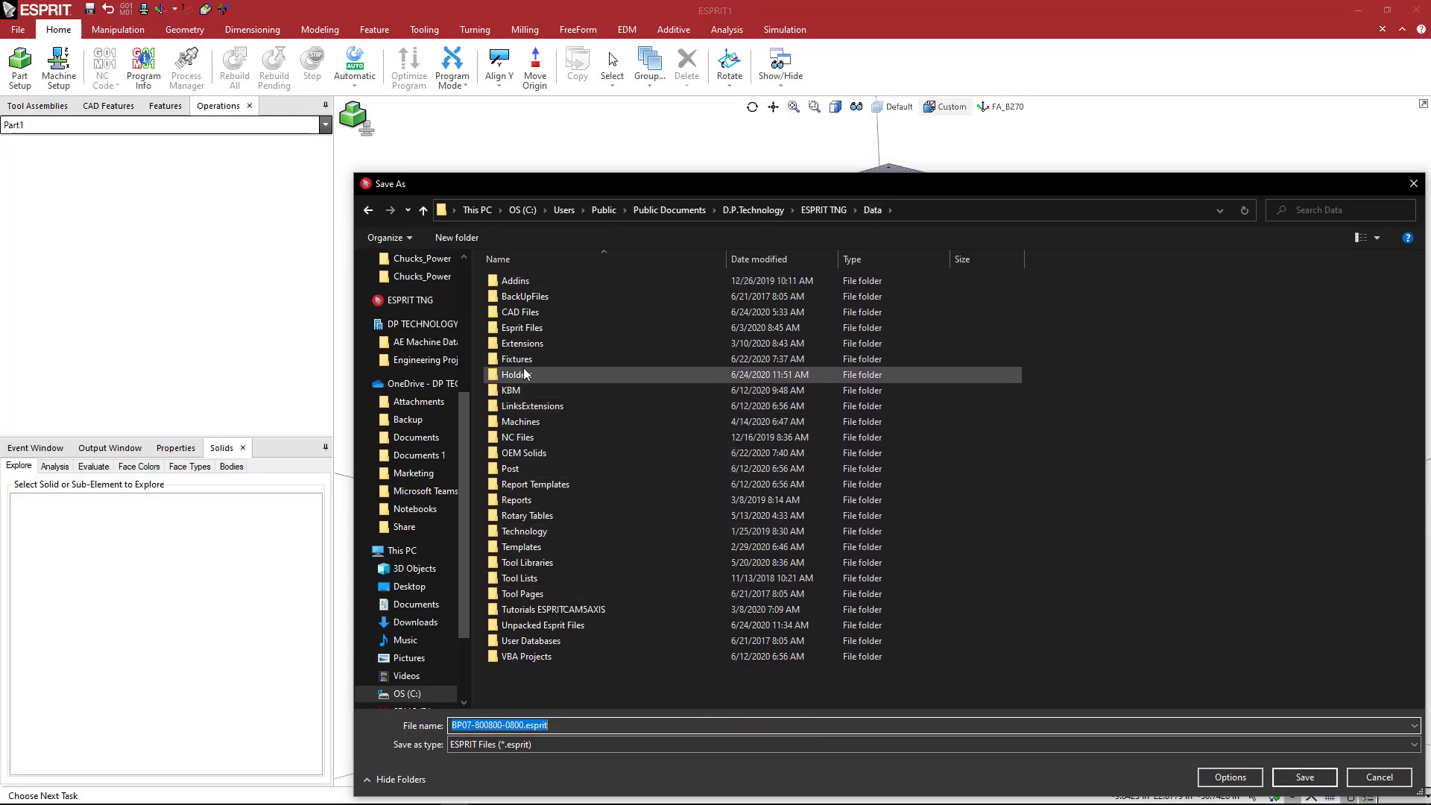
{"action": "double_click", "coordinate": [517, 374]}
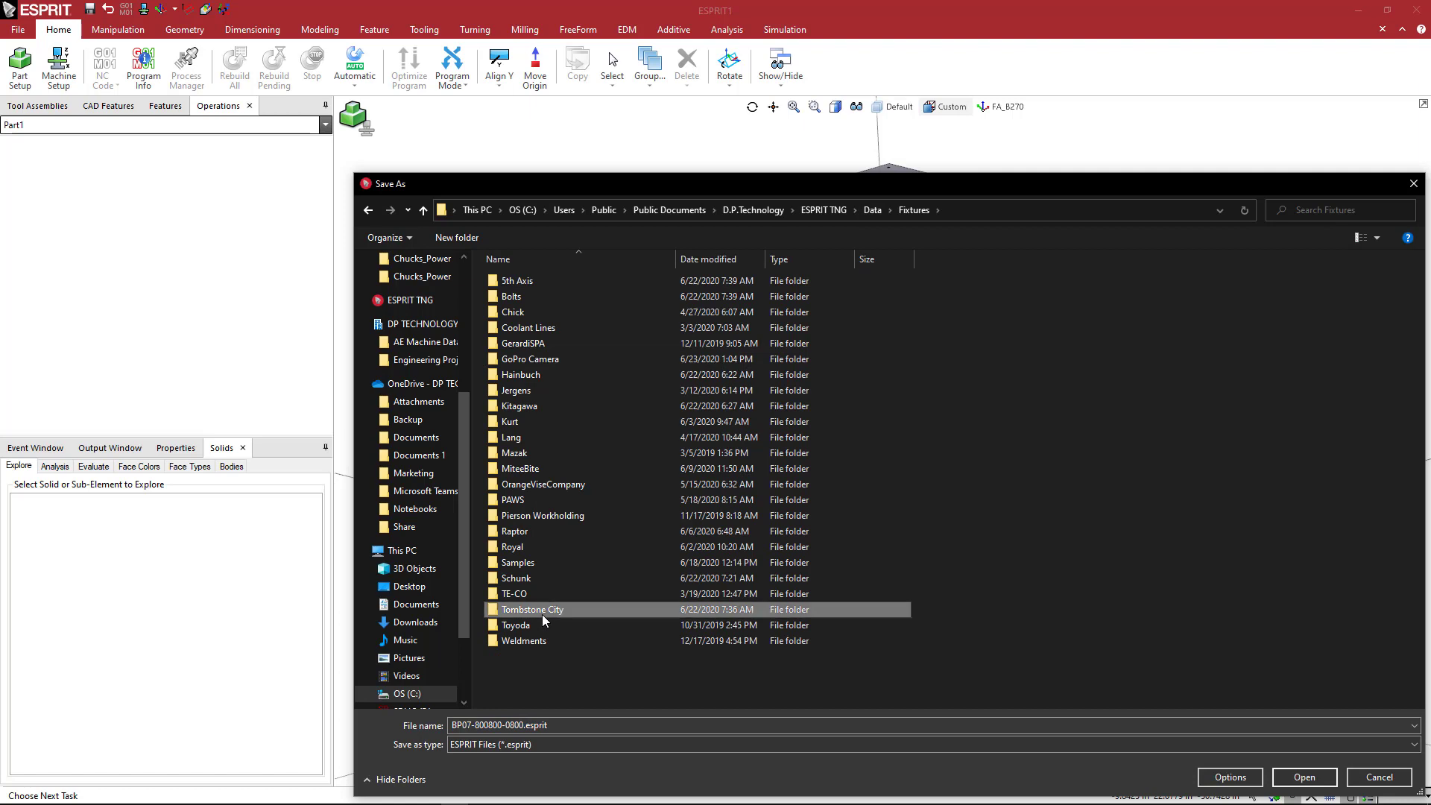
{"action": "double_click", "coordinate": [532, 609]}
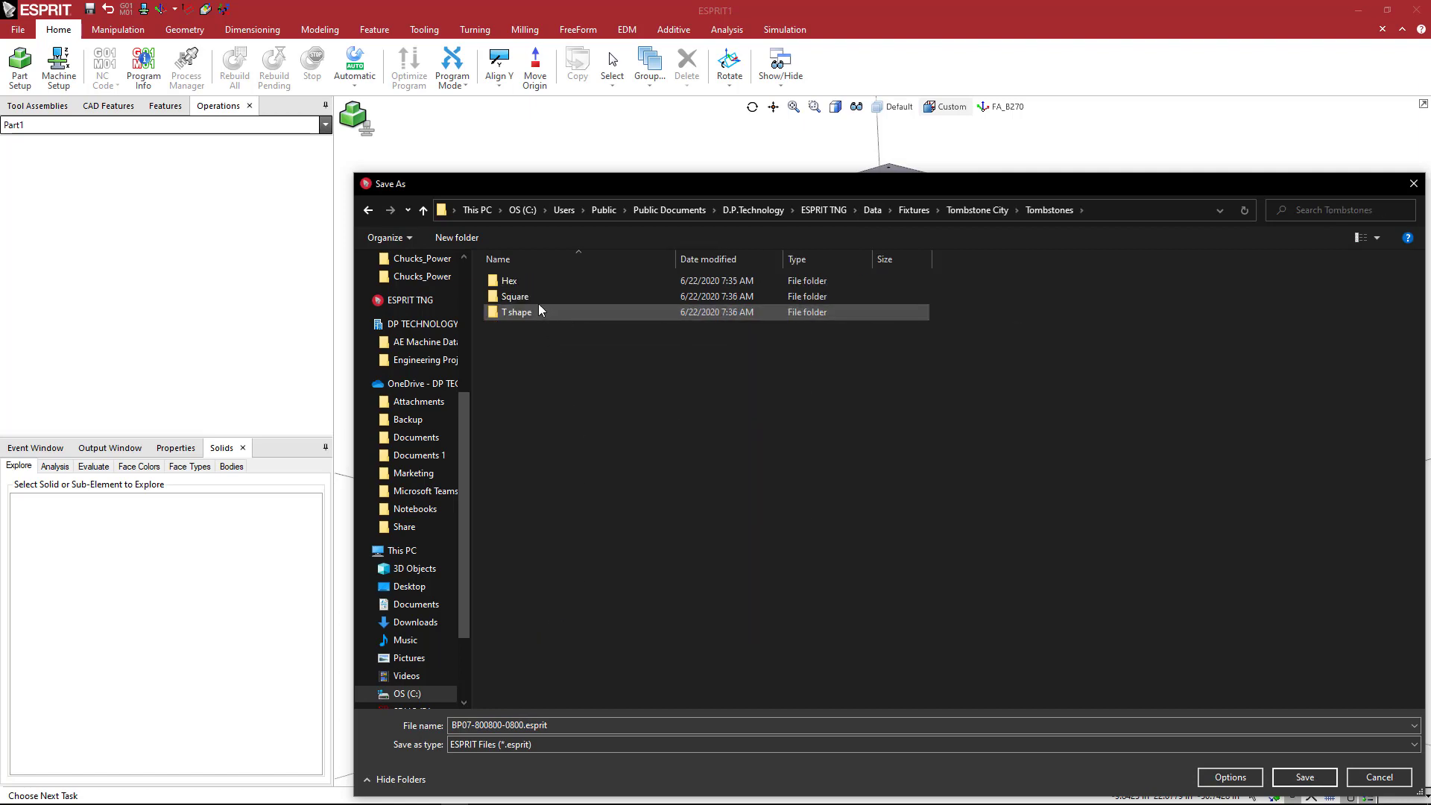
{"action": "double_click", "coordinate": [515, 296]}
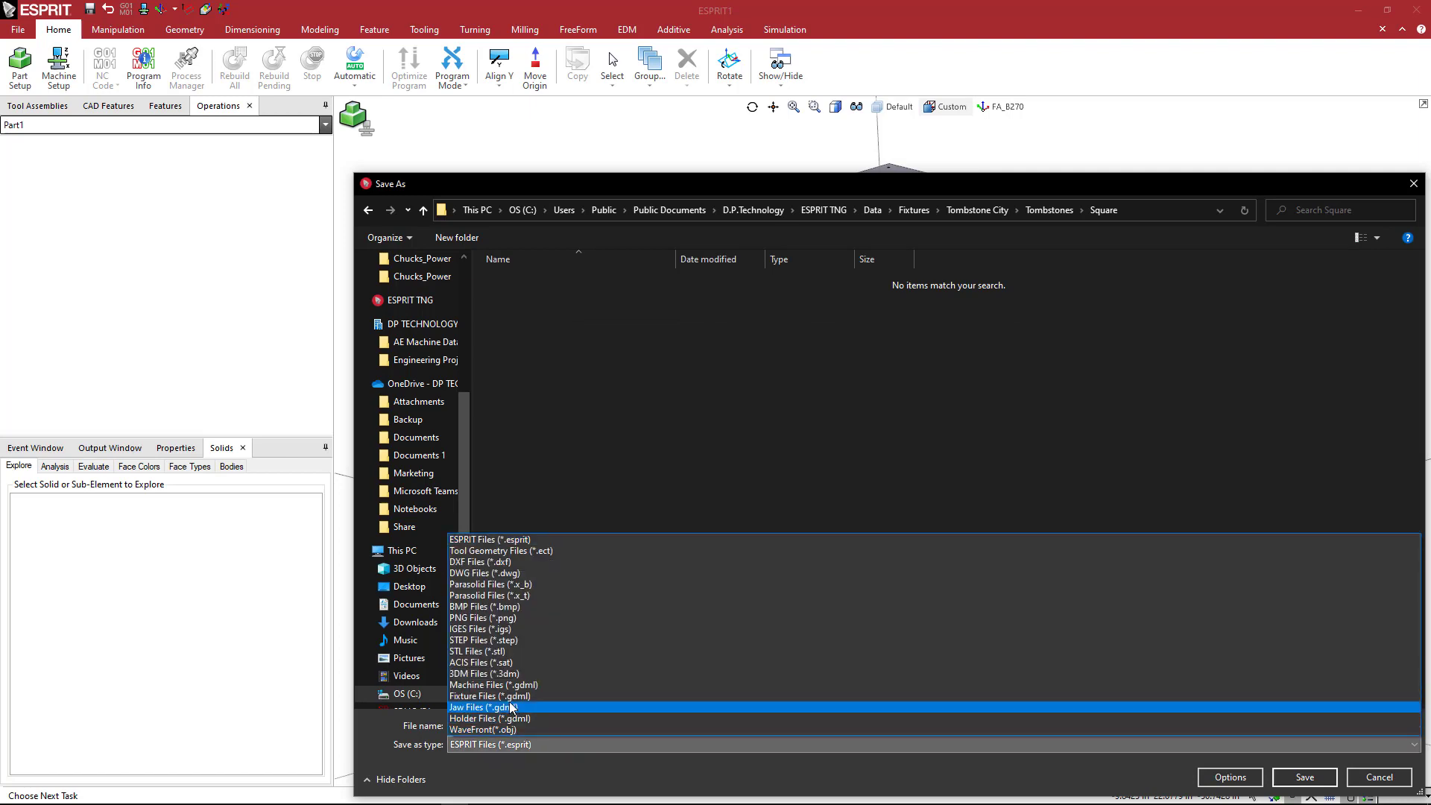
{"action": "left_click", "coordinate": [488, 695]}
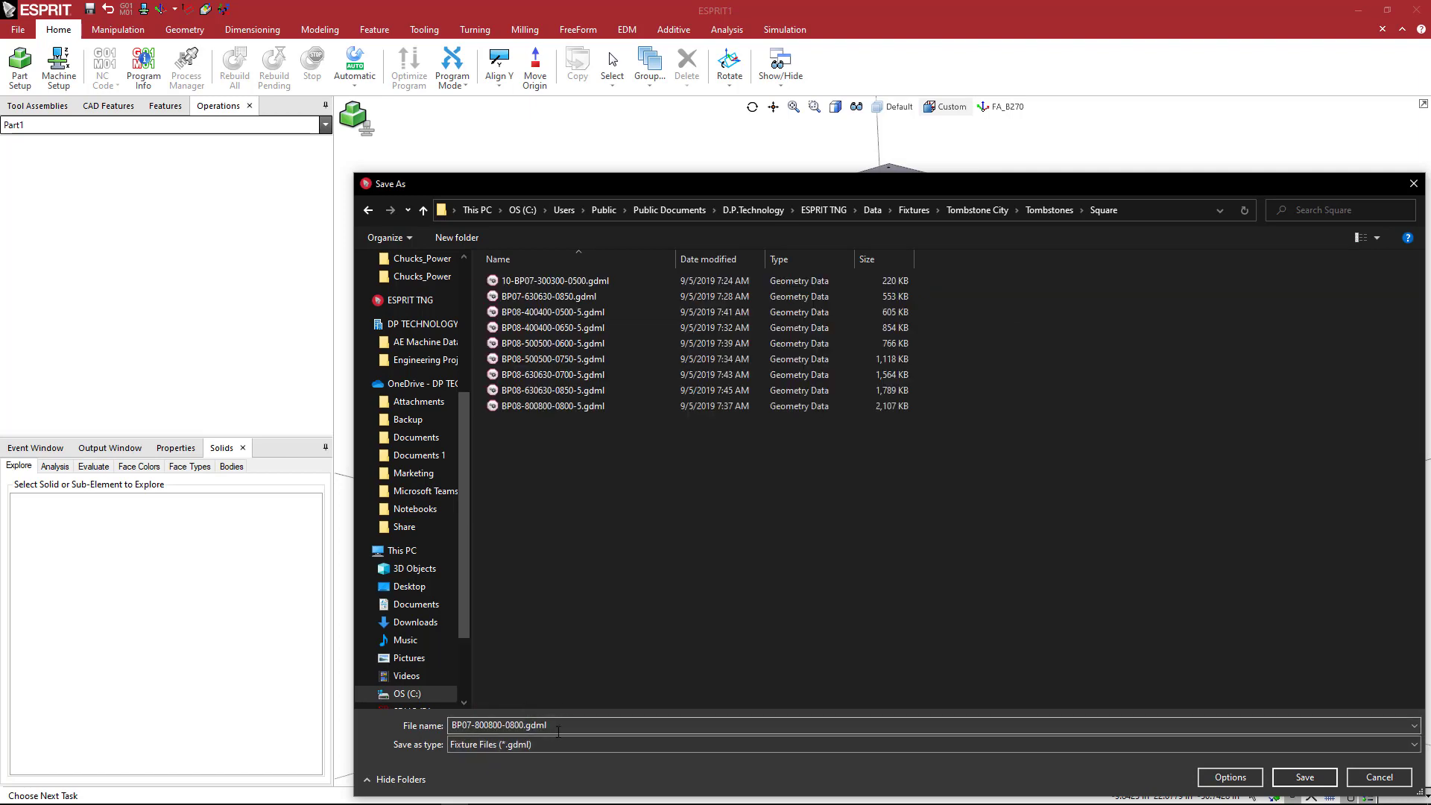
{"action": "mouse_move", "coordinate": [1305, 776]}
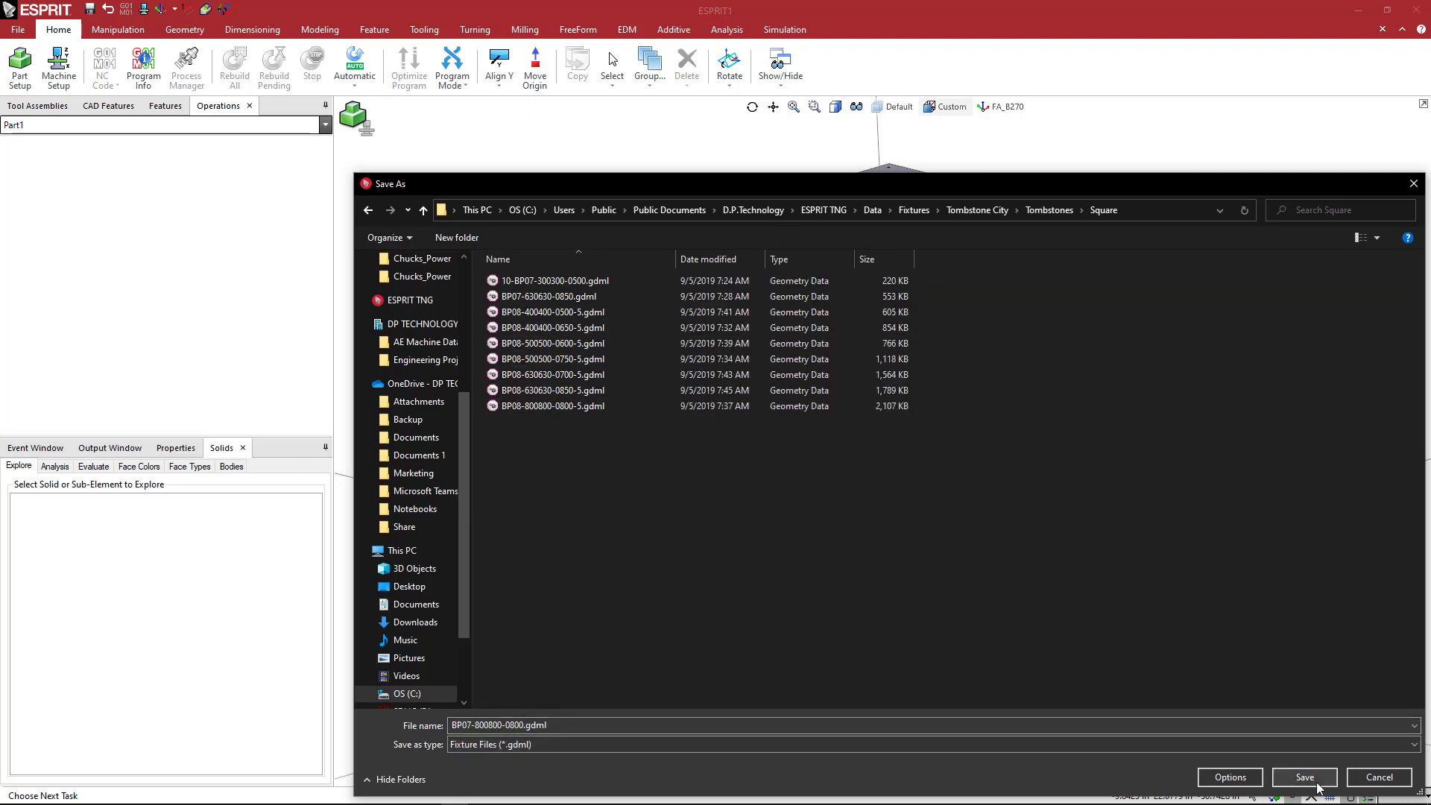
{"action": "left_click", "coordinate": [1304, 776]}
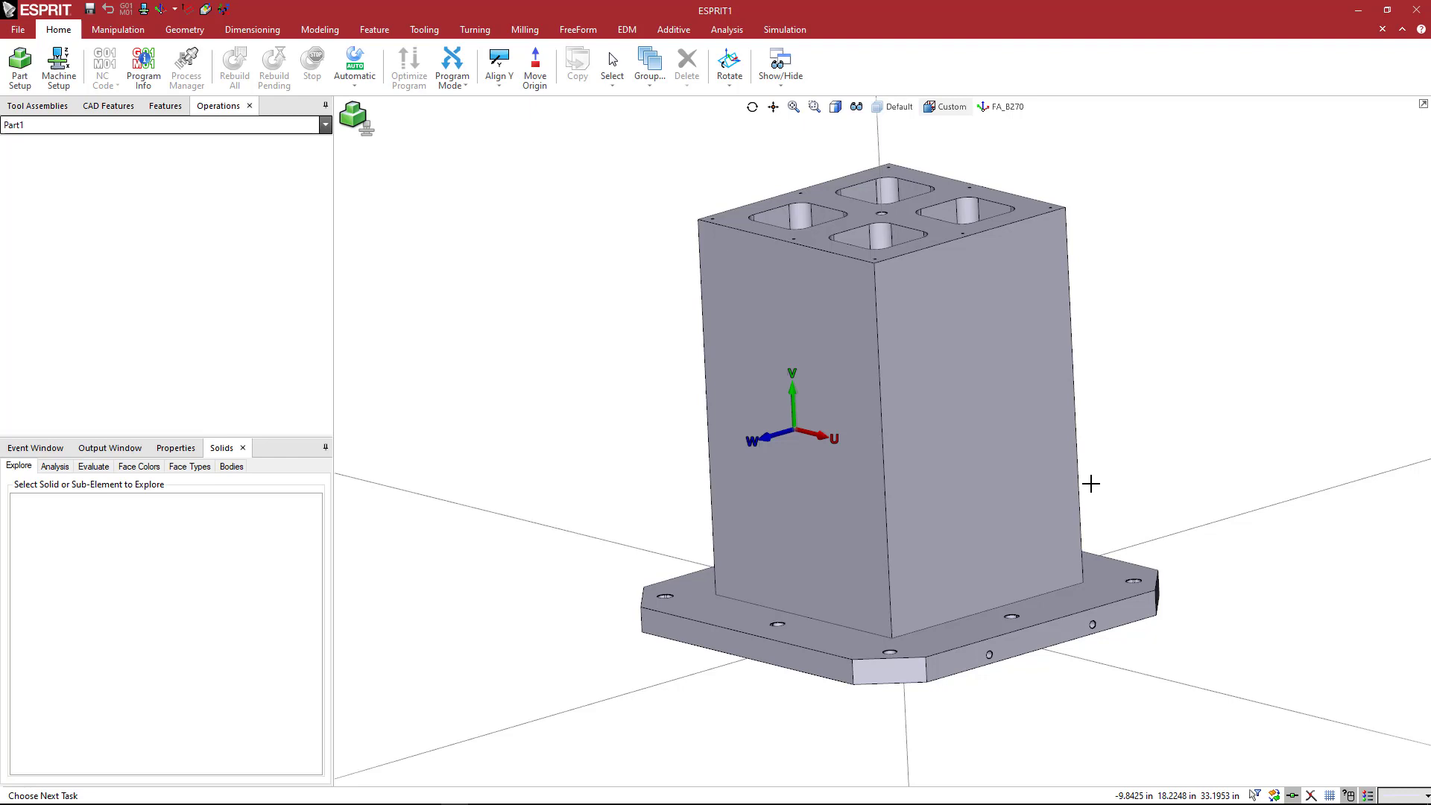
{"action": "mouse_move", "coordinate": [817, 472]}
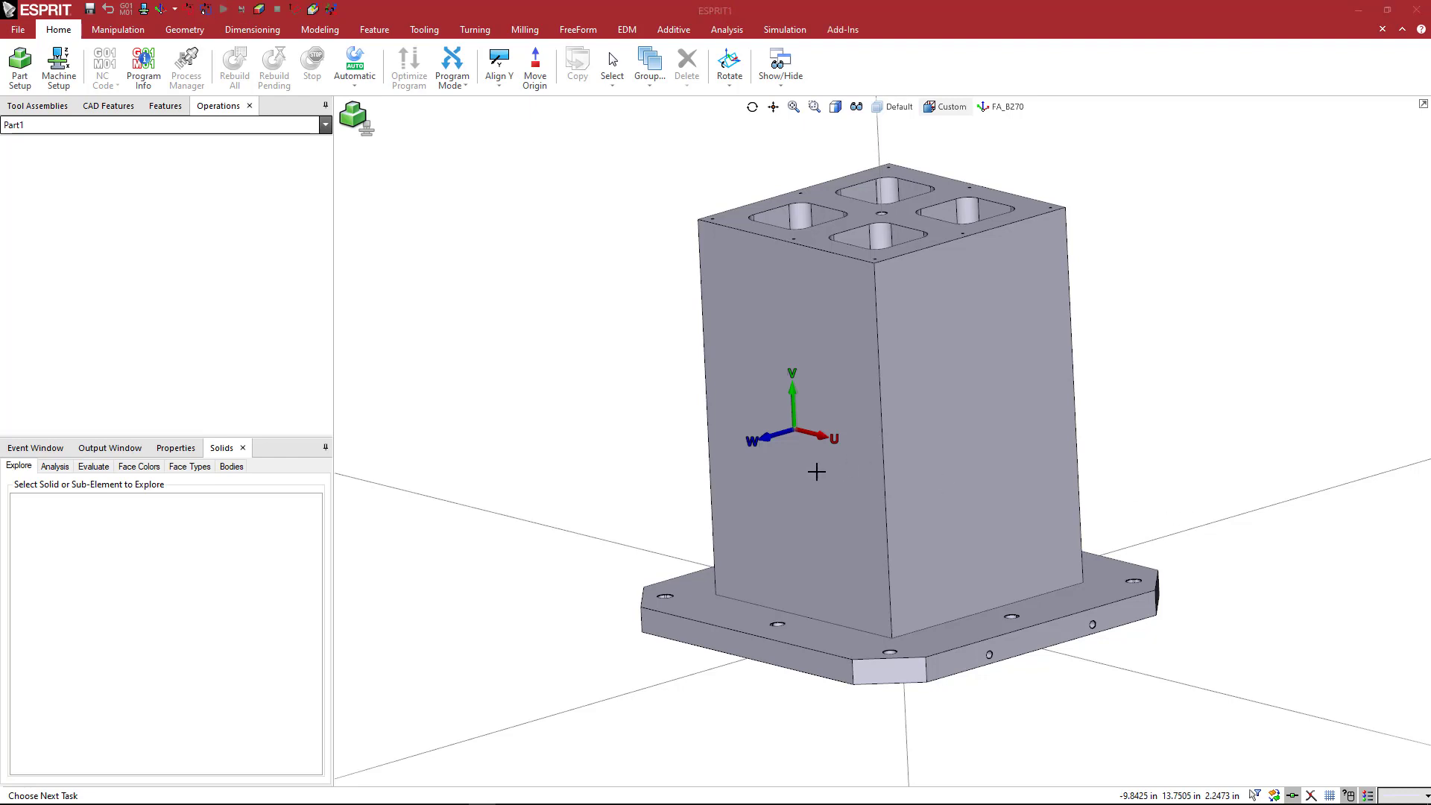
- Start a new document and load the NHX_8000-Fanuc_31i_A machine from Machines > DMGMORI
{"action": "left_click", "coordinate": [212, 106]}
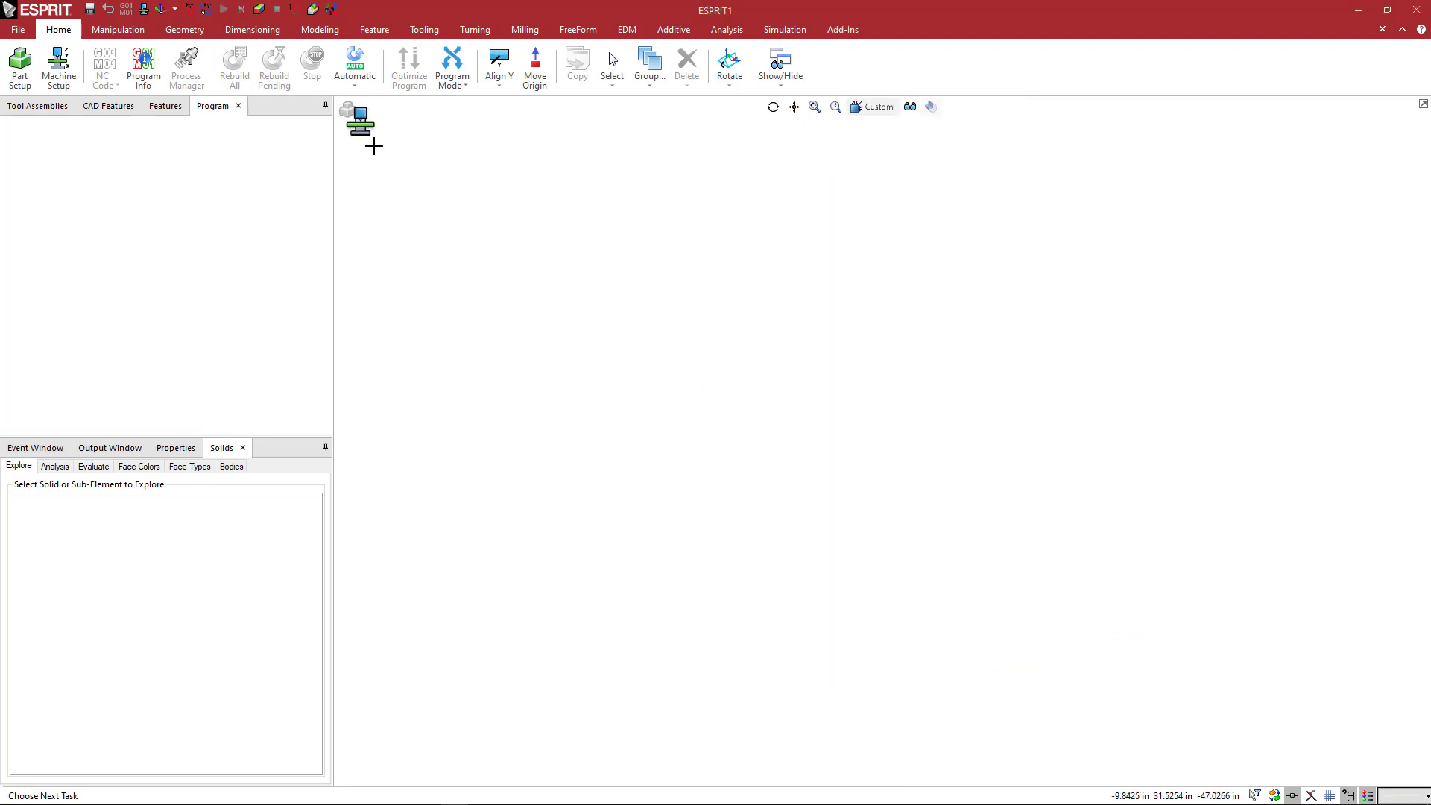
{"action": "left_click", "coordinate": [58, 68]}
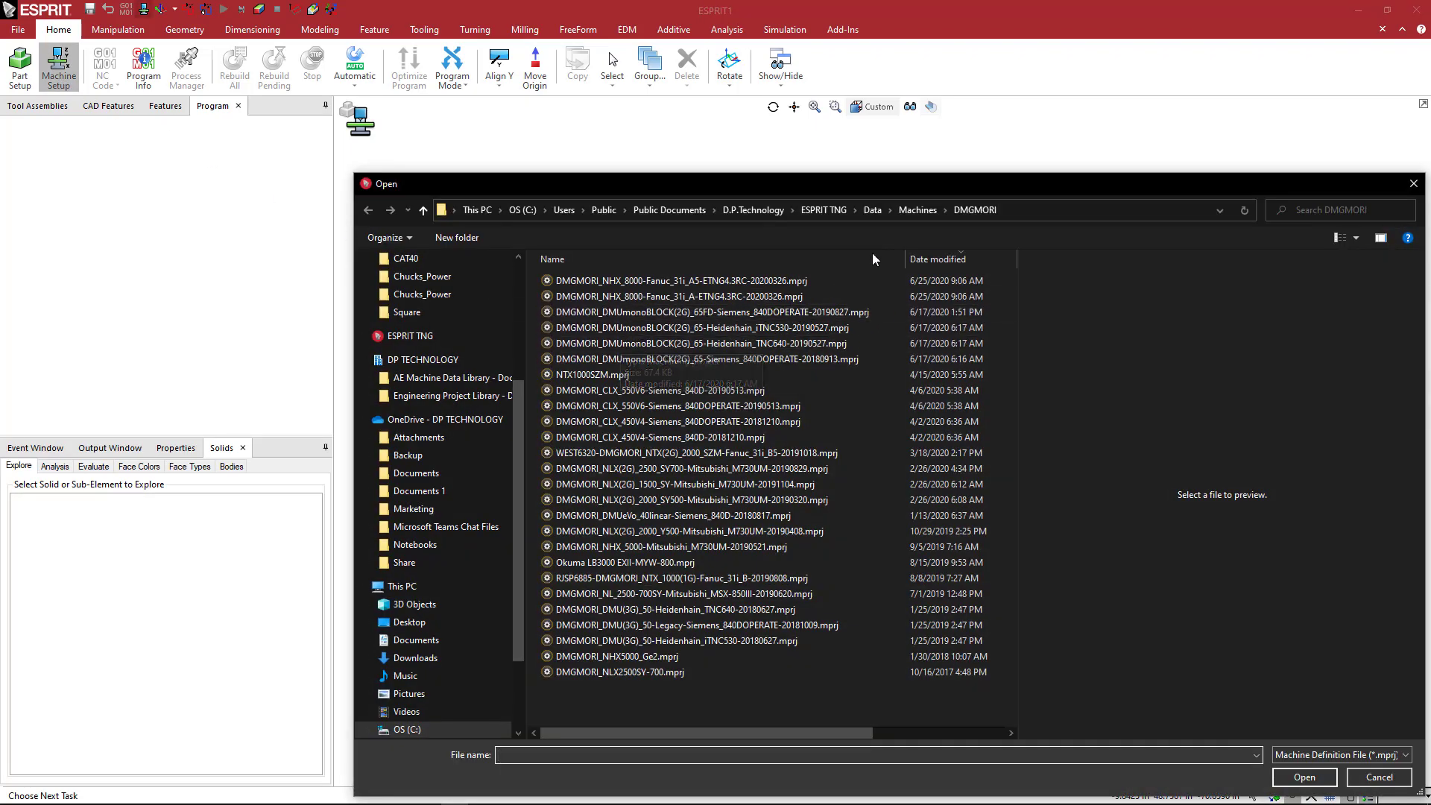
{"action": "left_click", "coordinate": [661, 296]}
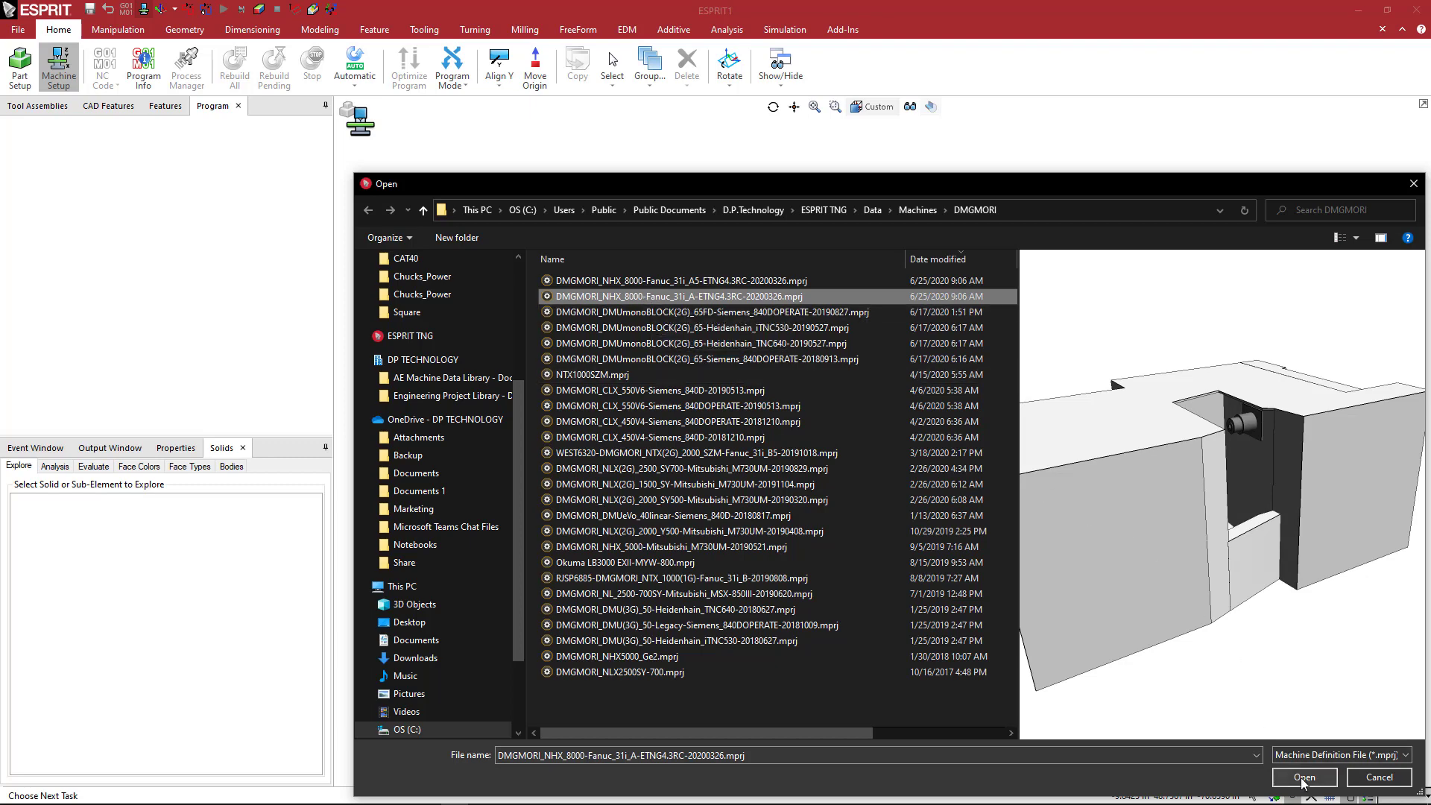
{"action": "left_click", "coordinate": [1302, 777]}
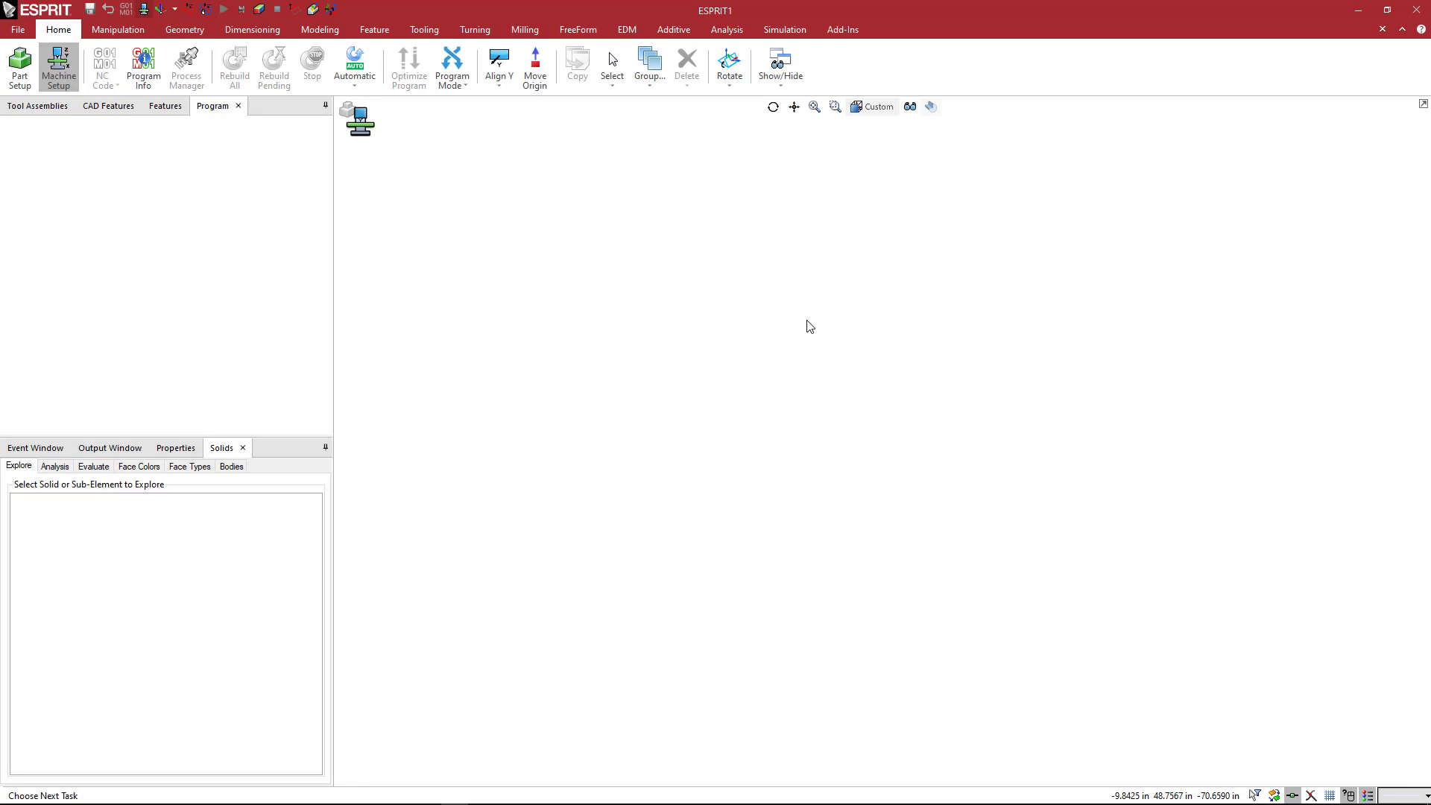
{"action": "left_click", "coordinate": [57, 68]}
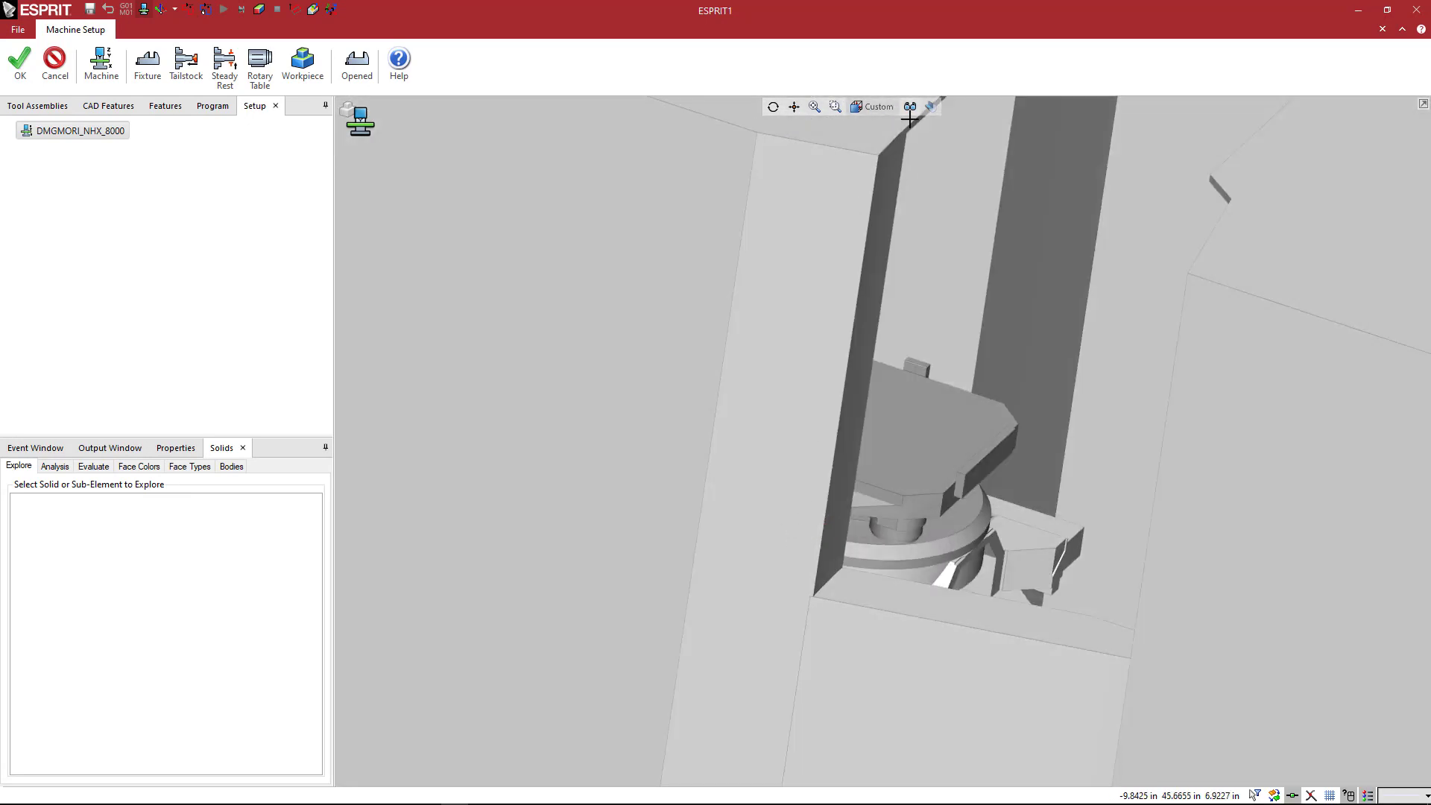
- Fit the machine in view and mount BP07-800800-0800.gdml from the Square folder as a fixture
{"action": "left_click", "coordinate": [910, 106]}
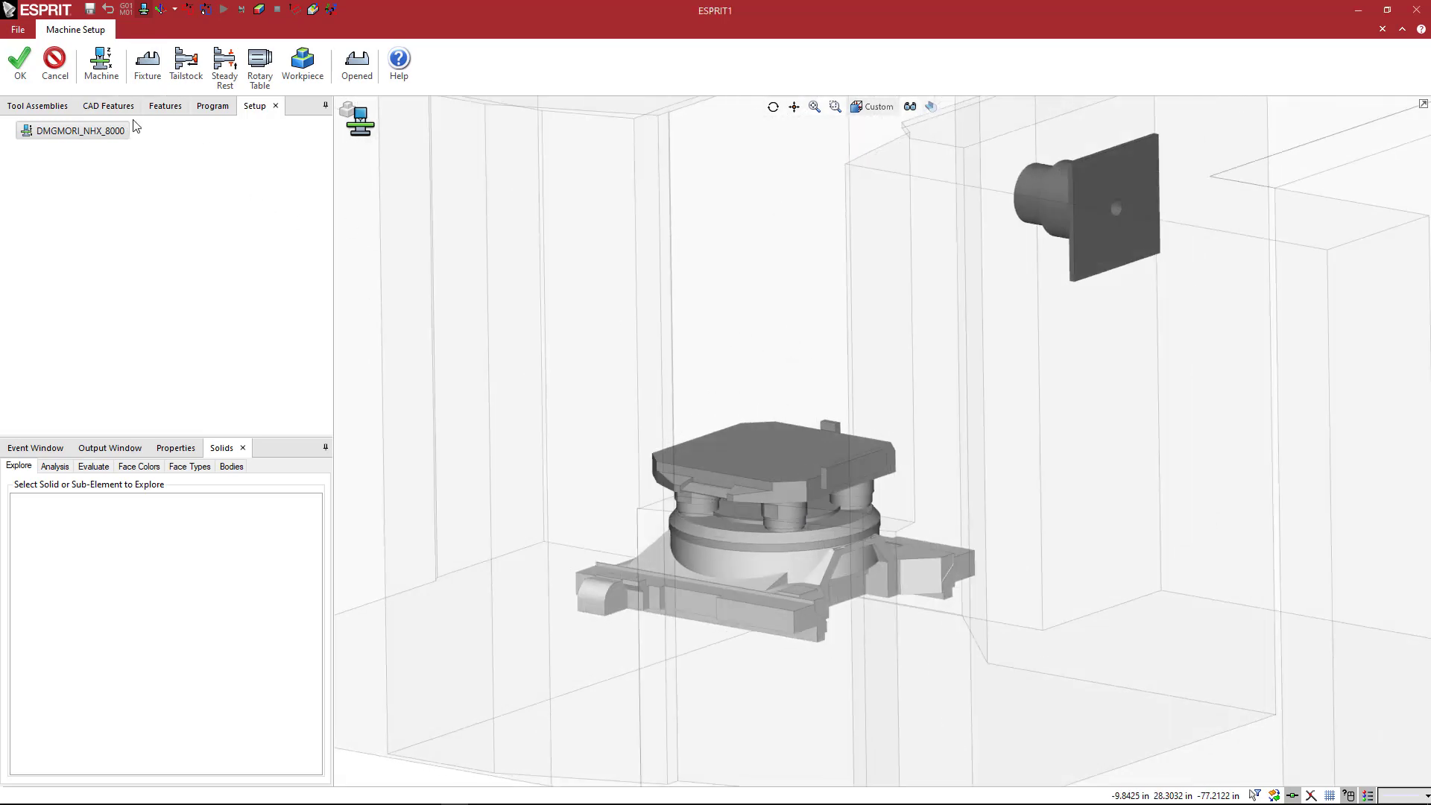
{"action": "left_click", "coordinate": [147, 64]}
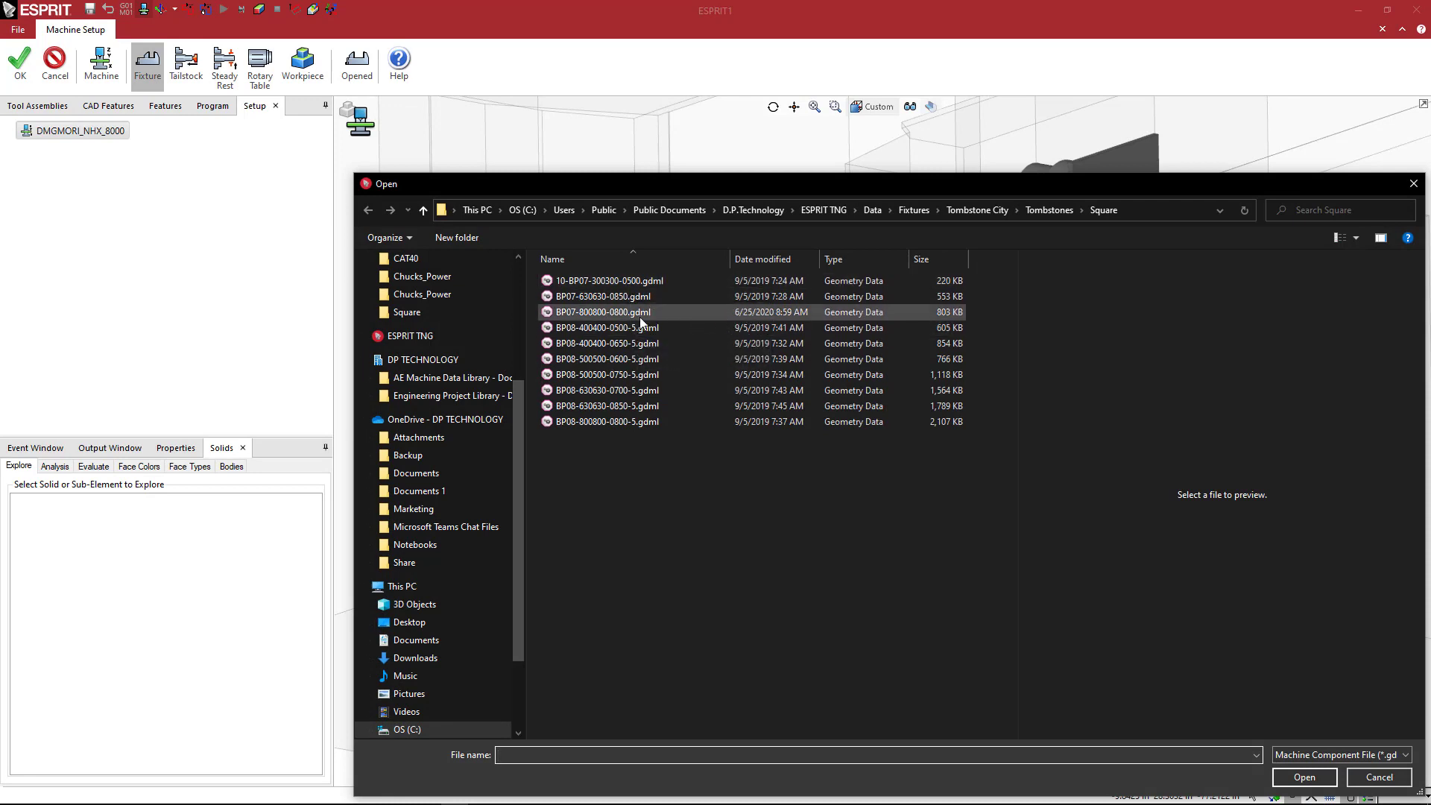
{"action": "left_click", "coordinate": [603, 312]}
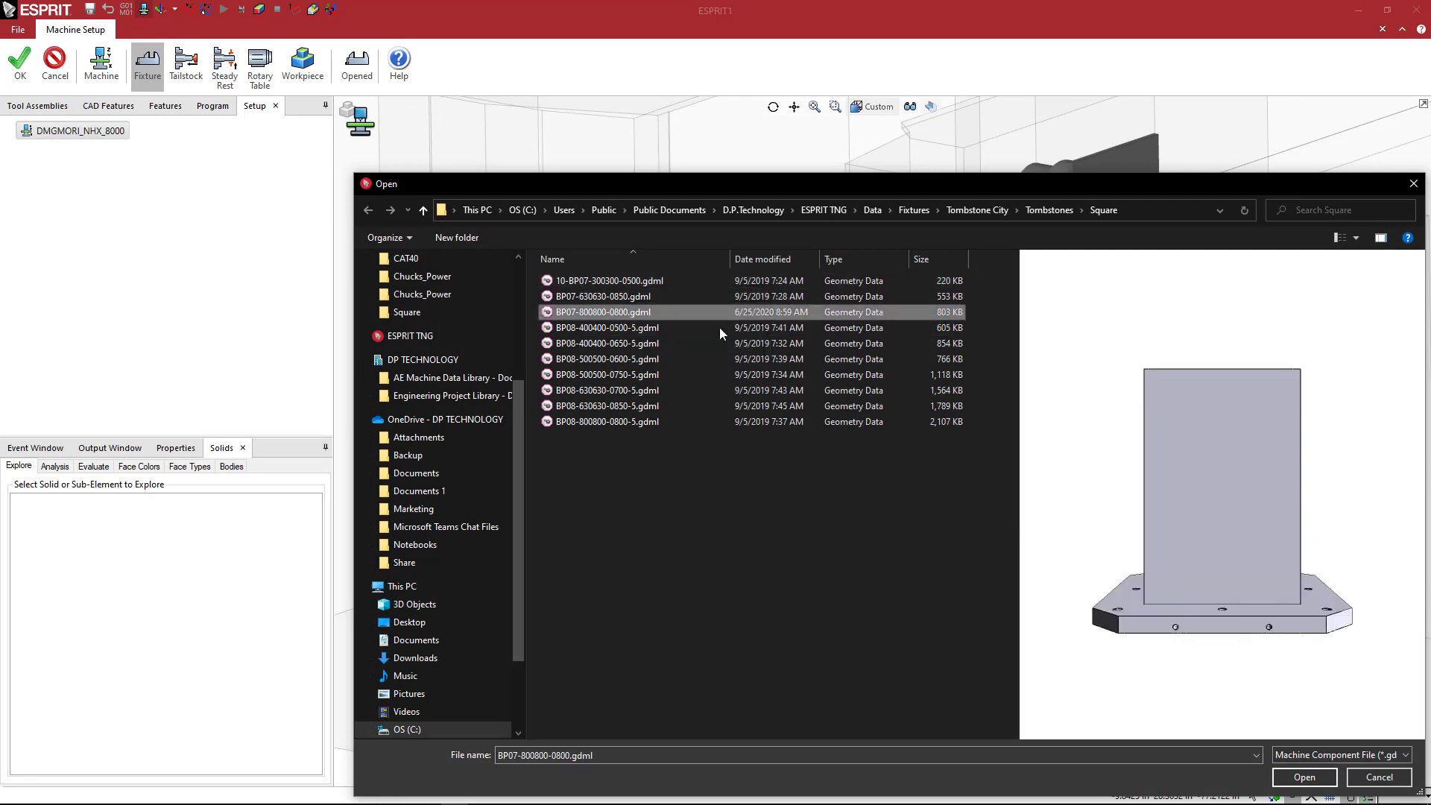
{"action": "left_click", "coordinate": [602, 311]}
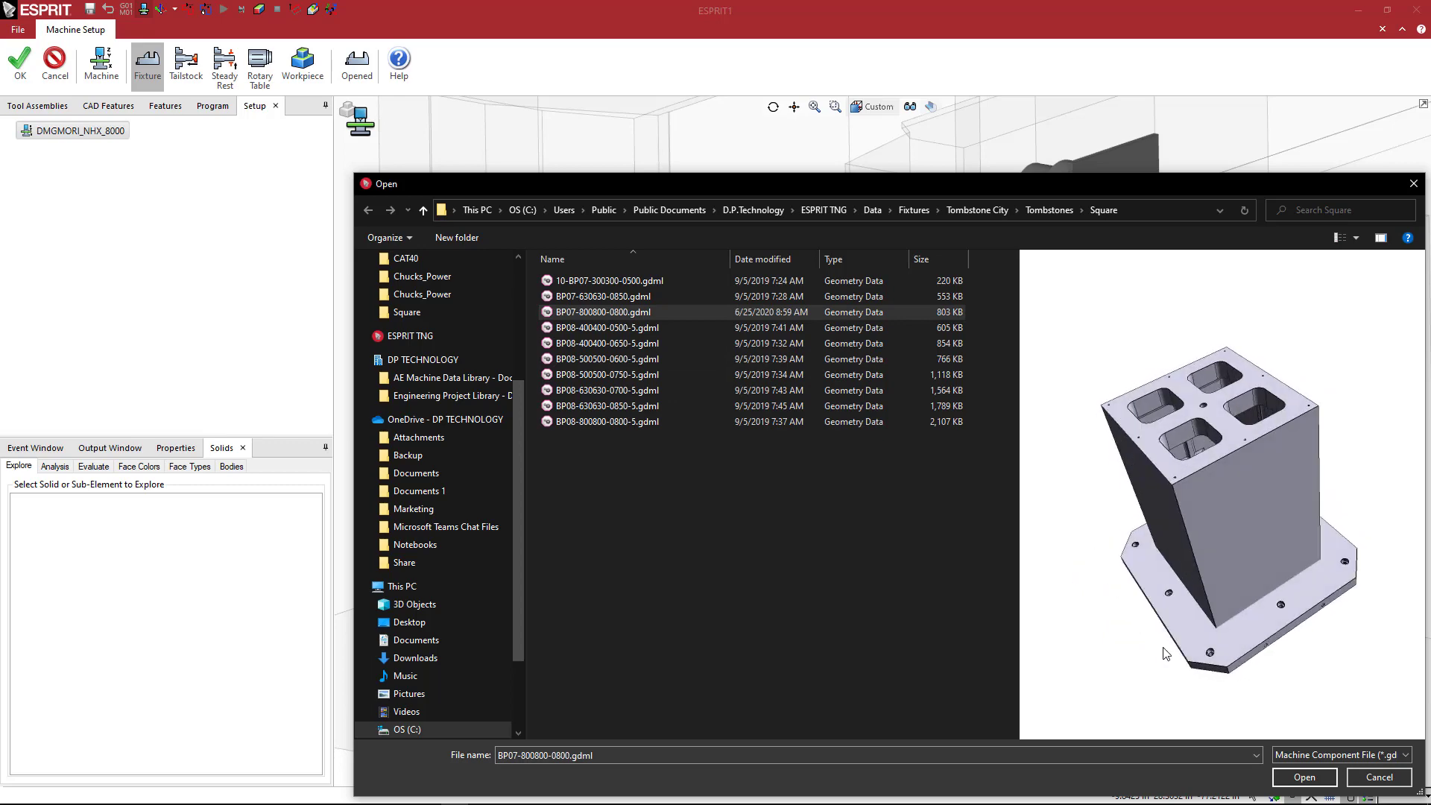
{"action": "left_click", "coordinate": [1304, 777]}
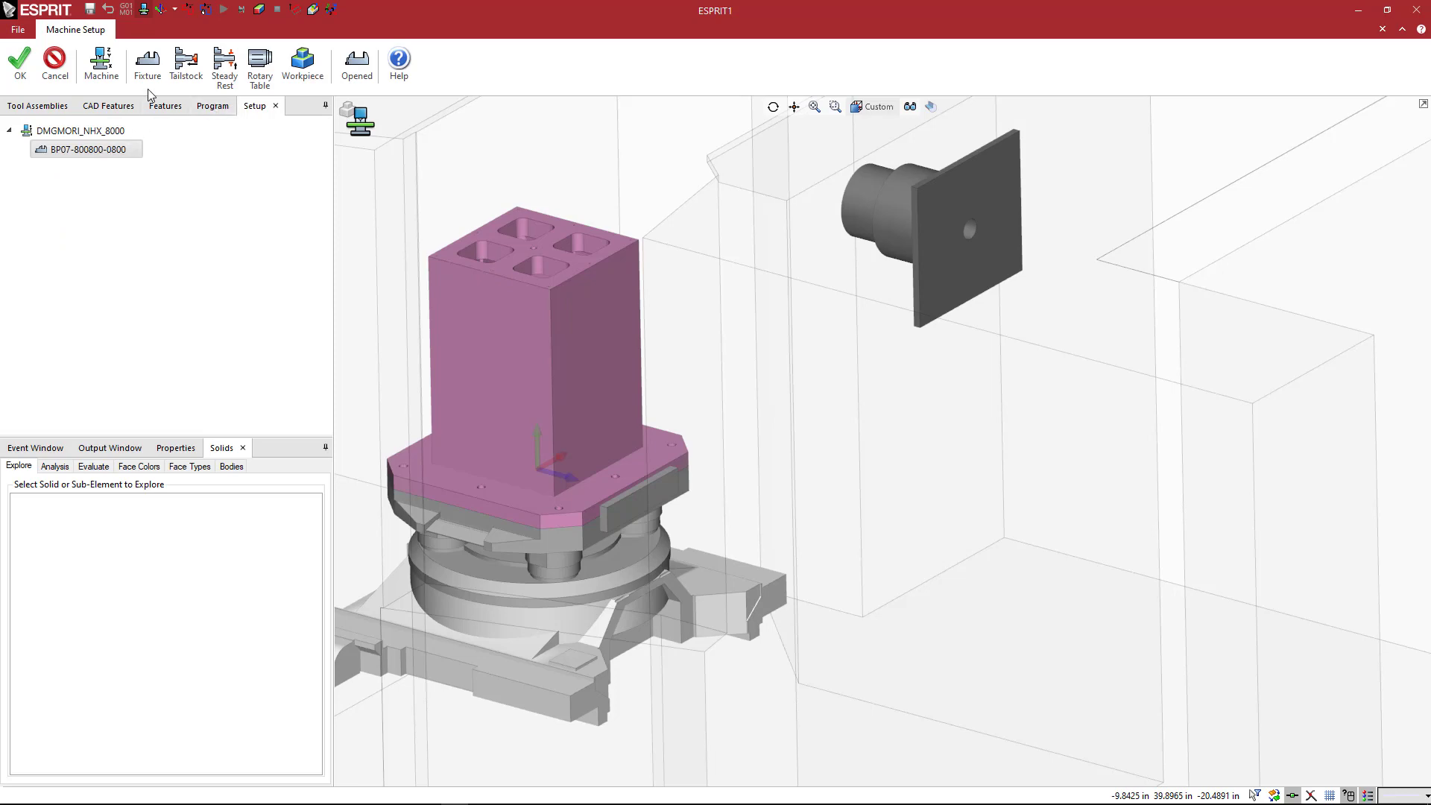
- Load SOL1550-complete.gdml from Fixtures > Chick > OneLOK Vise as a second fixture
{"action": "left_click", "coordinate": [147, 64]}
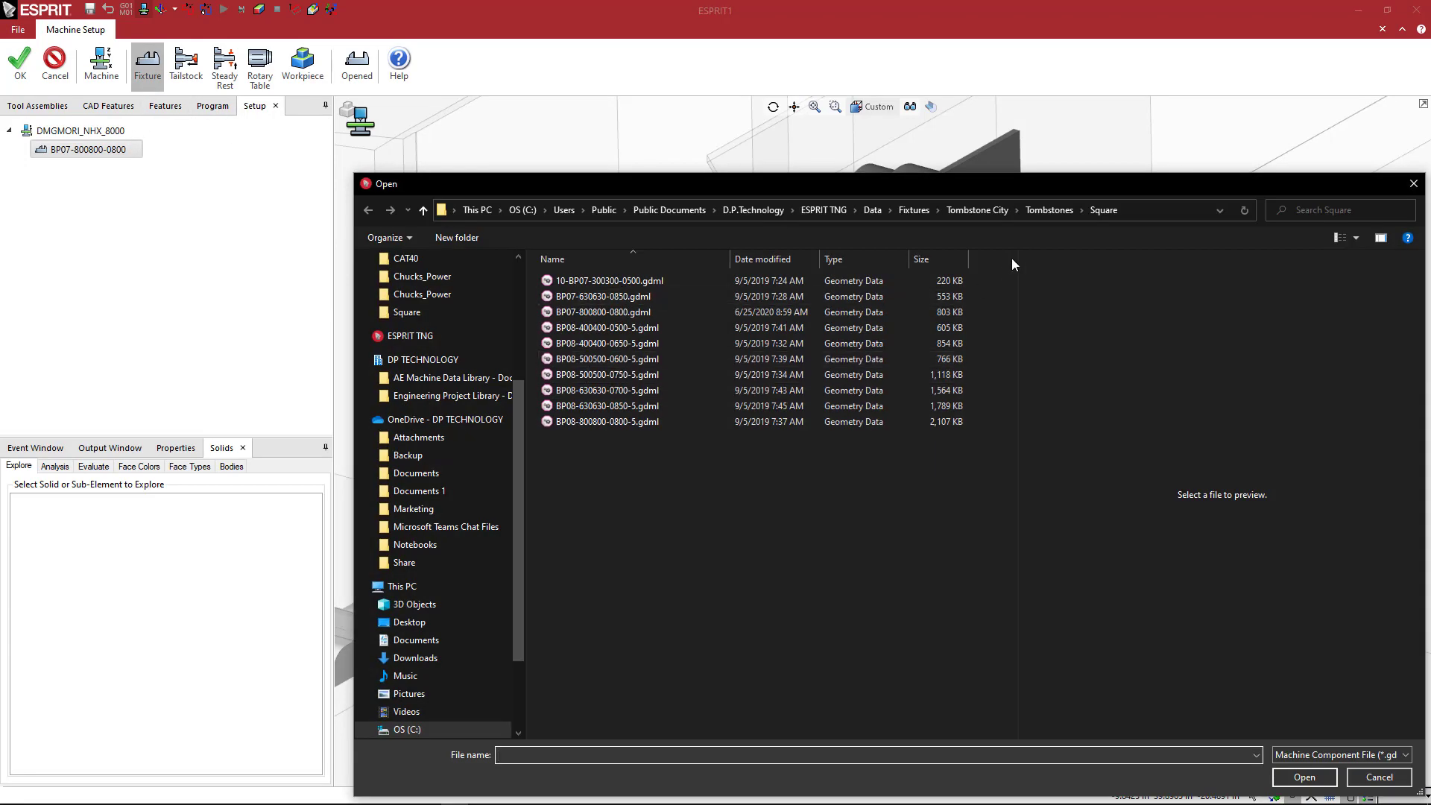
{"action": "left_click", "coordinate": [913, 211]}
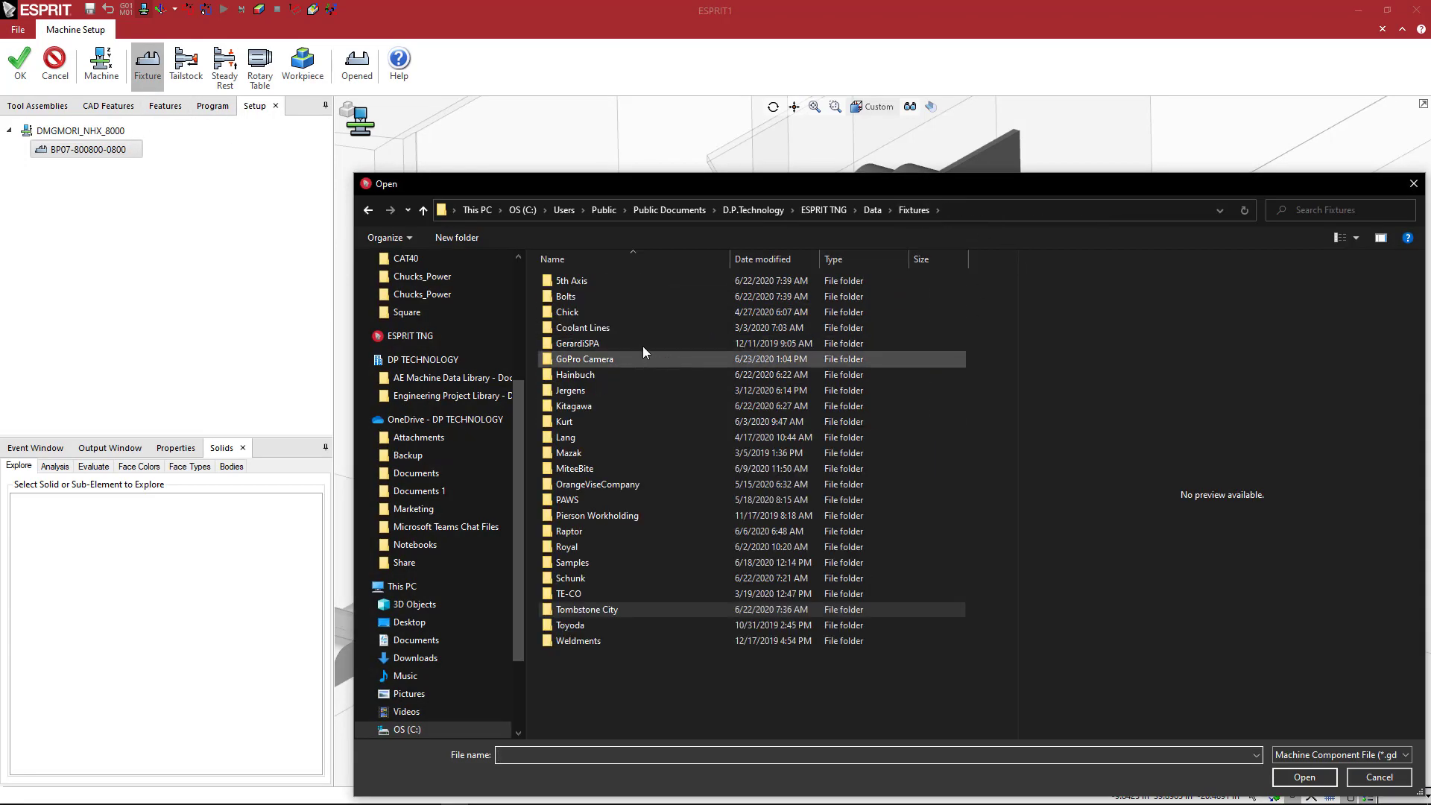
{"action": "double_click", "coordinate": [567, 312]}
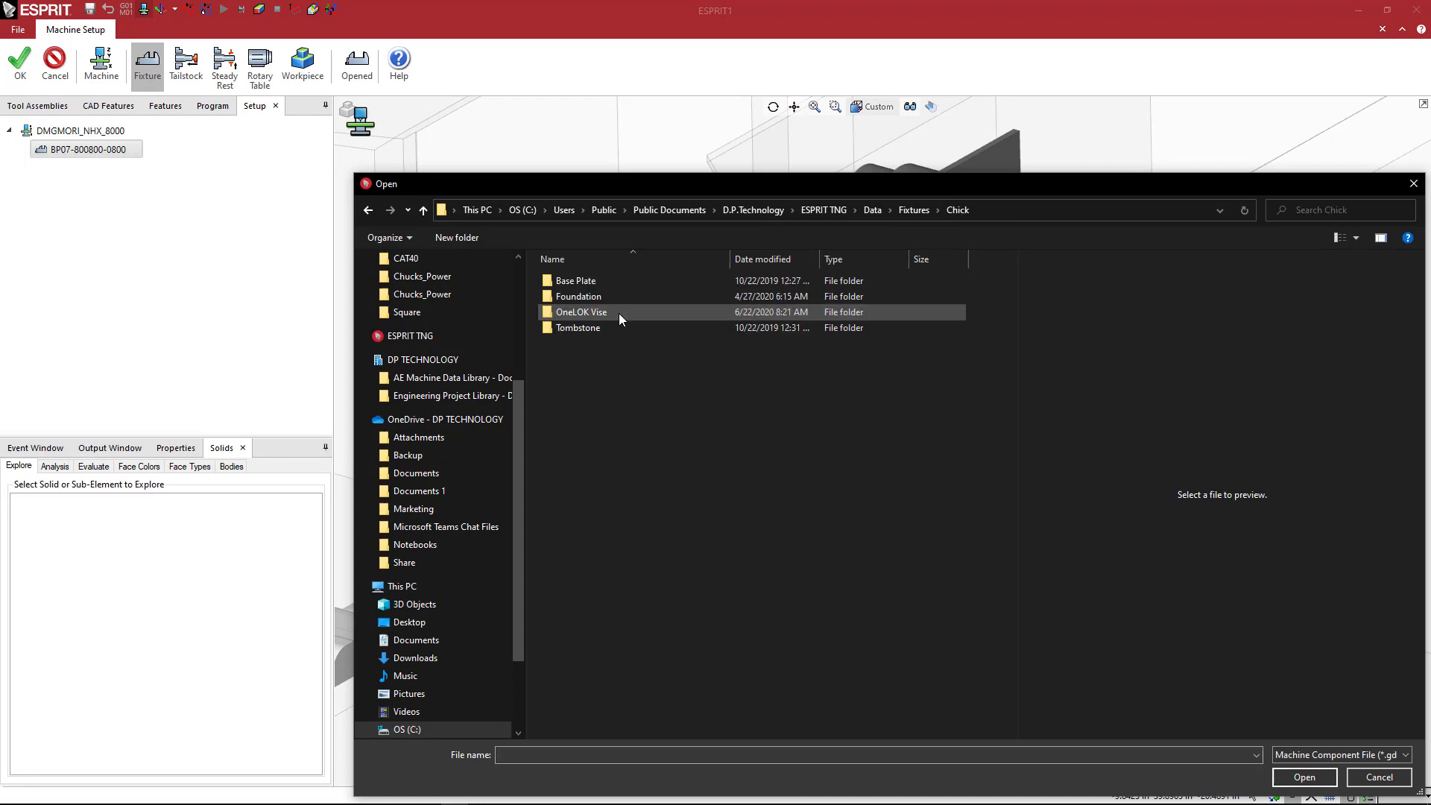
{"action": "double_click", "coordinate": [582, 313]}
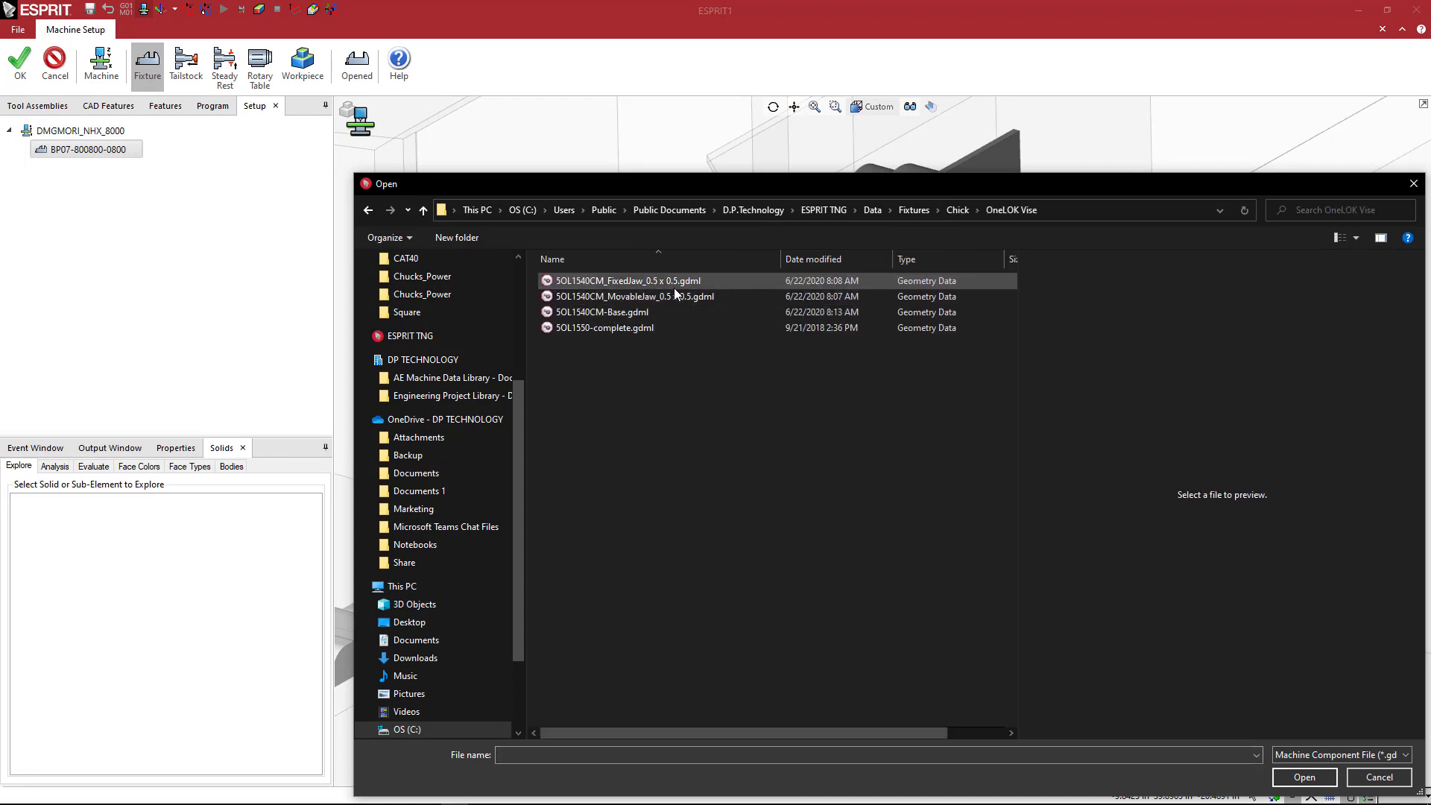
{"action": "left_click", "coordinate": [605, 326]}
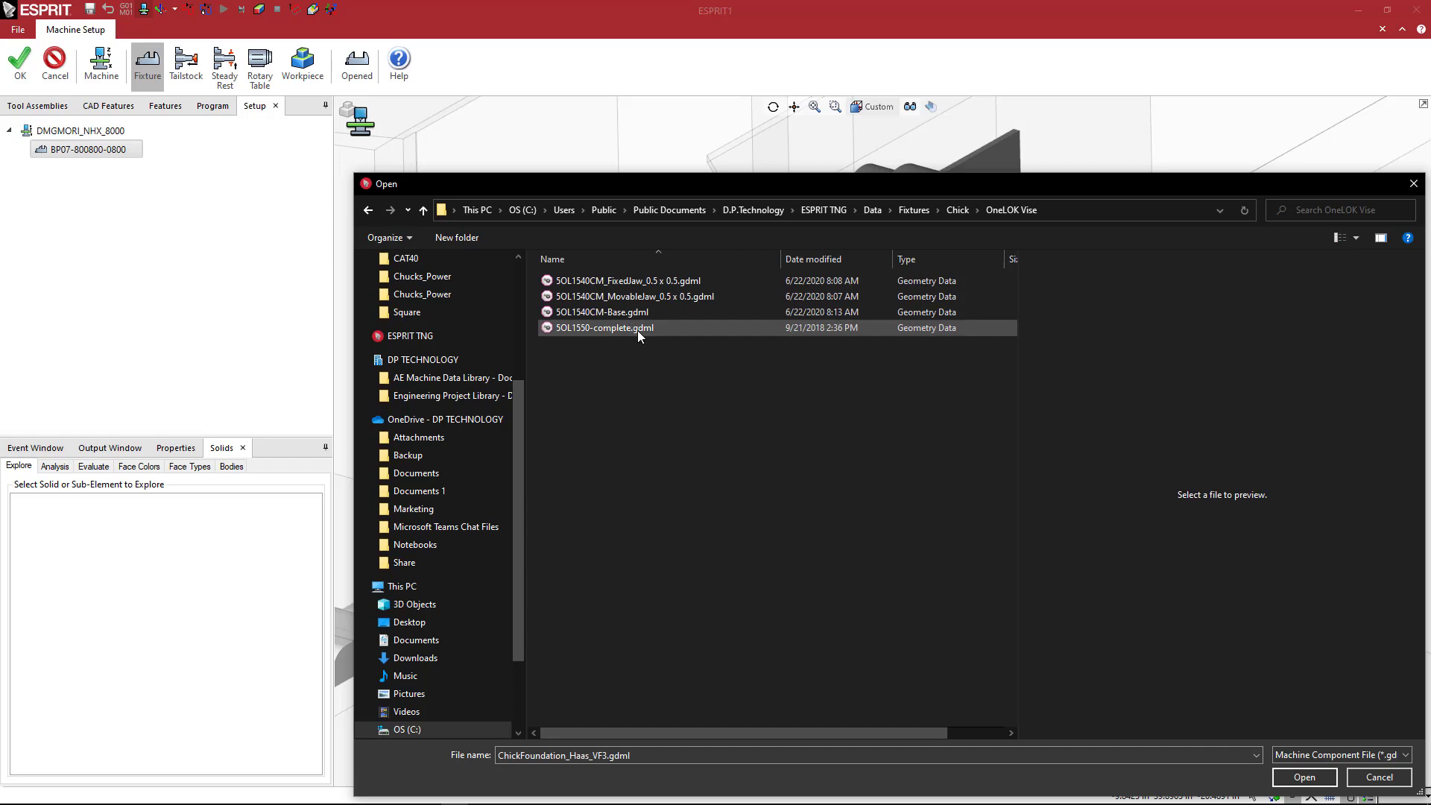
{"action": "left_click", "coordinate": [605, 328]}
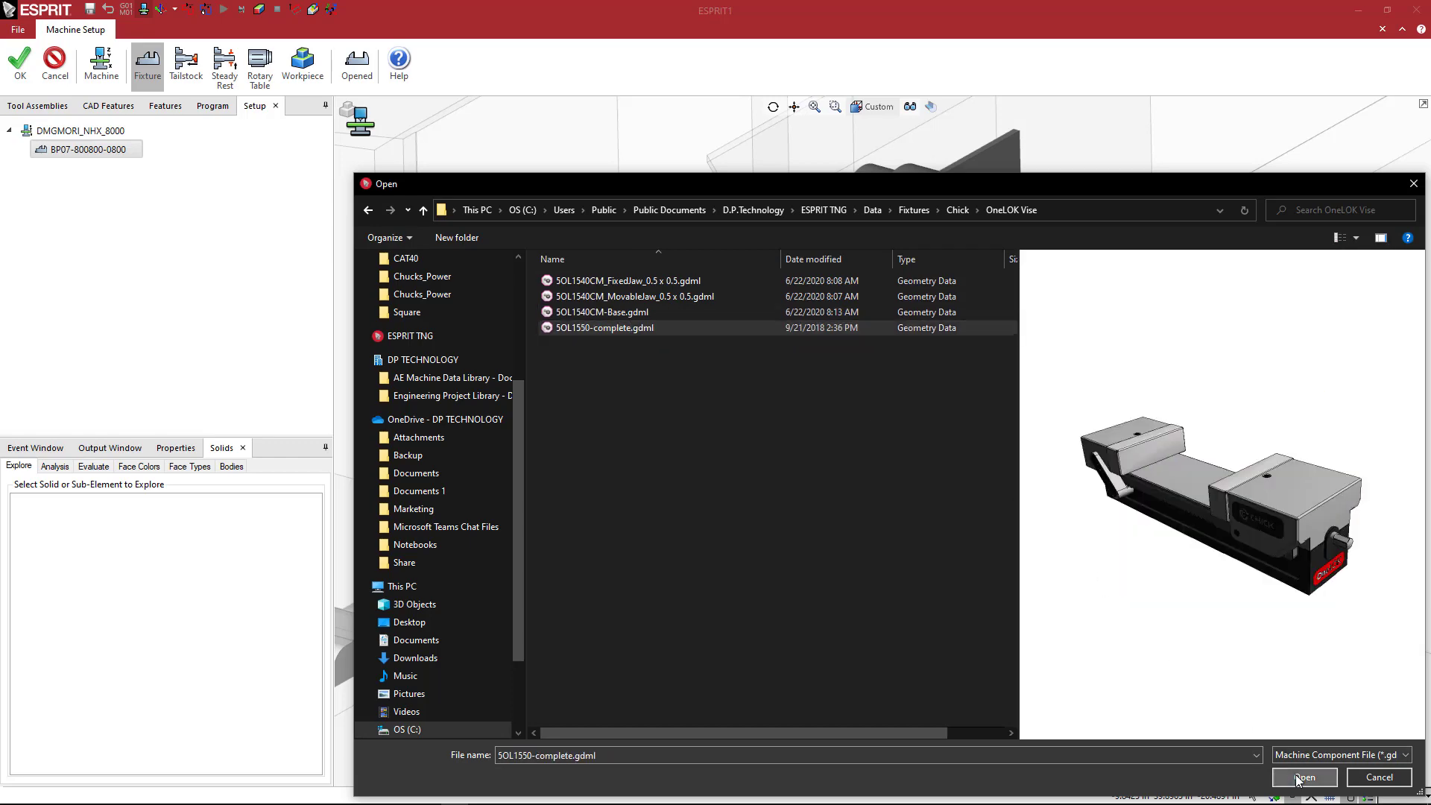
{"action": "left_click", "coordinate": [1303, 777]}
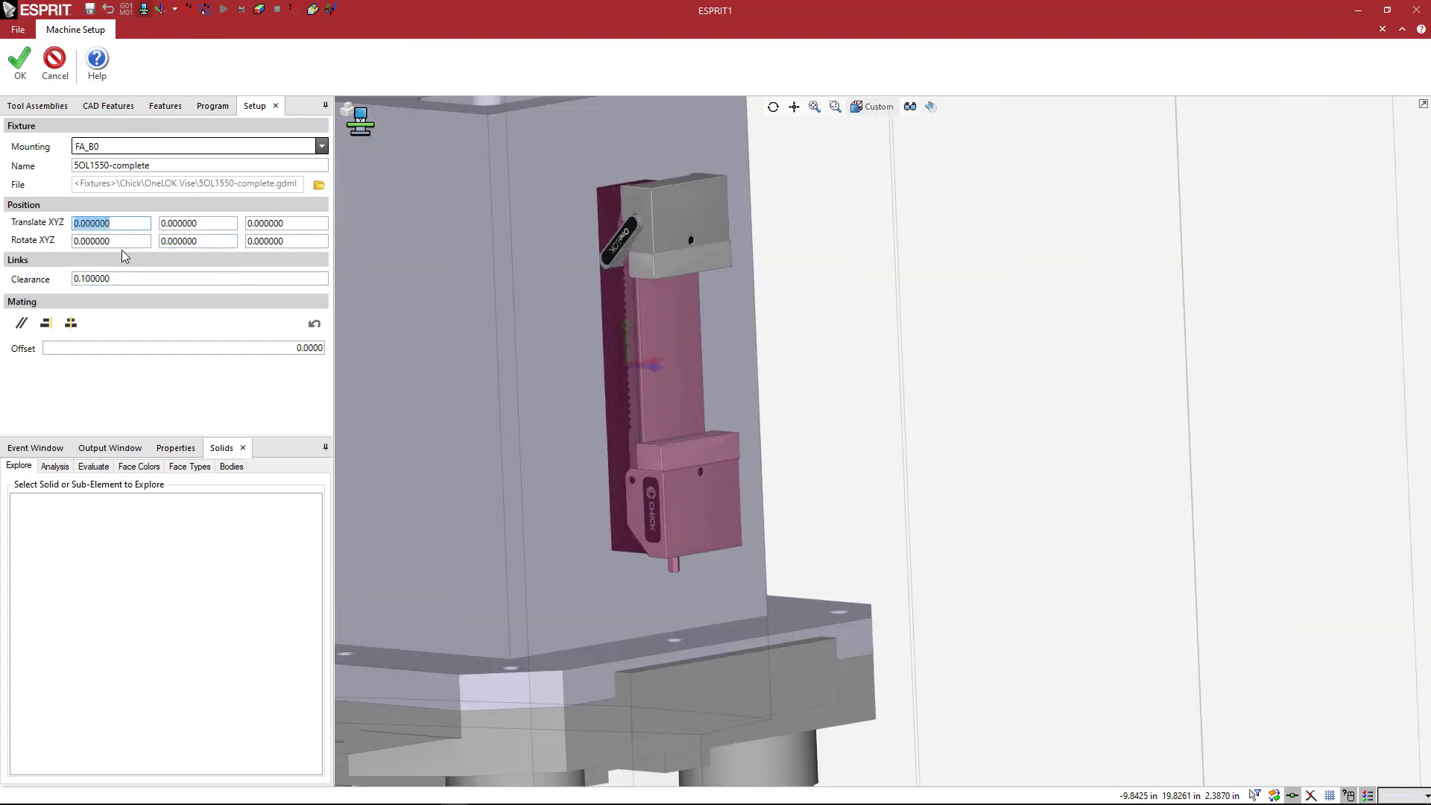
- Enter 2 in the vise's Translate X field
{"action": "type", "text": "2.000000"}
{"action": "left_click", "coordinate": [199, 223]}
{"action": "type", "text": "4.000000"}
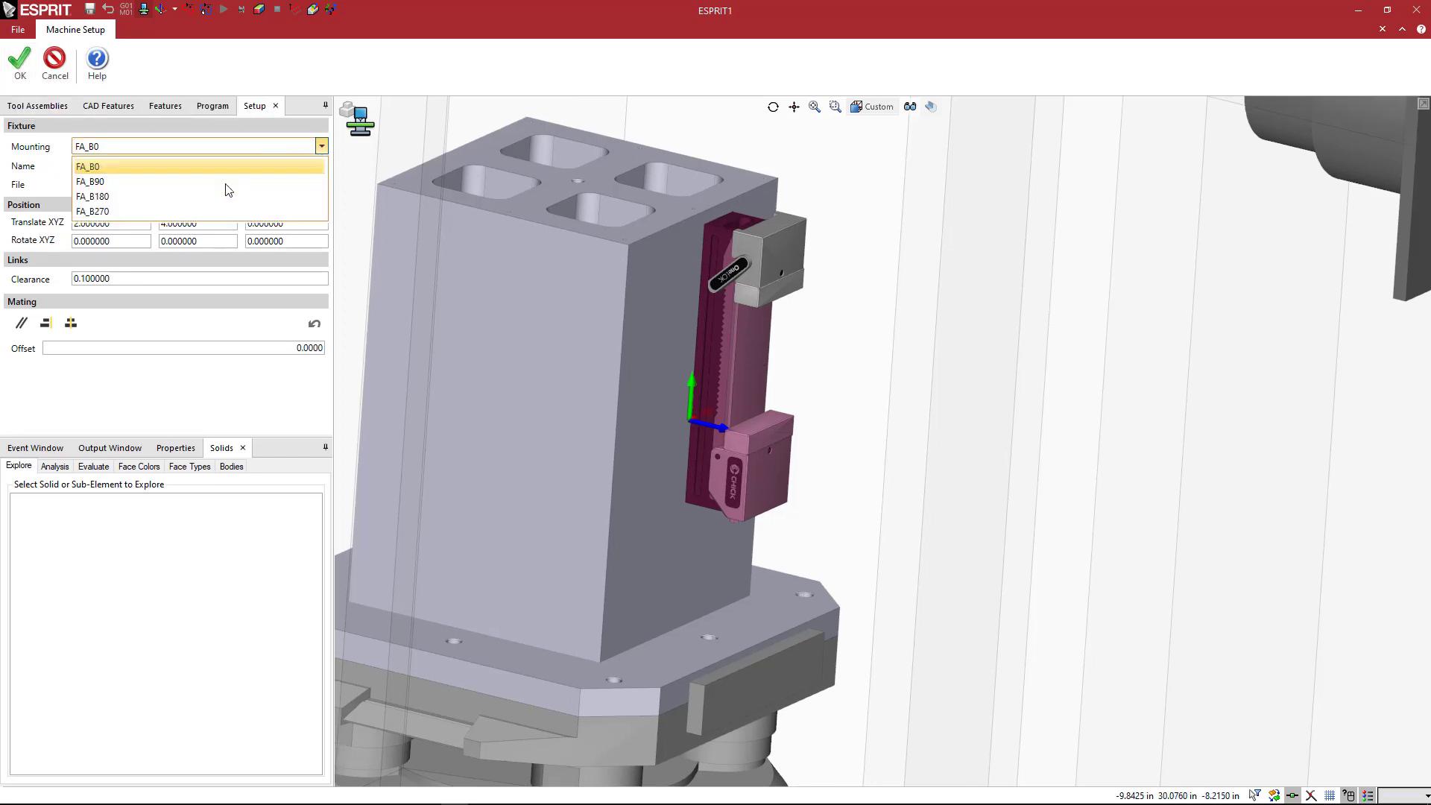
- Change the vise's Mounting to the FA_B180 tombstone face
{"action": "left_click", "coordinate": [92, 196]}
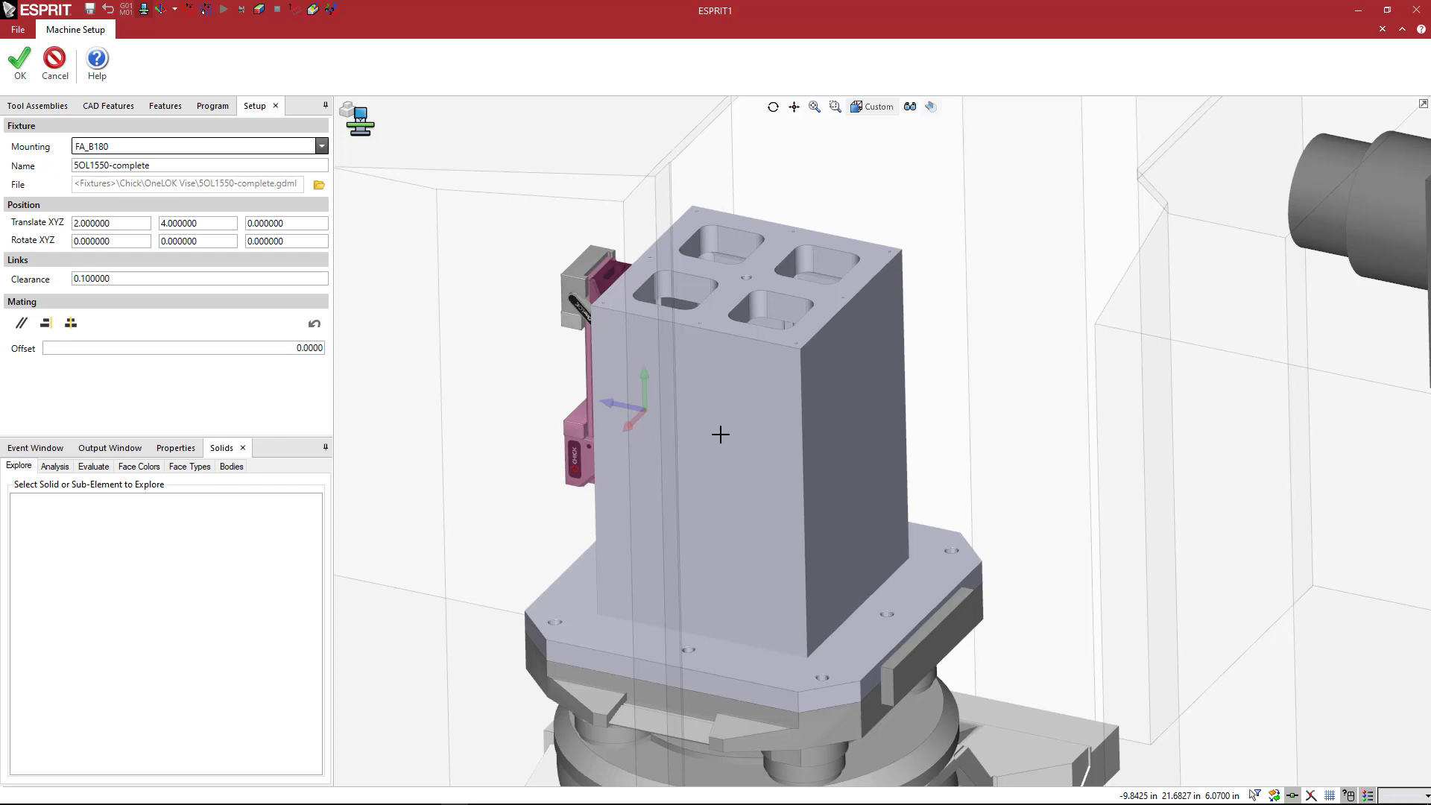
{"action": "mouse_move", "coordinate": [798, 498]}
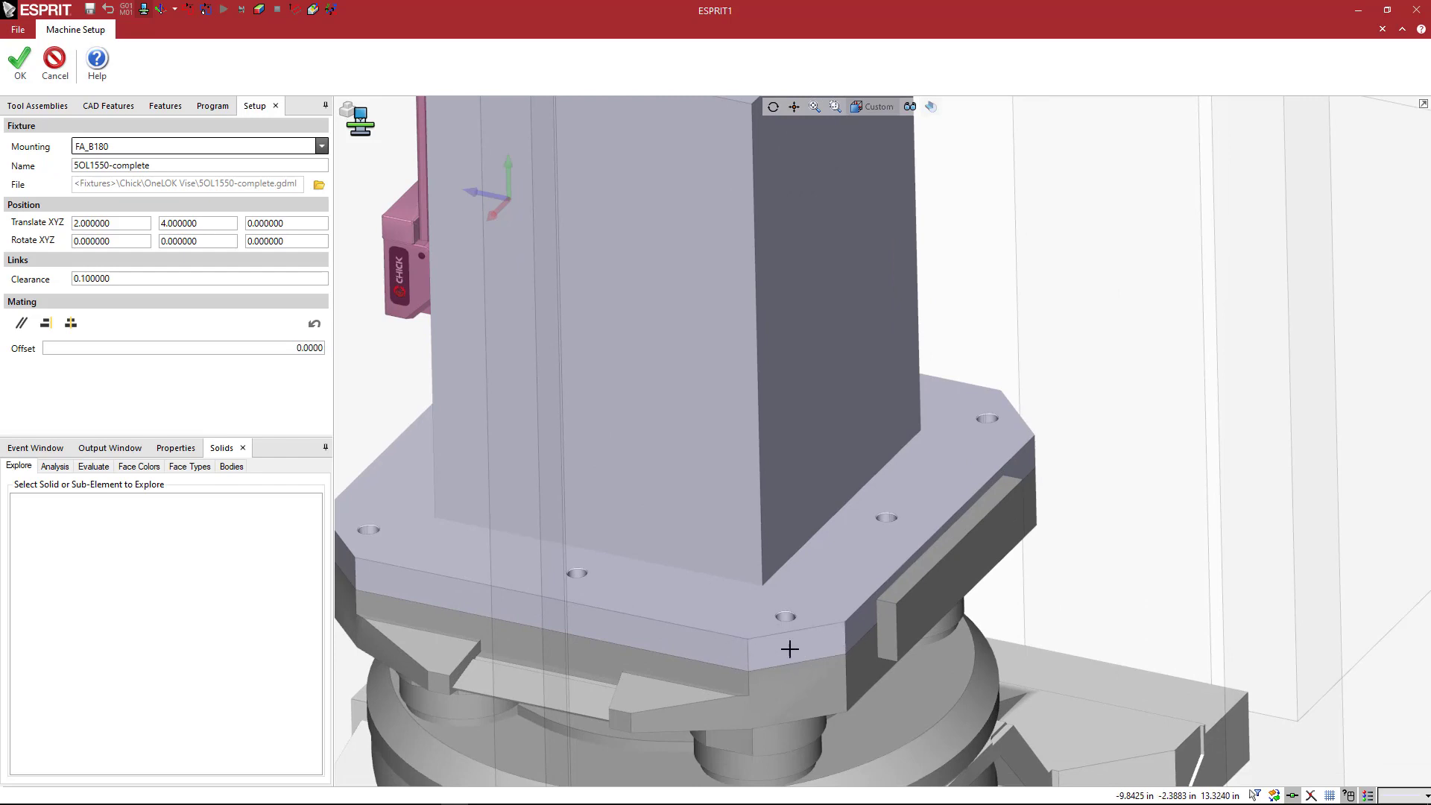
{"action": "mouse_move", "coordinate": [812, 633]}
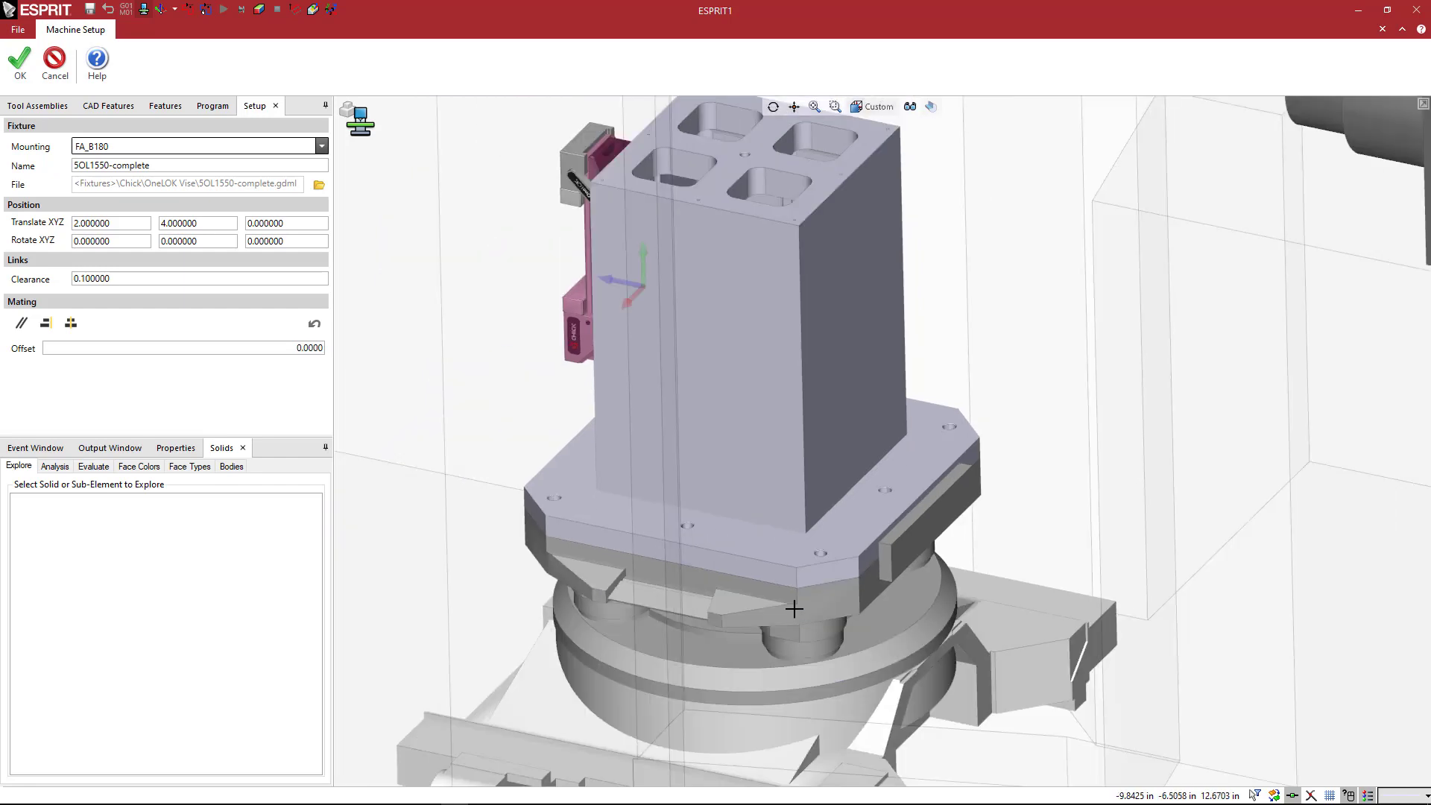
{"action": "mouse_move", "coordinate": [791, 400]}
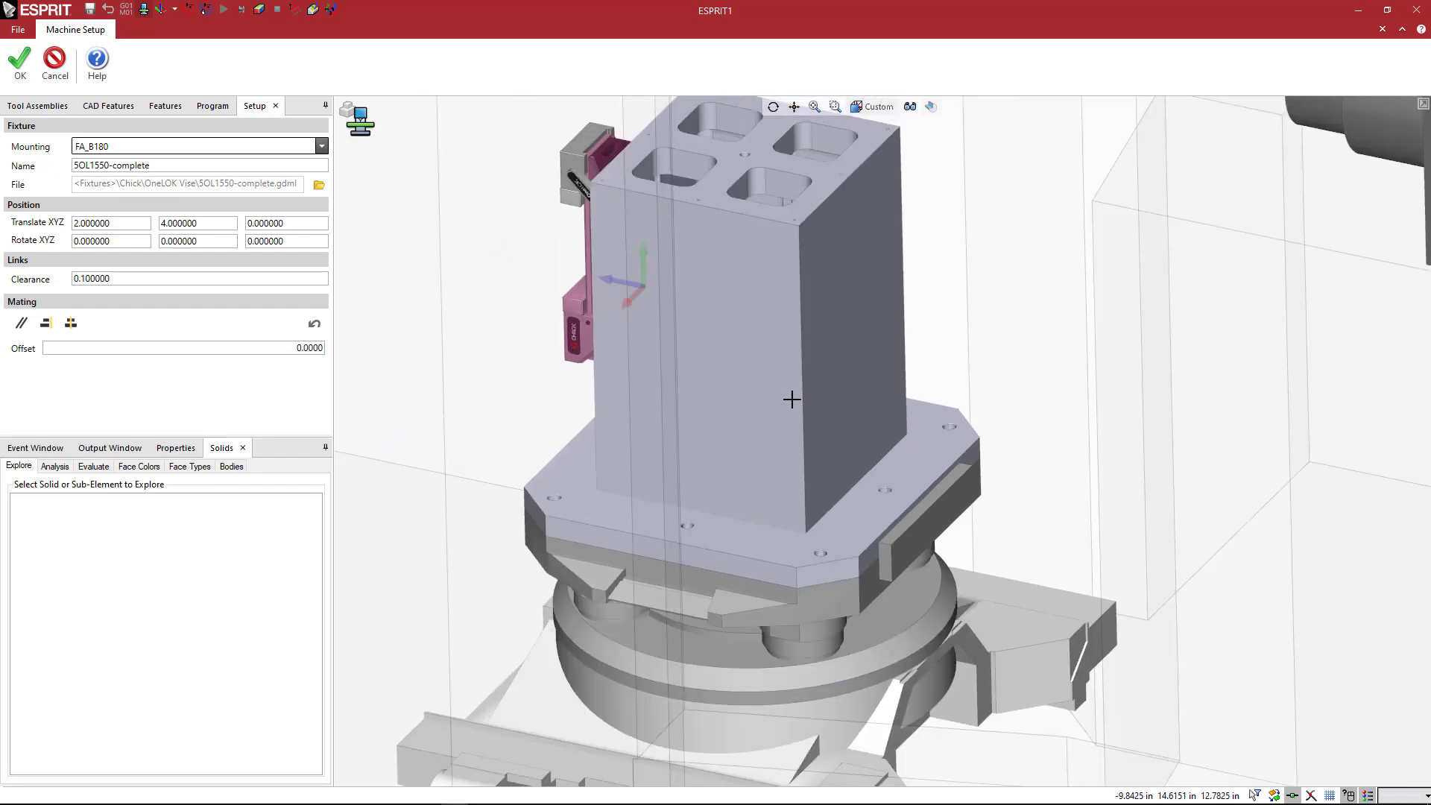